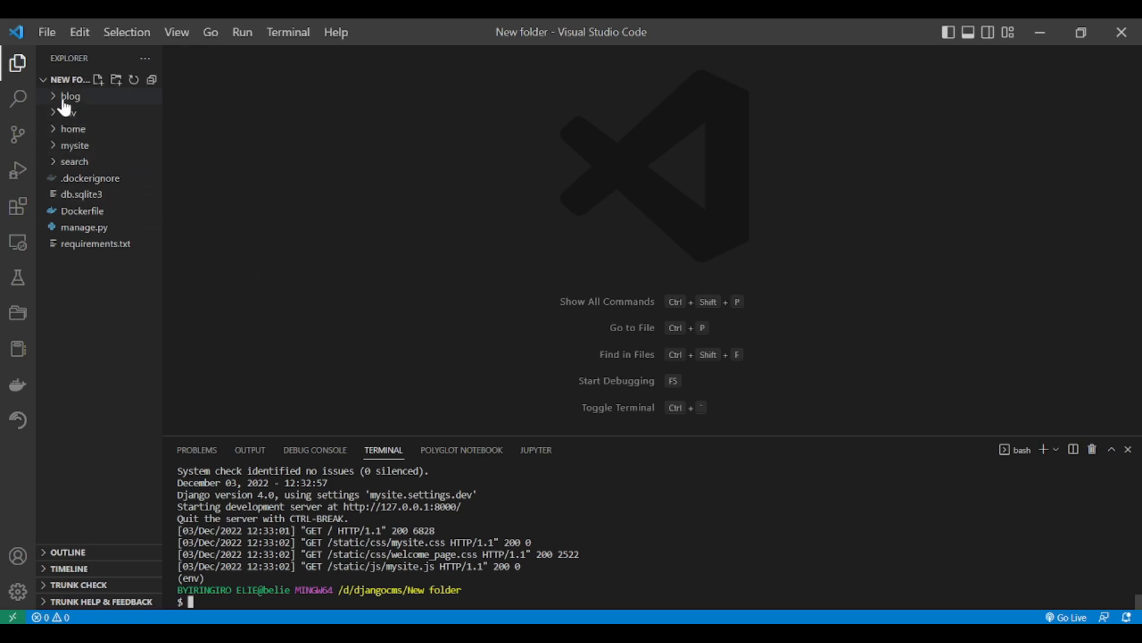
Expand the blog folder in the Explorer and open its models.py
click(70, 95)
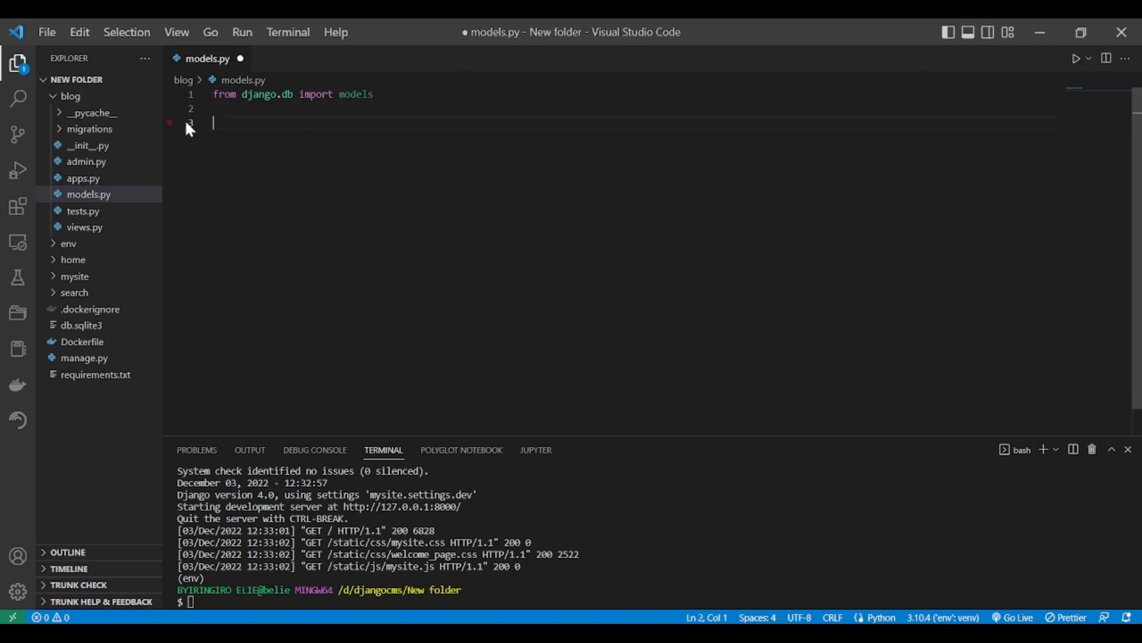
Declare 'class Blogpage (Page):' in models.py
text(class)
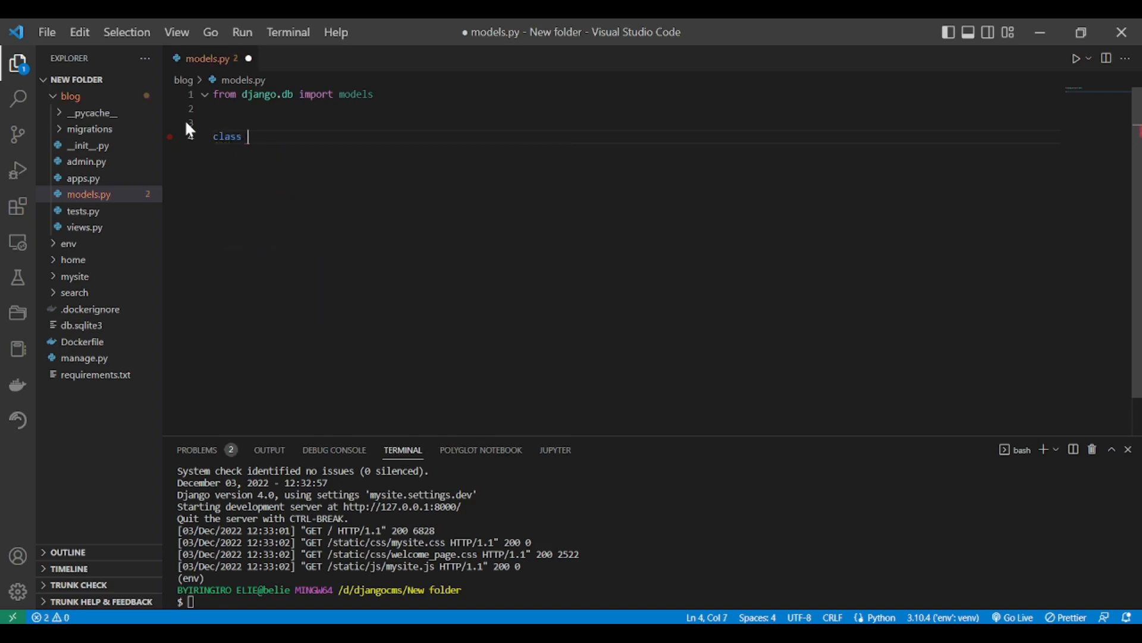
text(Blog)
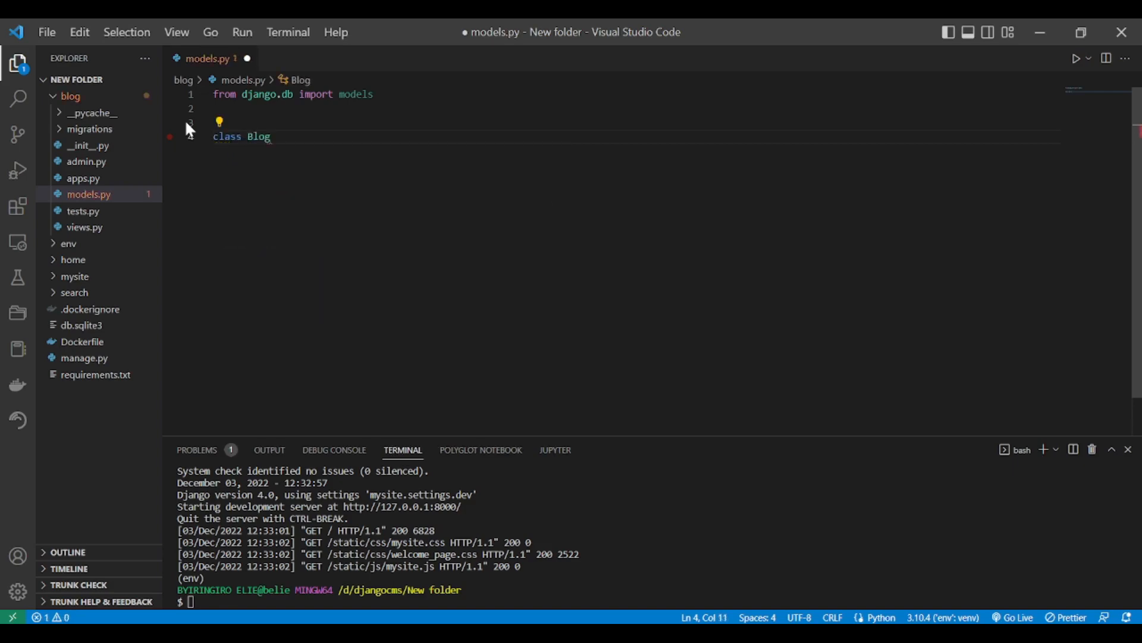
text(page)
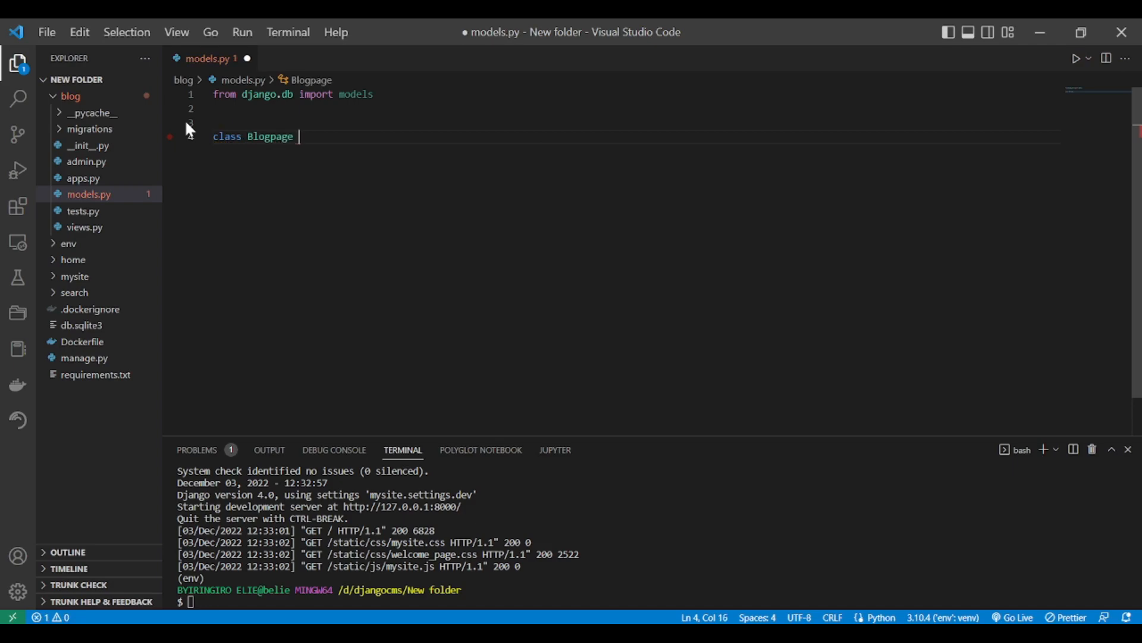
text(()
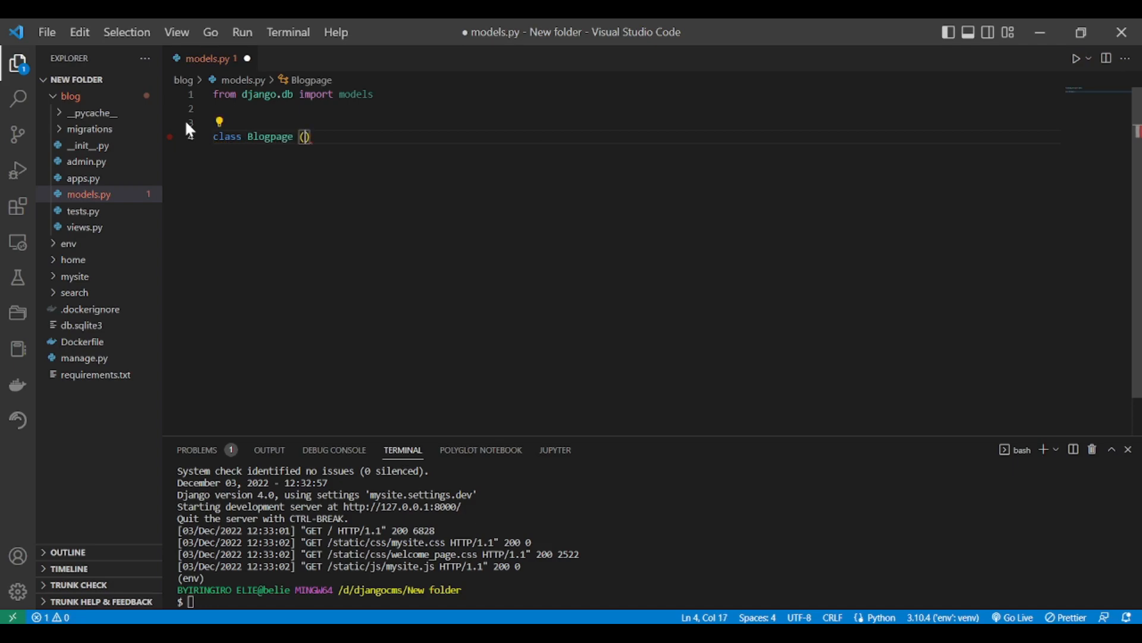
text(Pa)
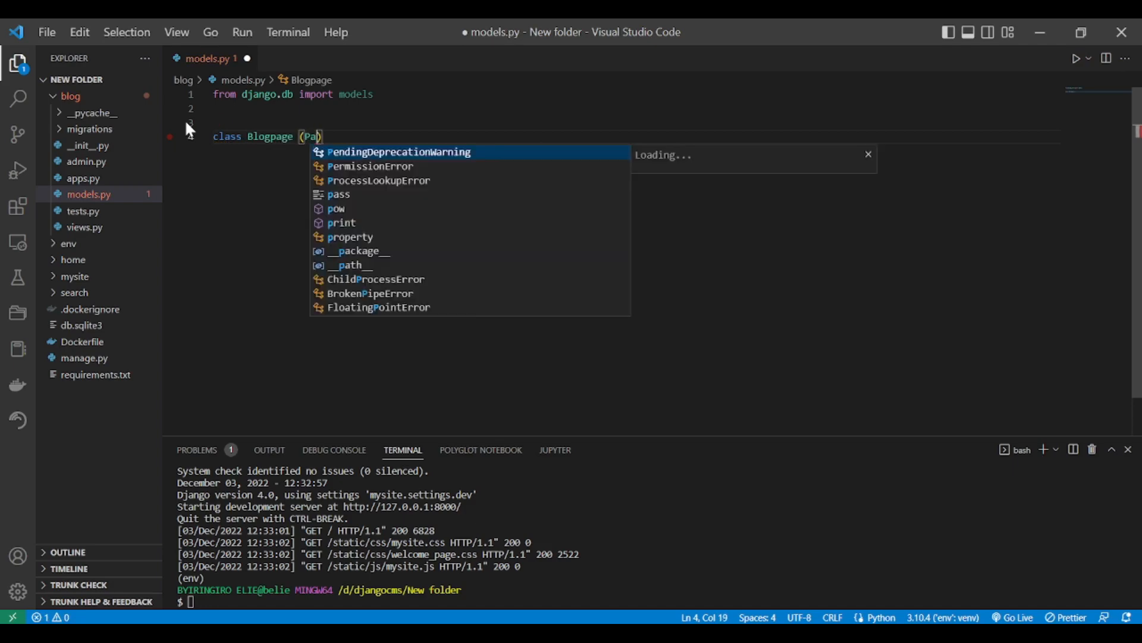
text(ge))
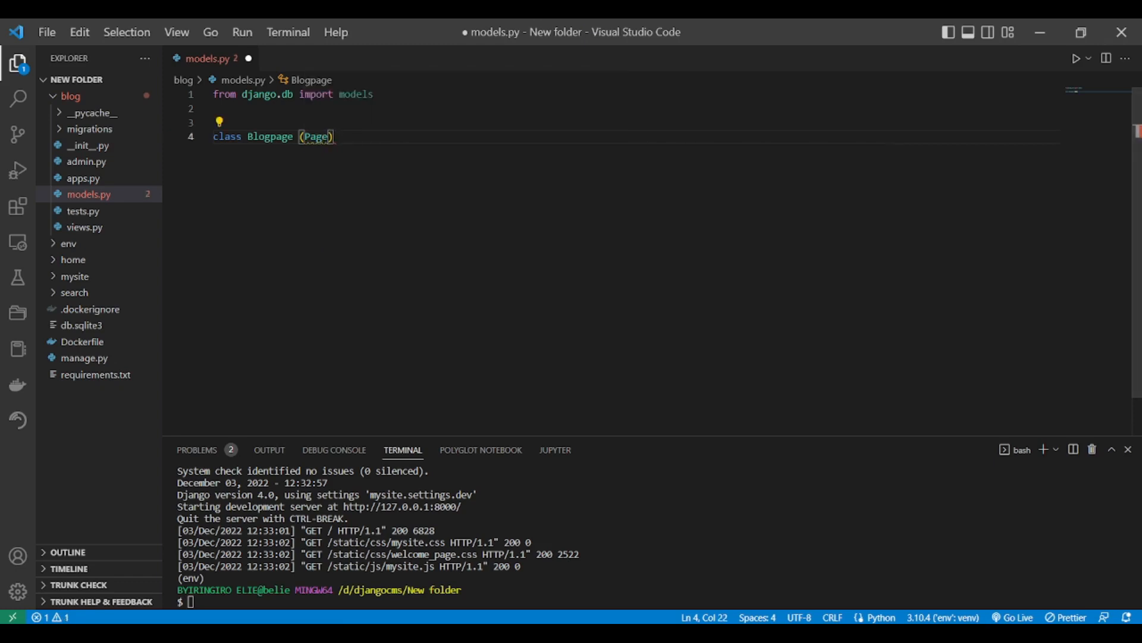
Add 'from wagtail.core.models import Page' below the django import
text(fr)
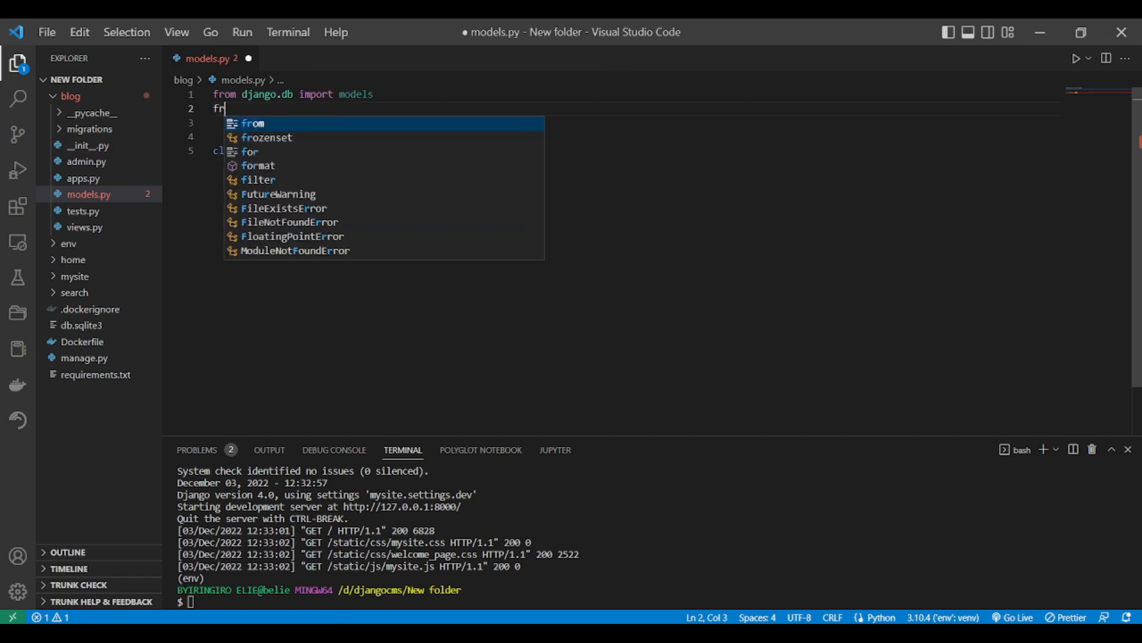
text(om wagtail)
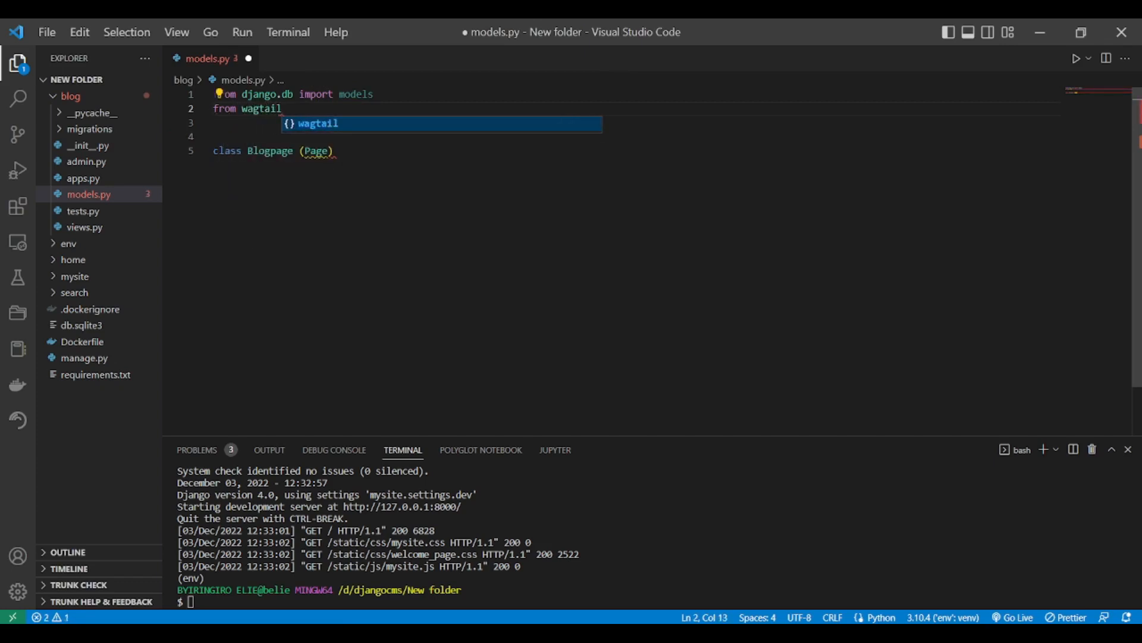
text(.admin)
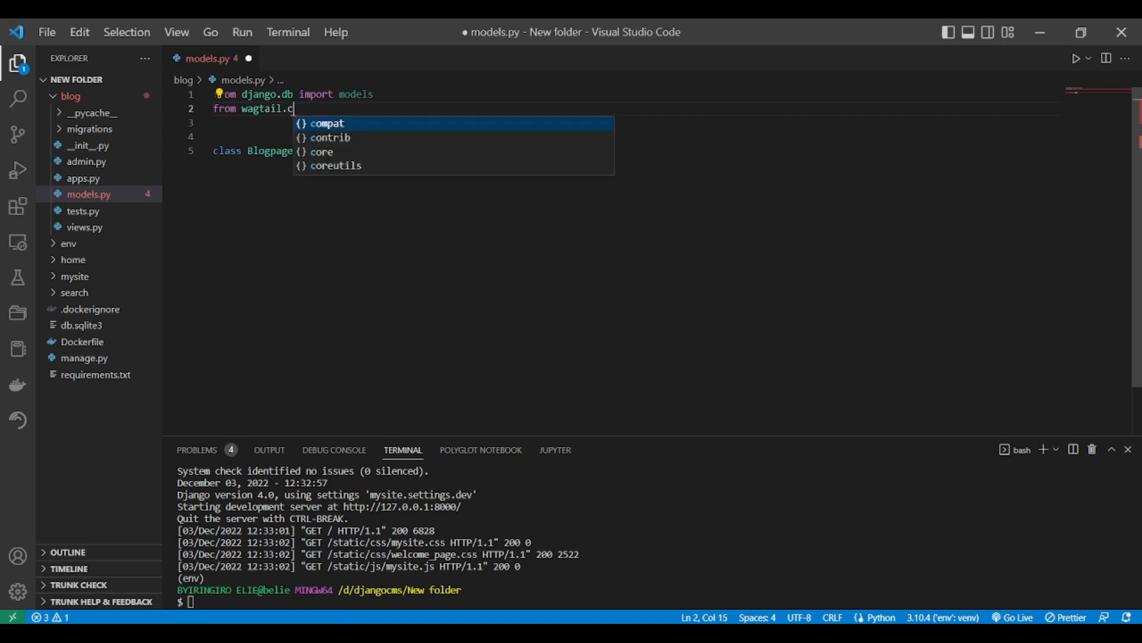
text(ore.)
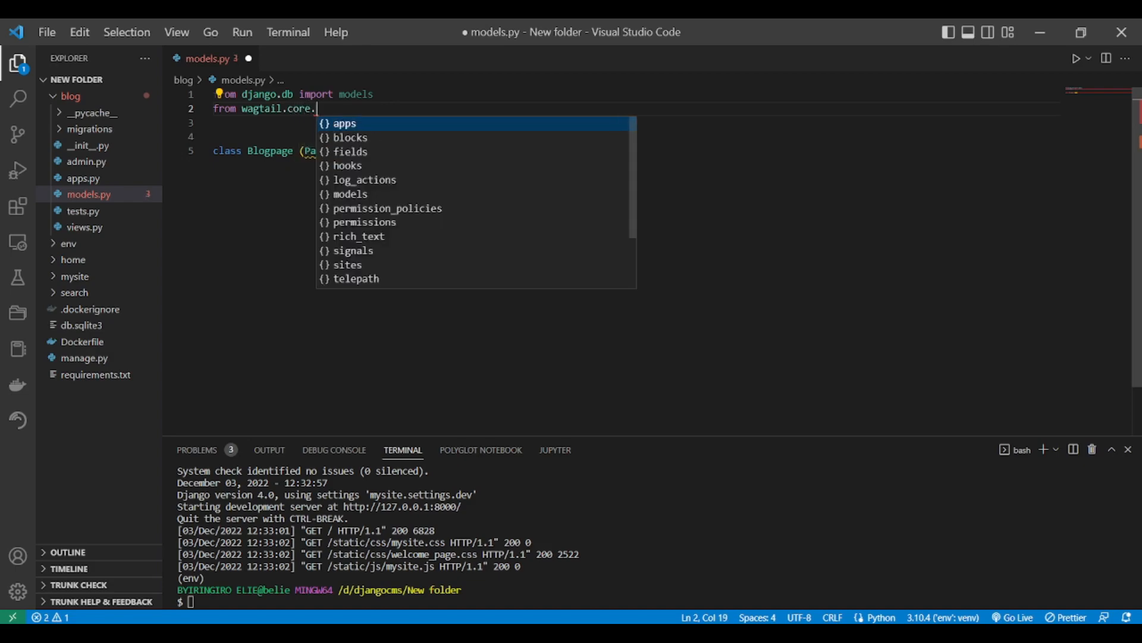
text(models import)
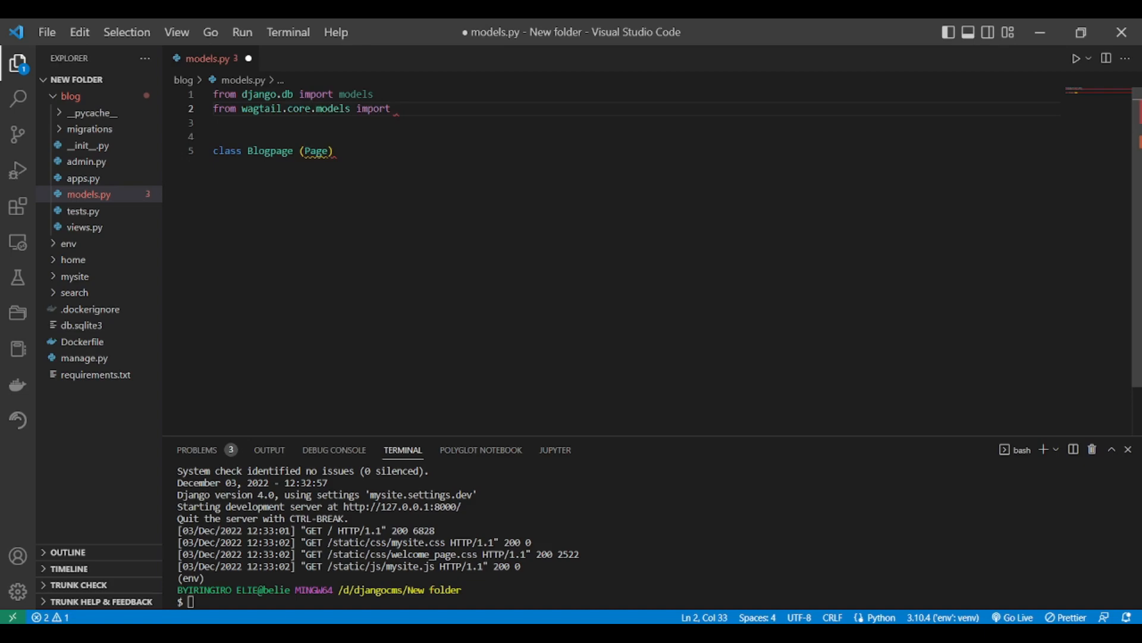
text(Page)
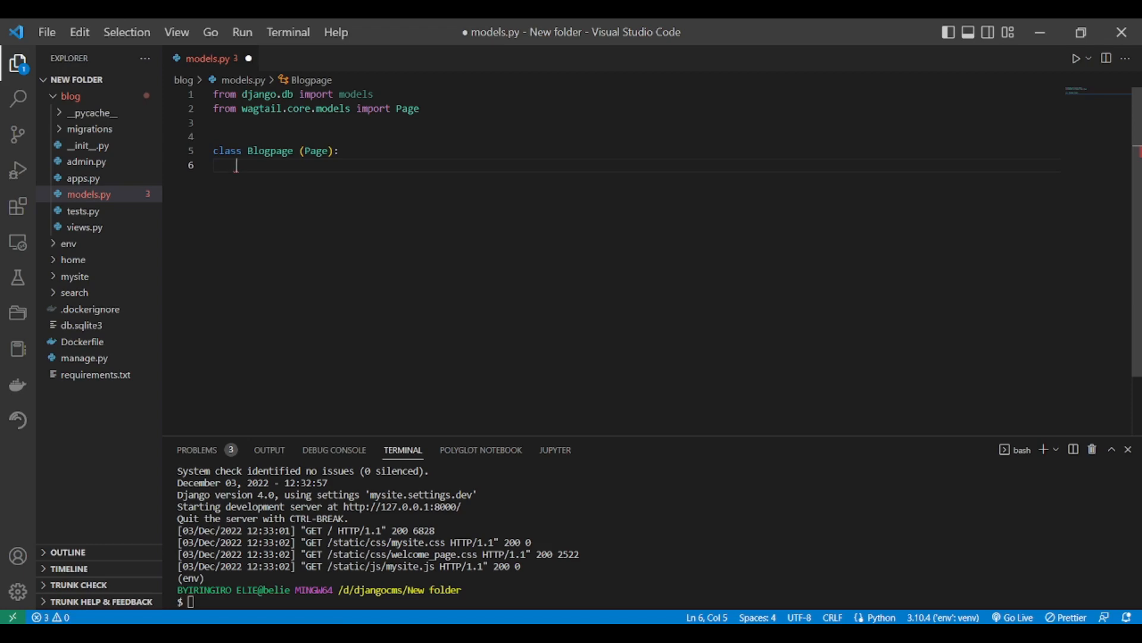
Add description = models.CharField(max_length=250, blank=True) inside Blogpage
text(descrip)
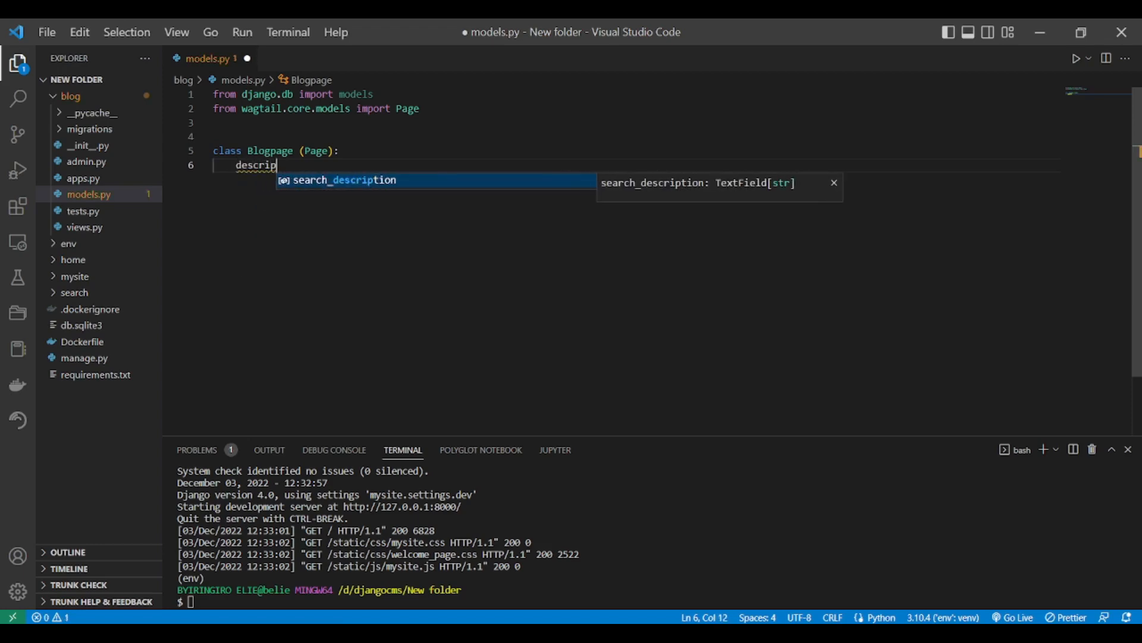
text(tion =)
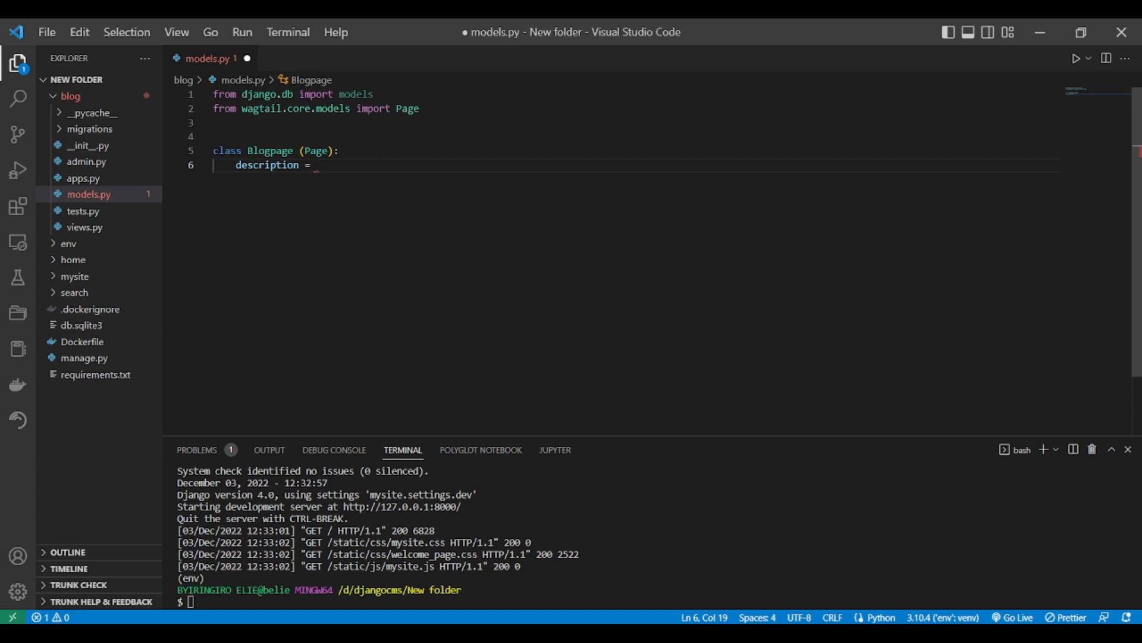
text(models)
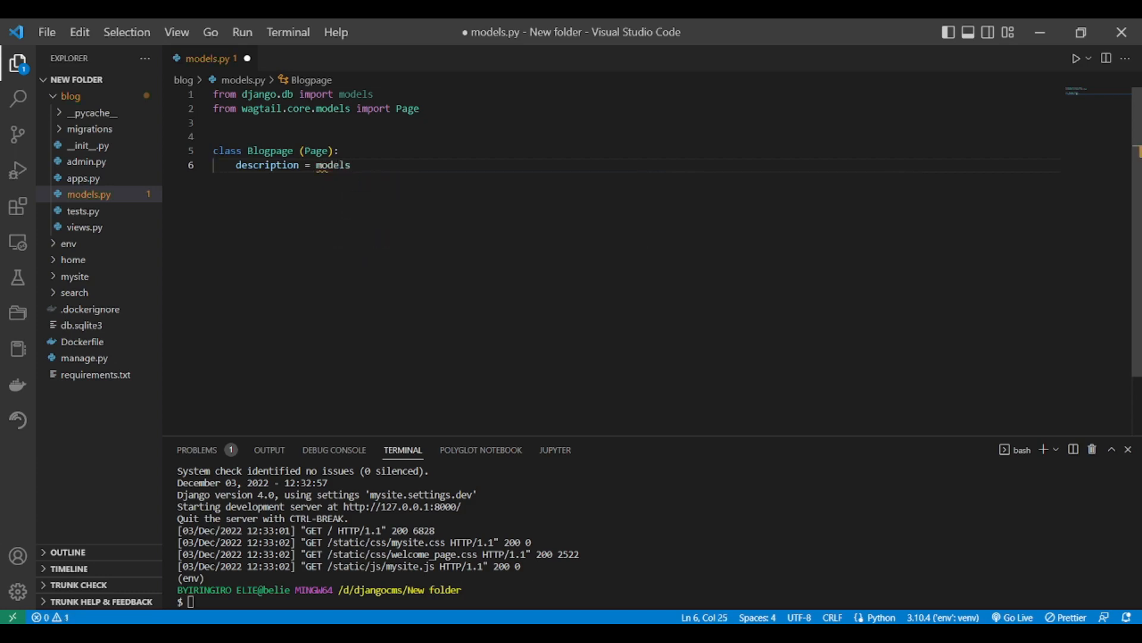
text(.ch)
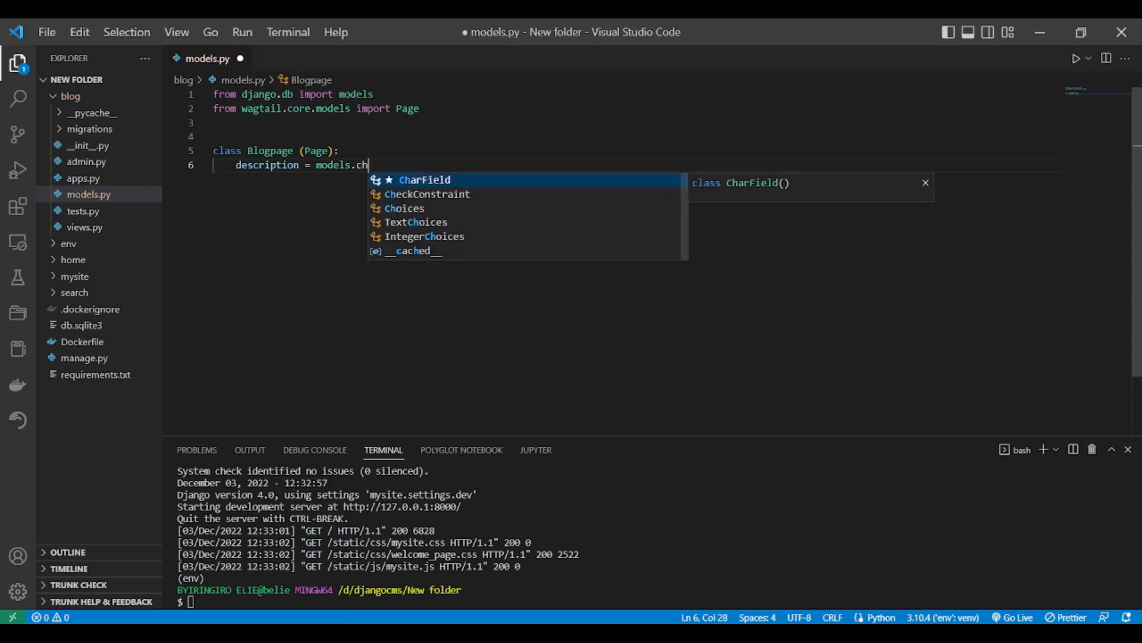
key(Tab)
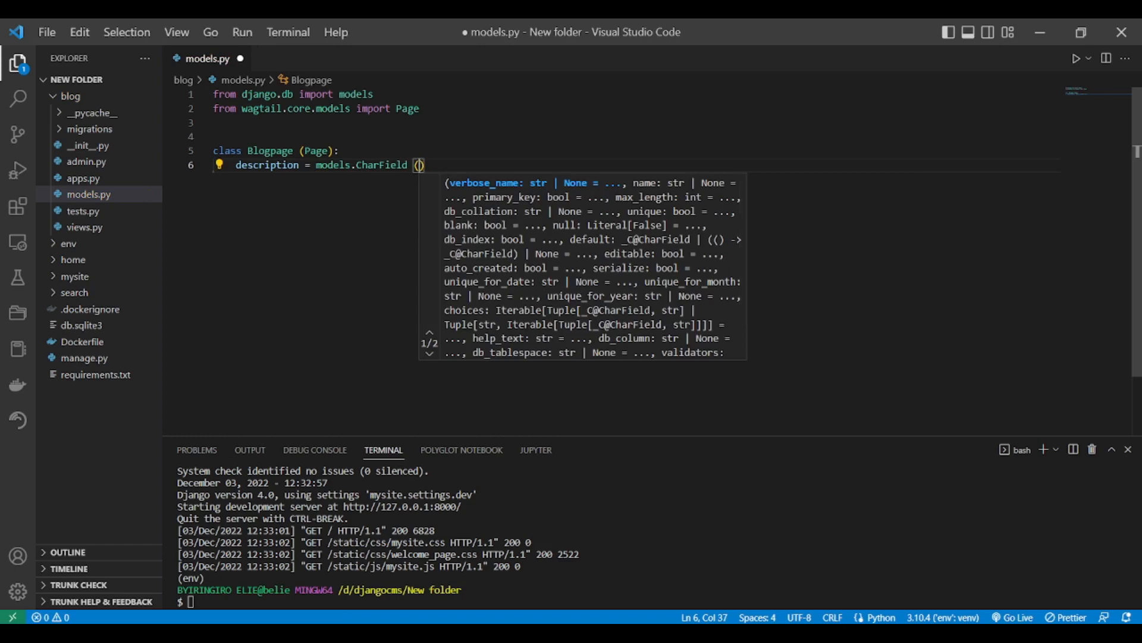
text(max)
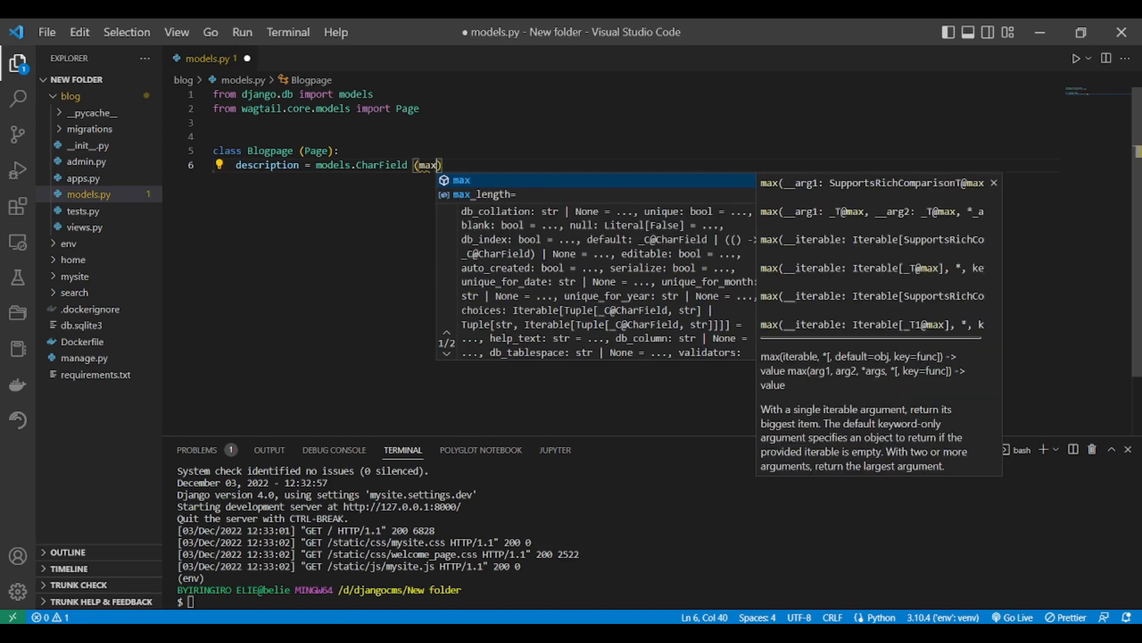
text(_length=)
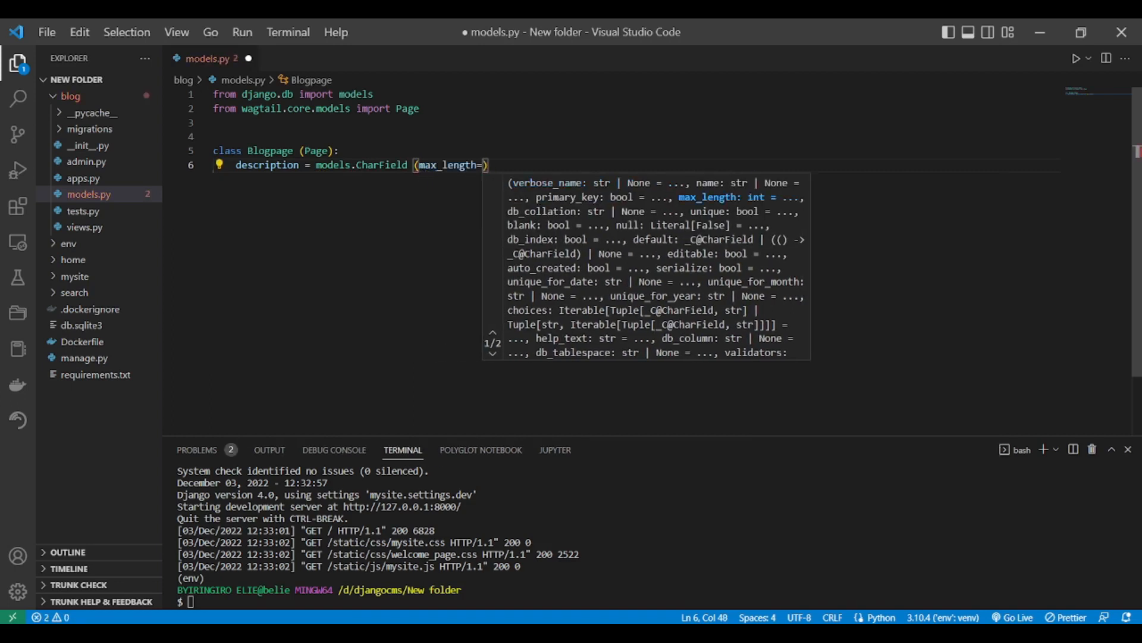
text(2)
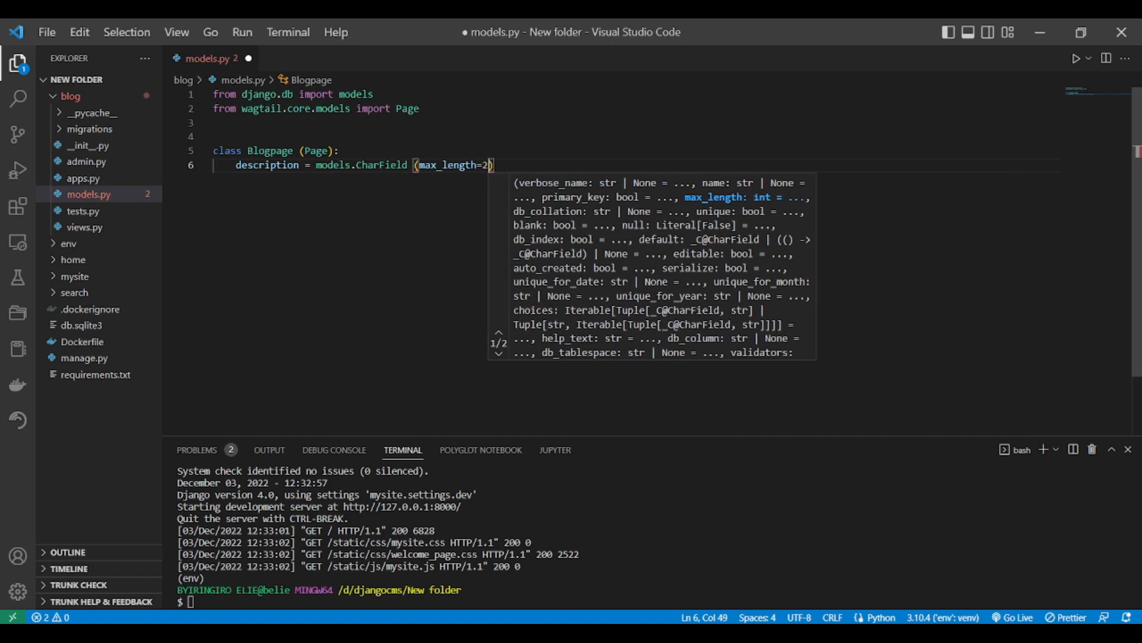
text(50)
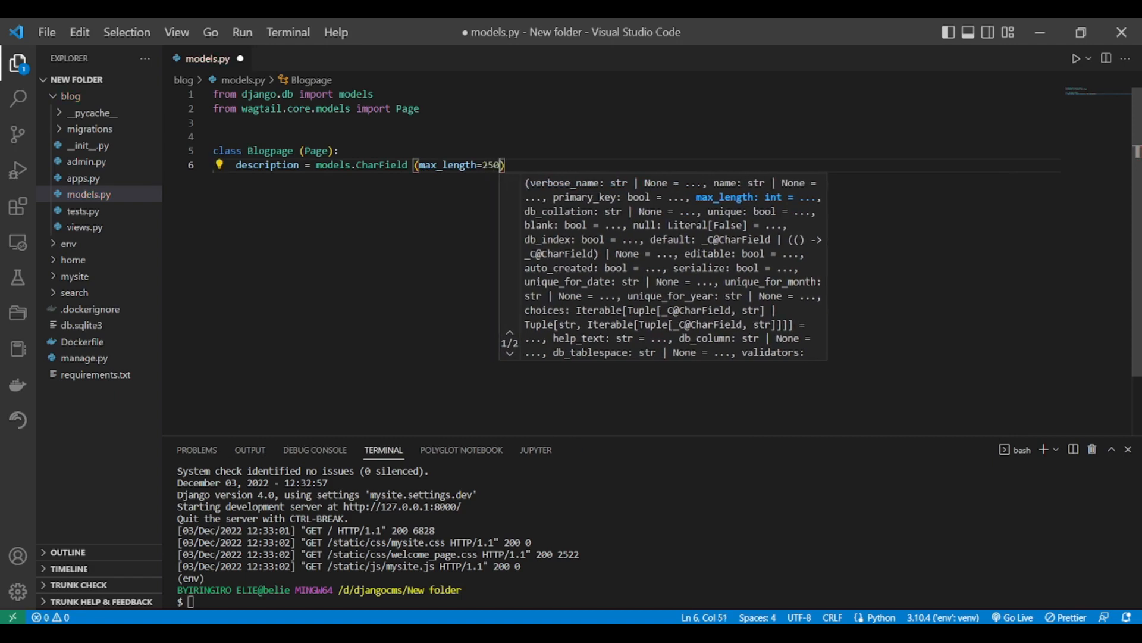
text(, bl)
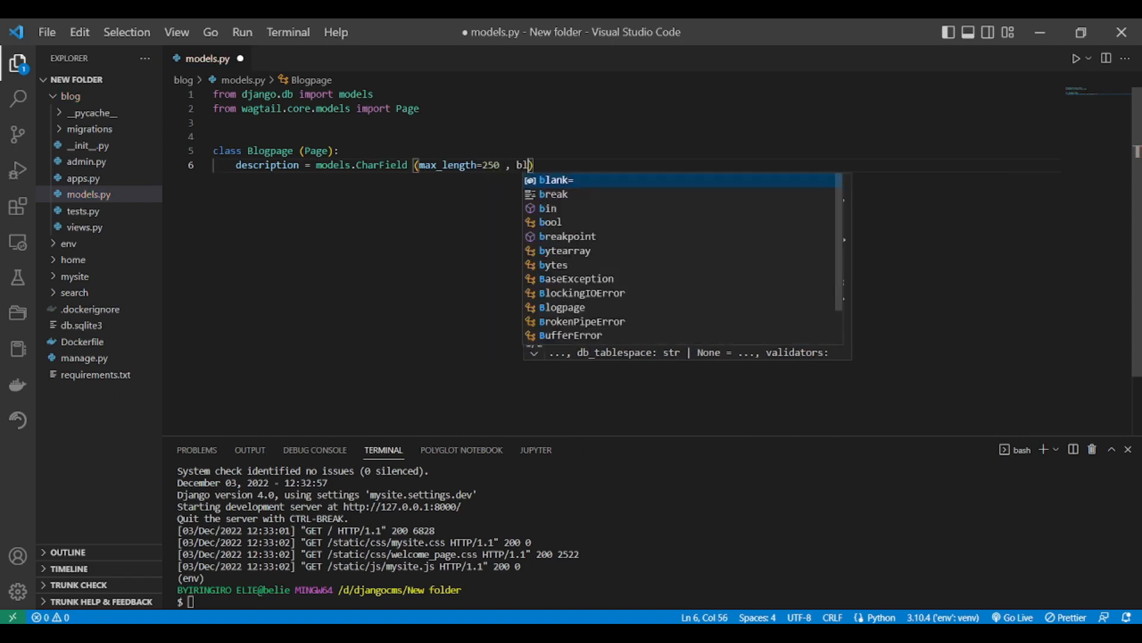
text(ank=tr)
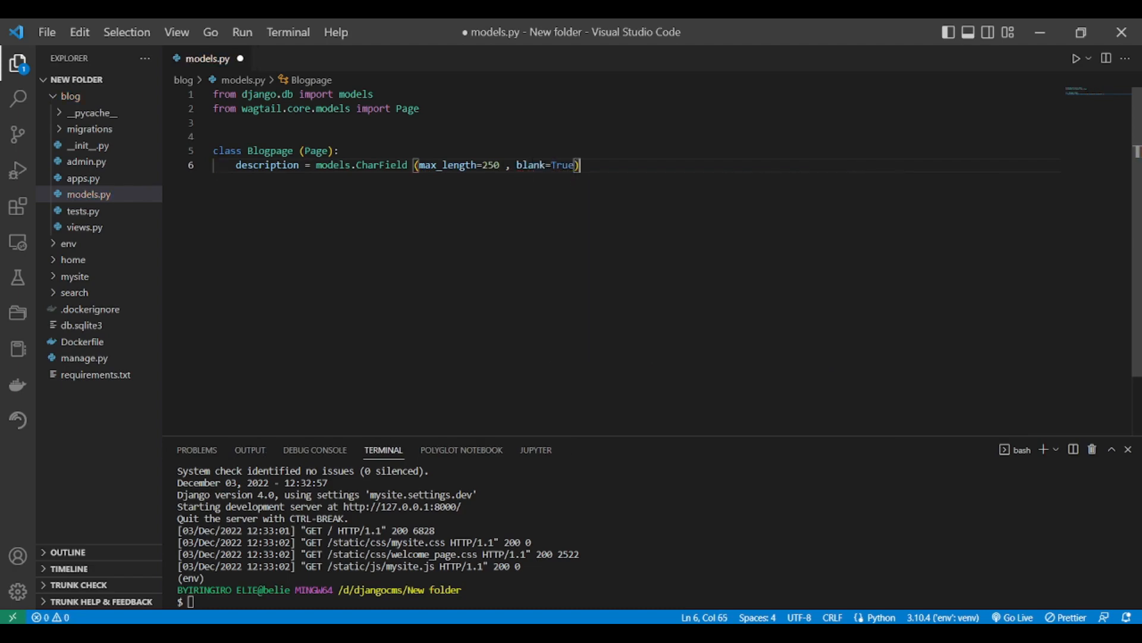
key(enter)
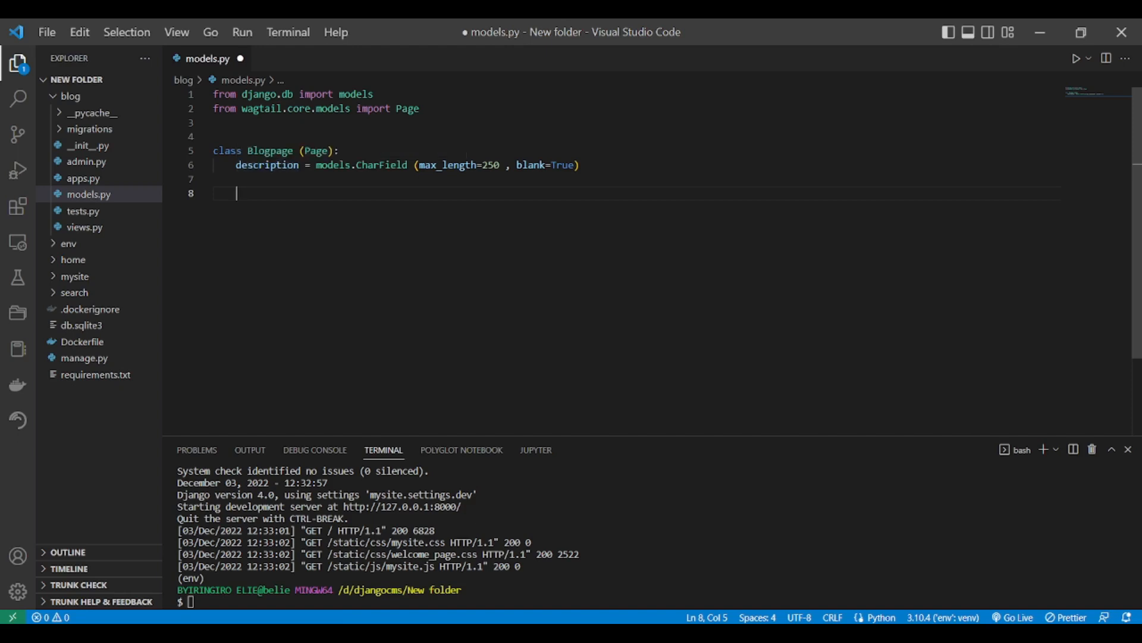
Write 'from wagtail.admin.edit_handlers import FieldPanel' as the third import line
text(from)
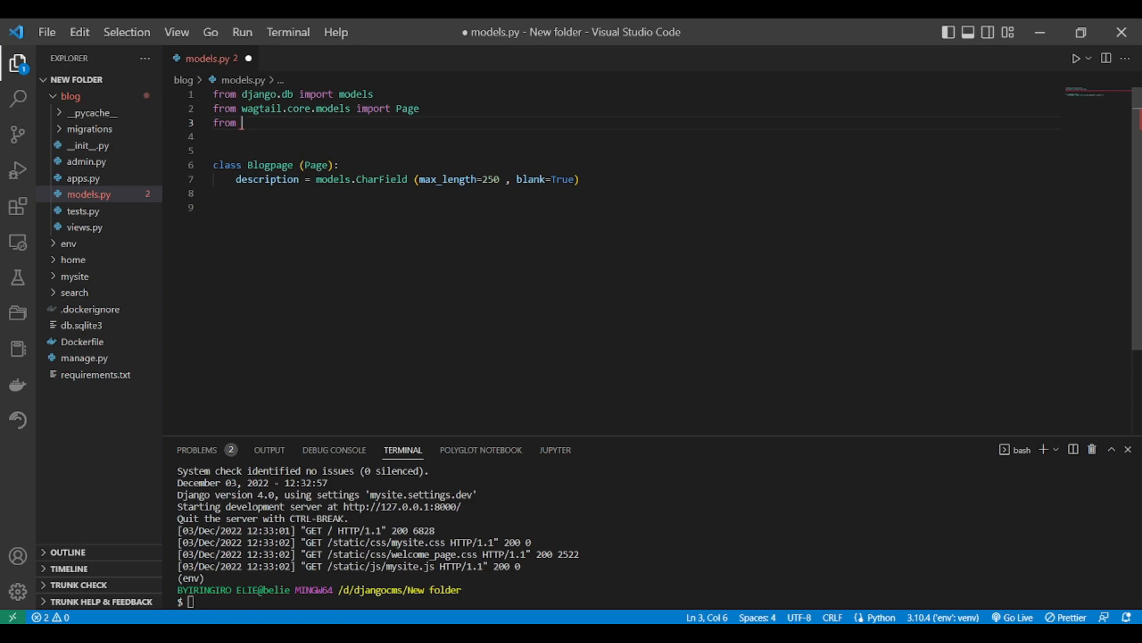
text(wagtail.)
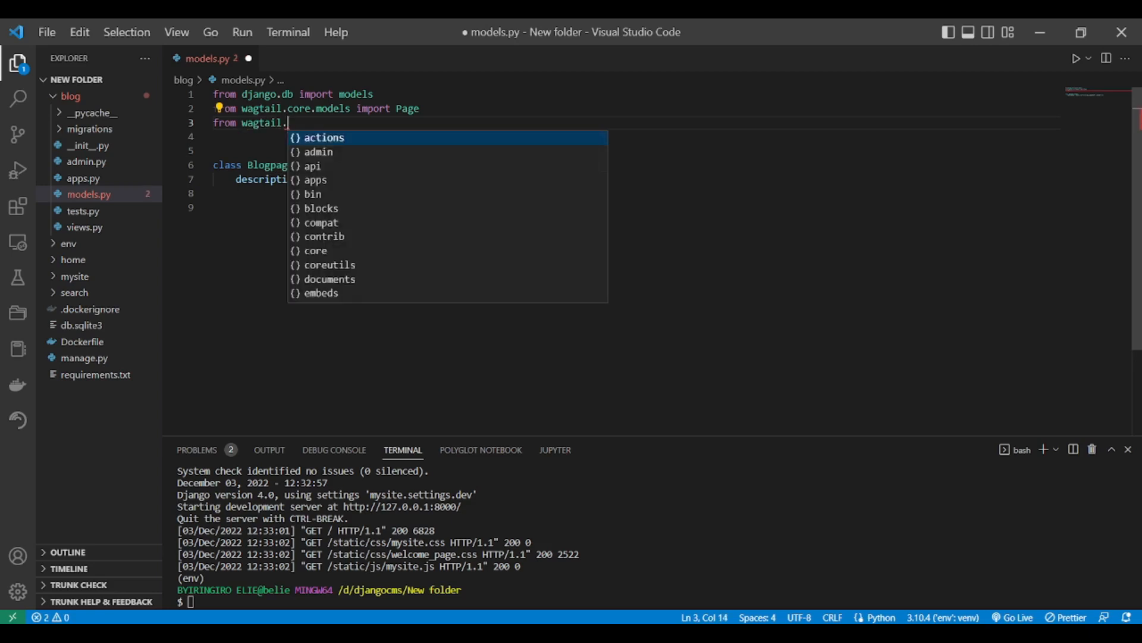
text(admin)
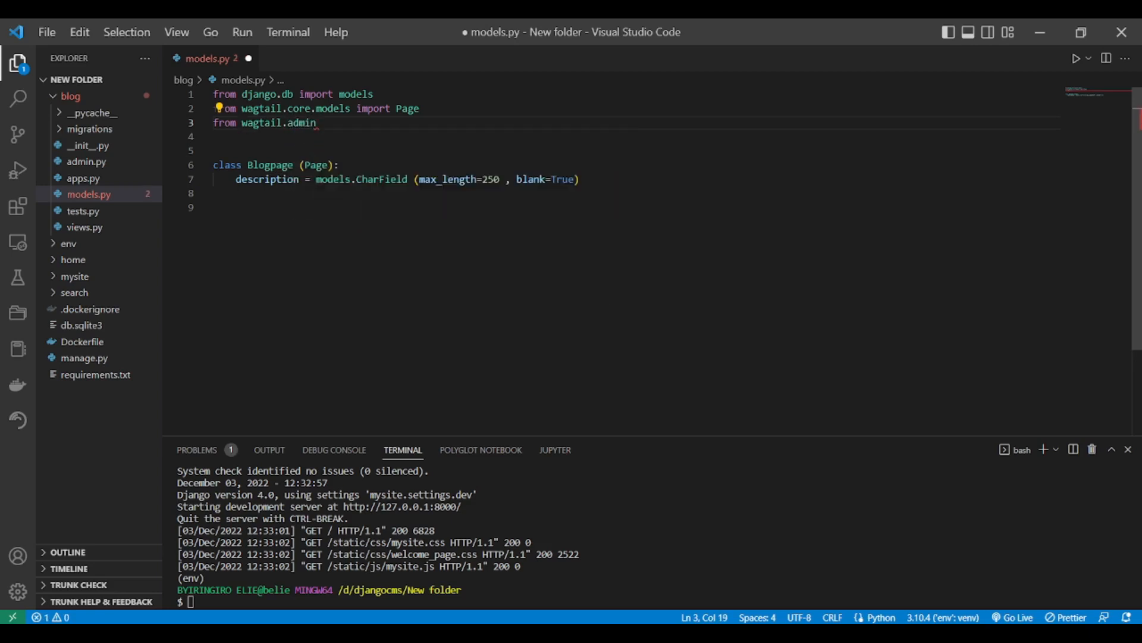
text(.edit_handlers)
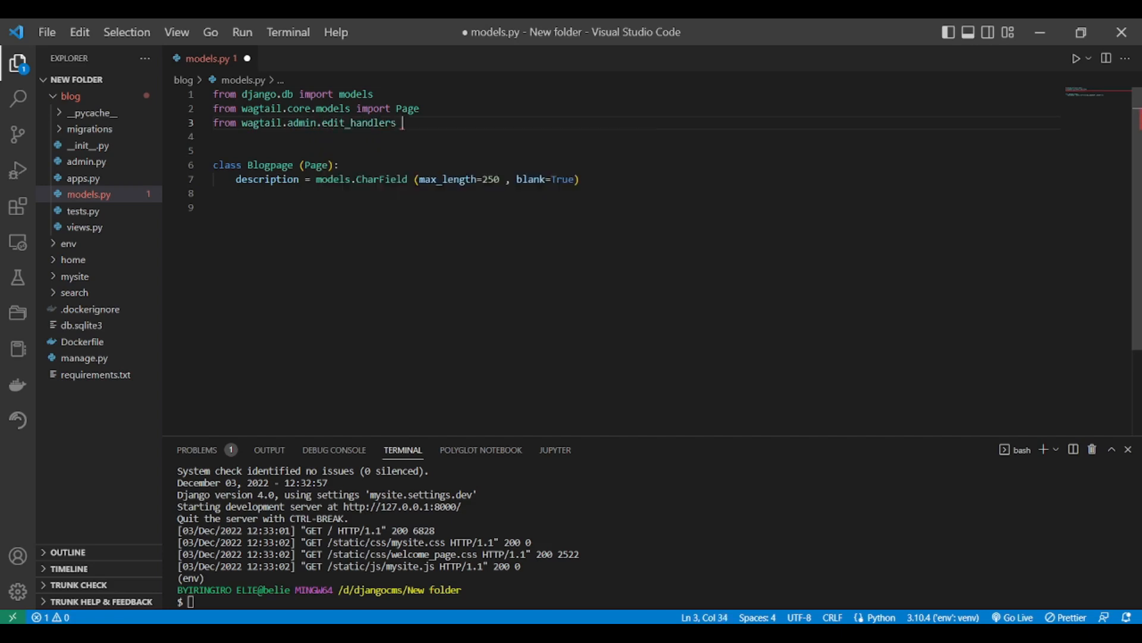
text(import)
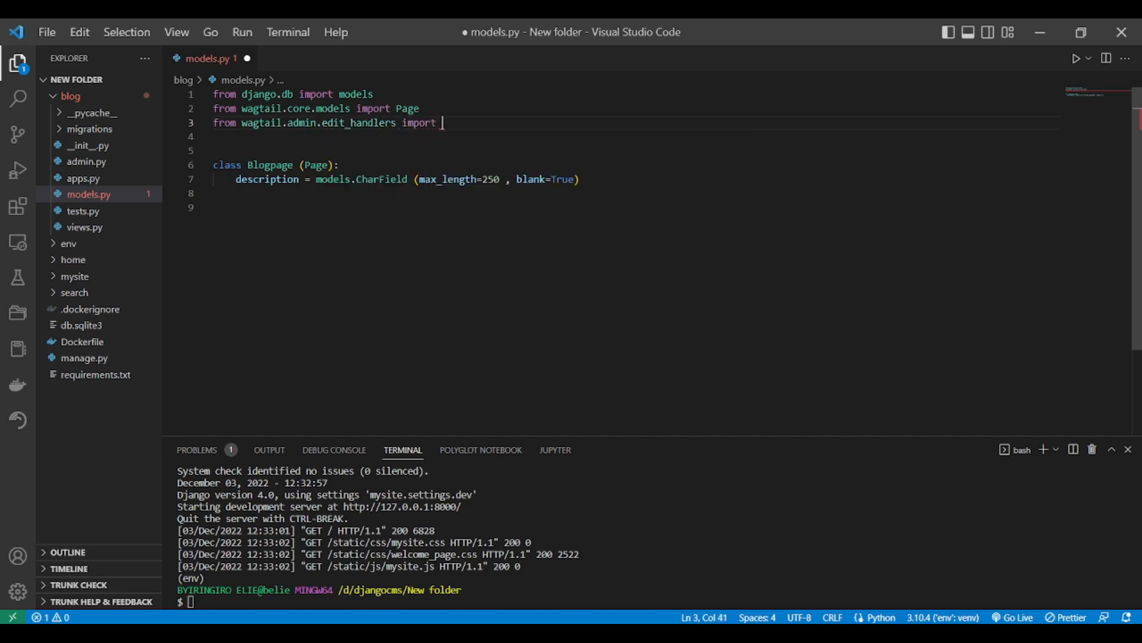
text(f)
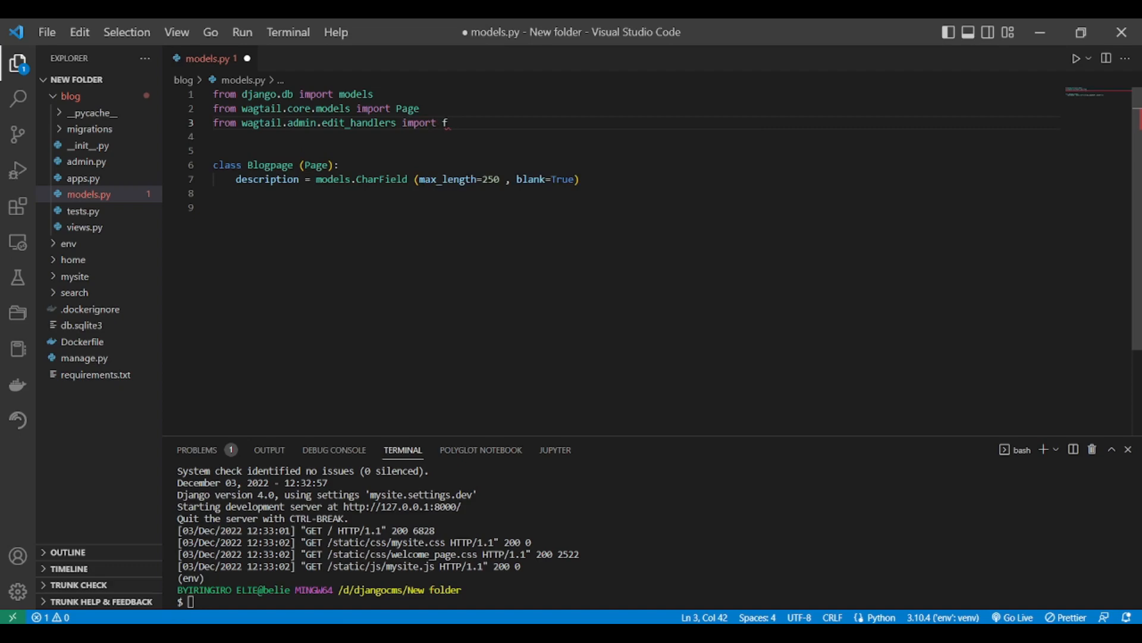
text(ieldPanel)
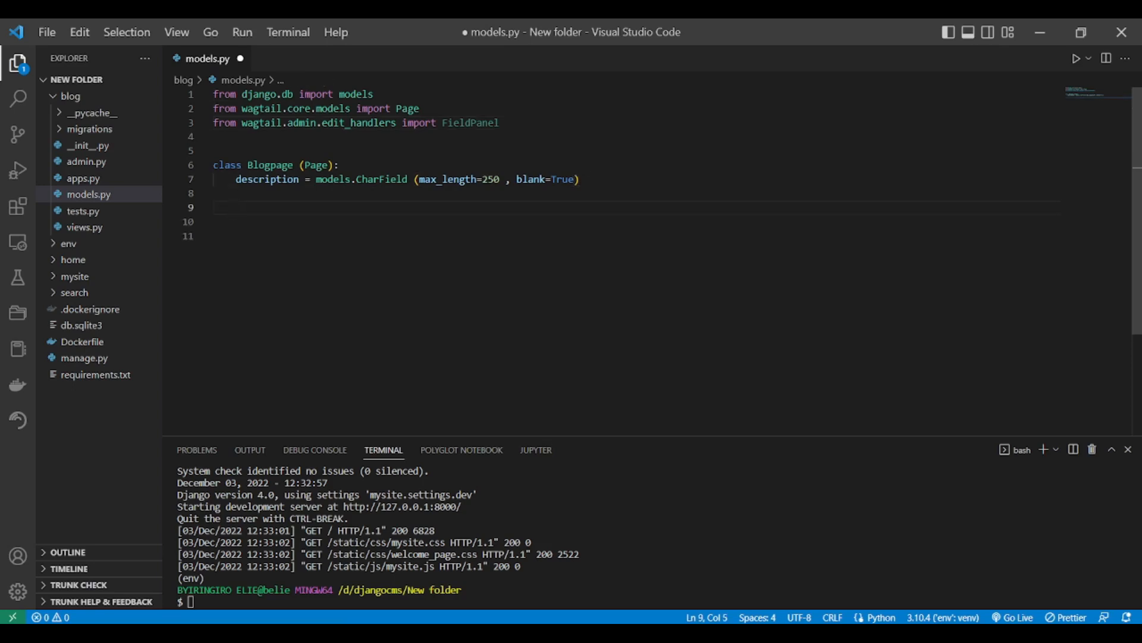
Start content_panels = Page.content_panels + [ with a new line inside the brackets
text(content_panels =)
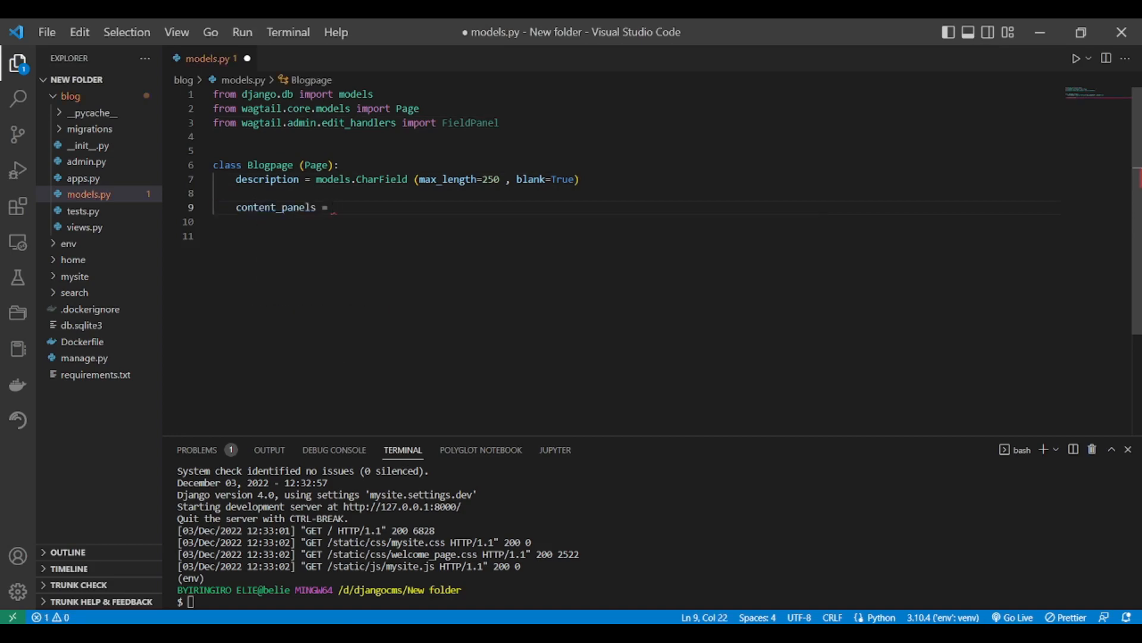
text(Page)
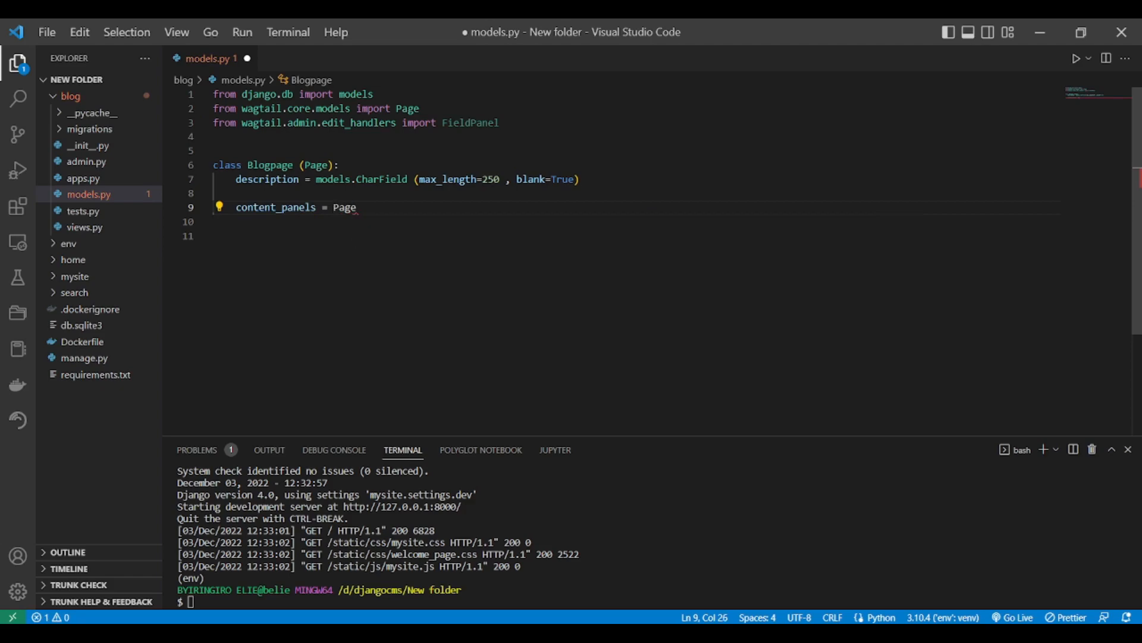
text(.)
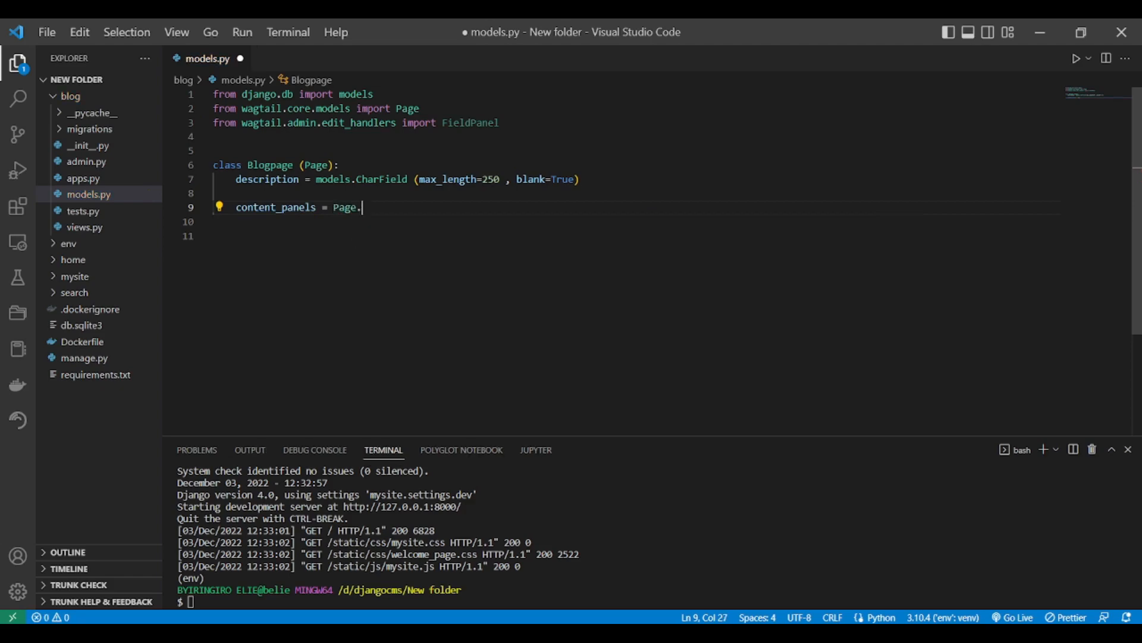
text(co)
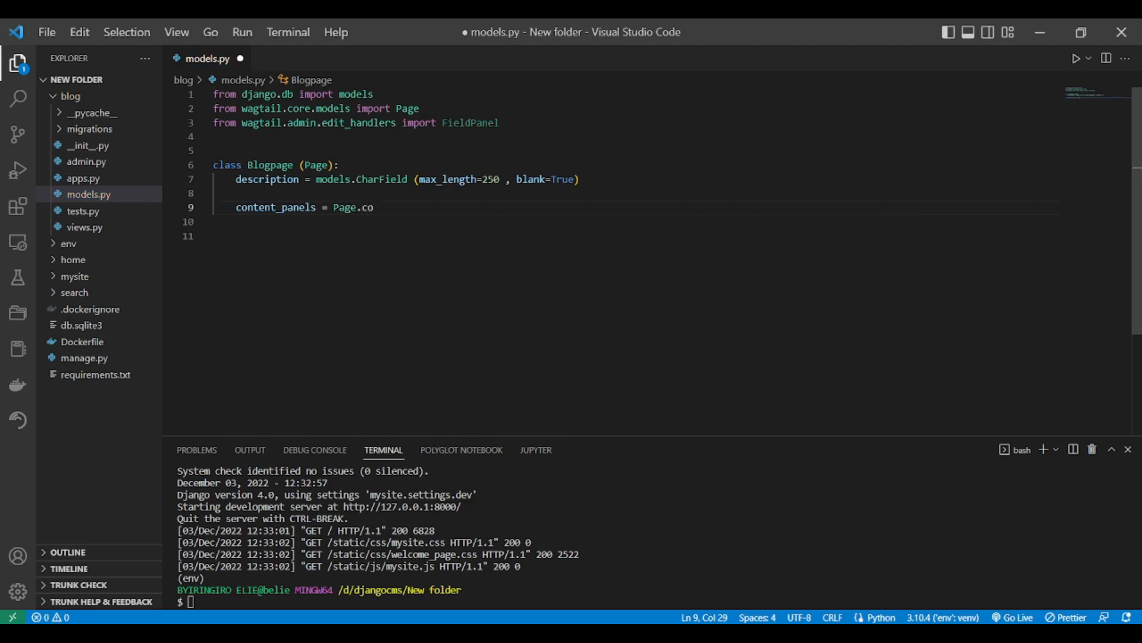
text(ntent_panels +)
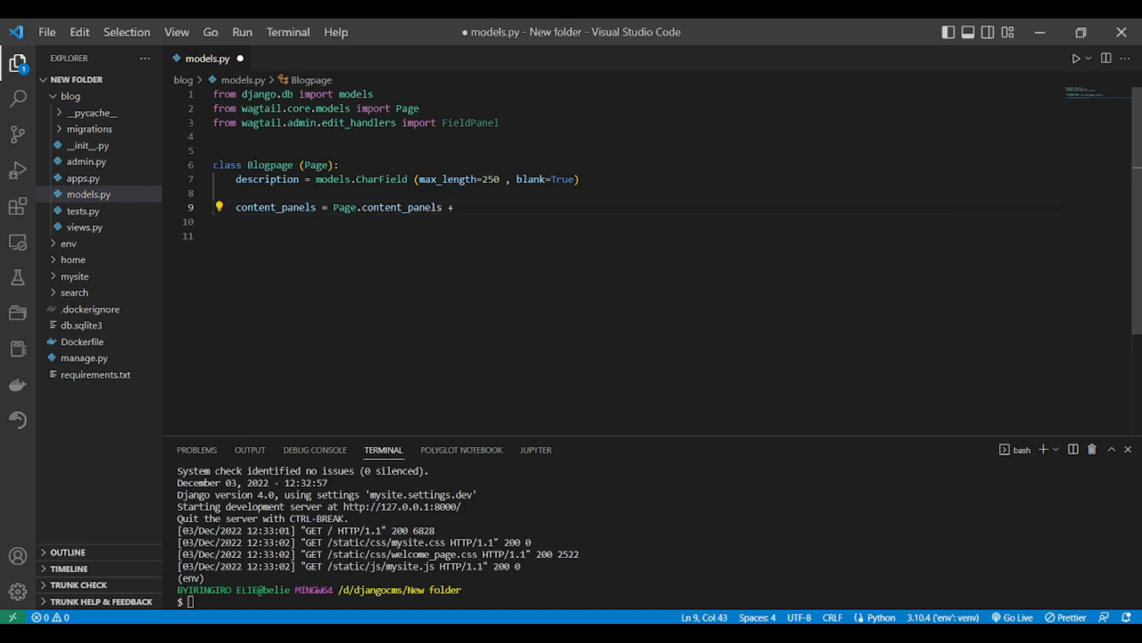
text([)
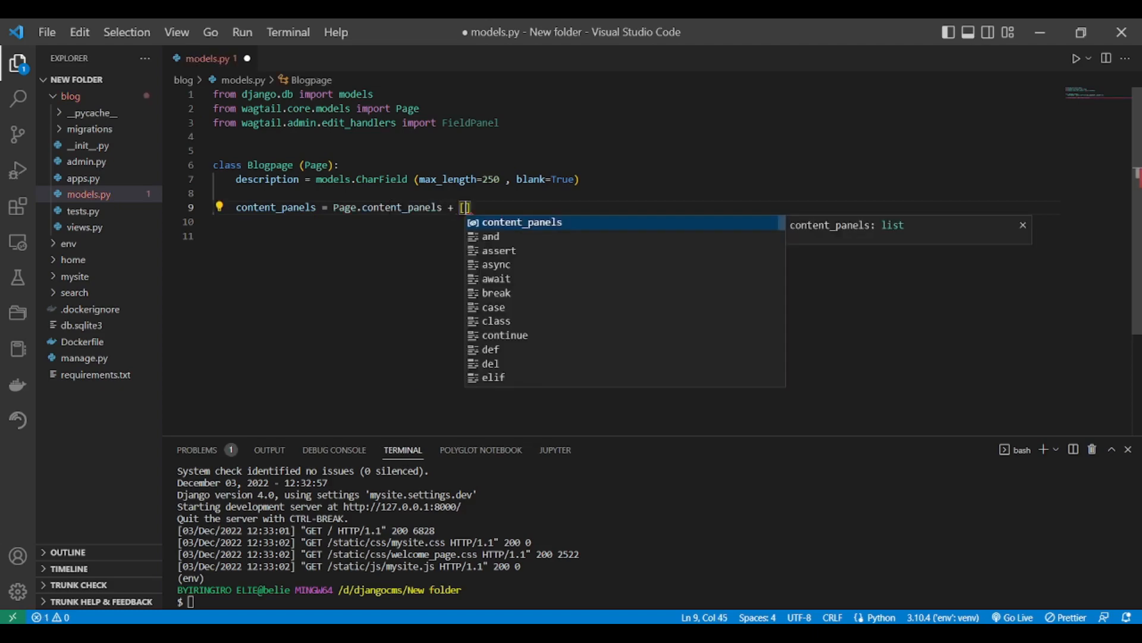
key(Escape)
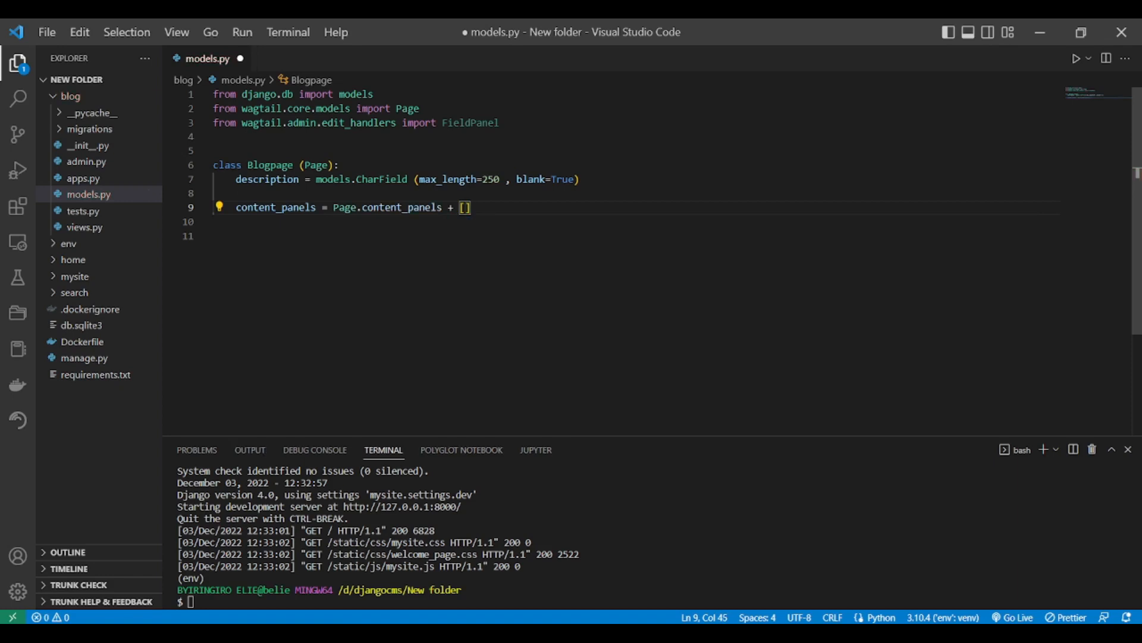
key(Enter)
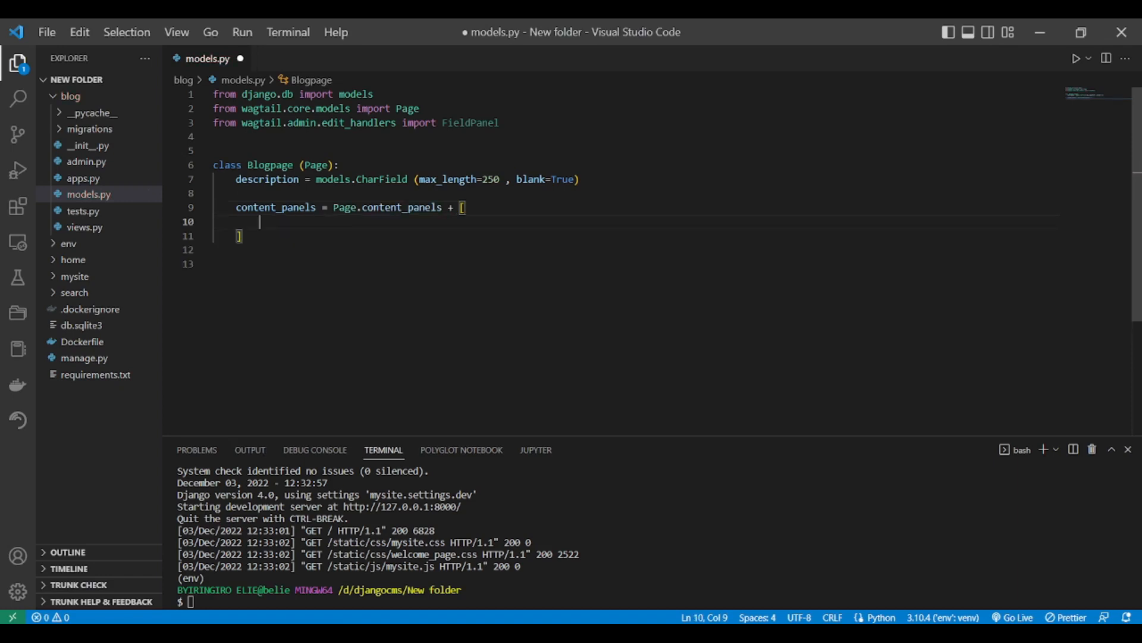
Add FieldPanel("description"), to the list and save models.py
text(fi)
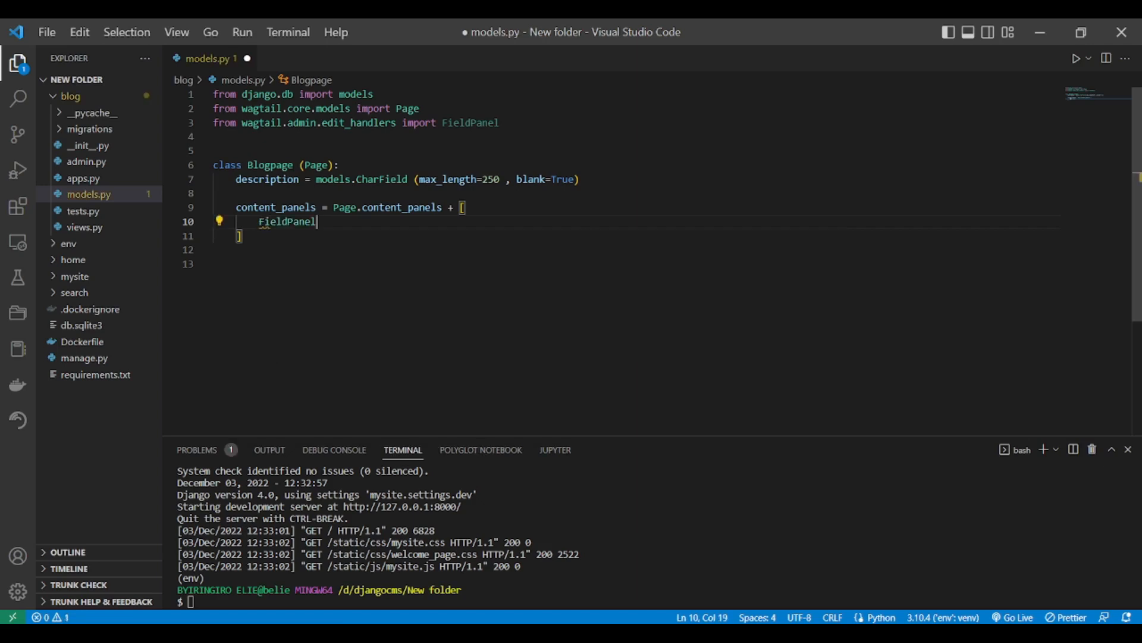
text(" ")
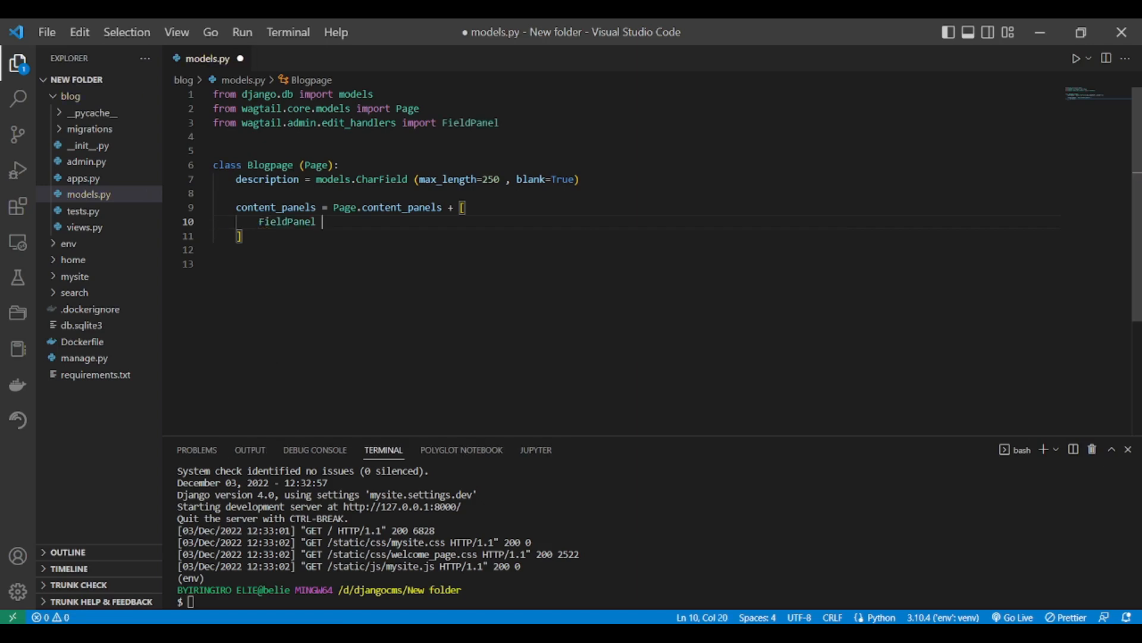
text(()
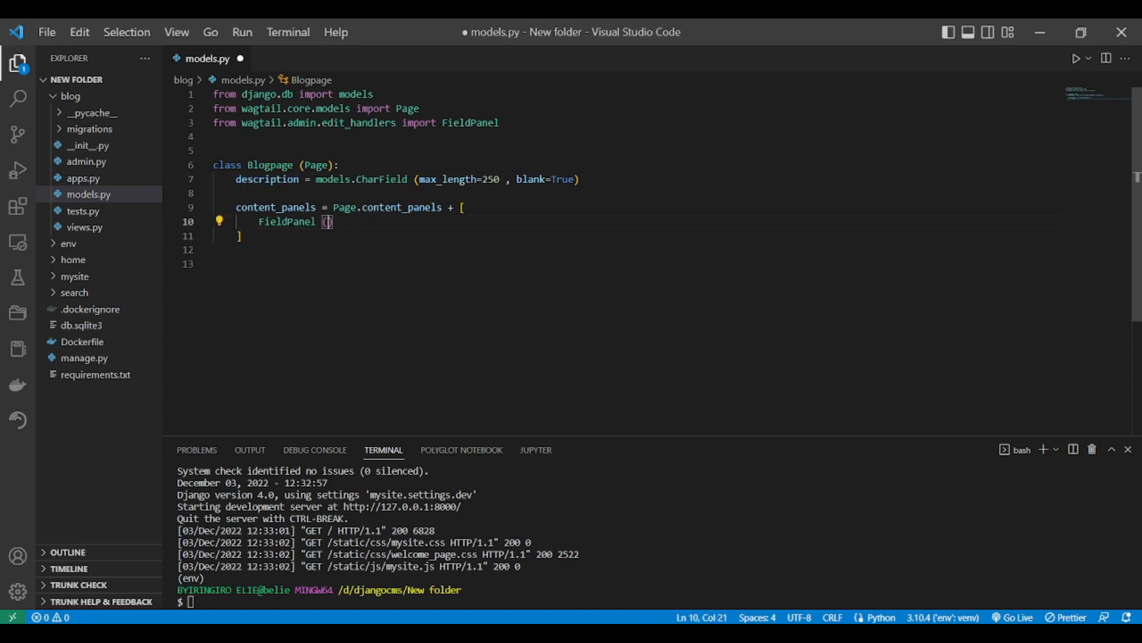
text(description")
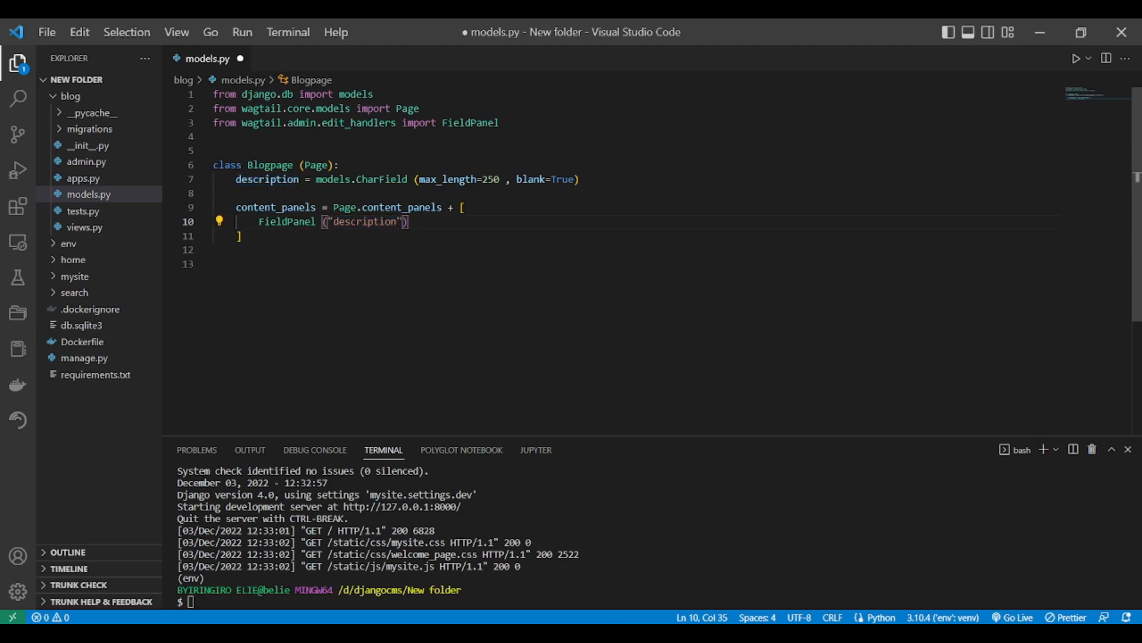
text(,)
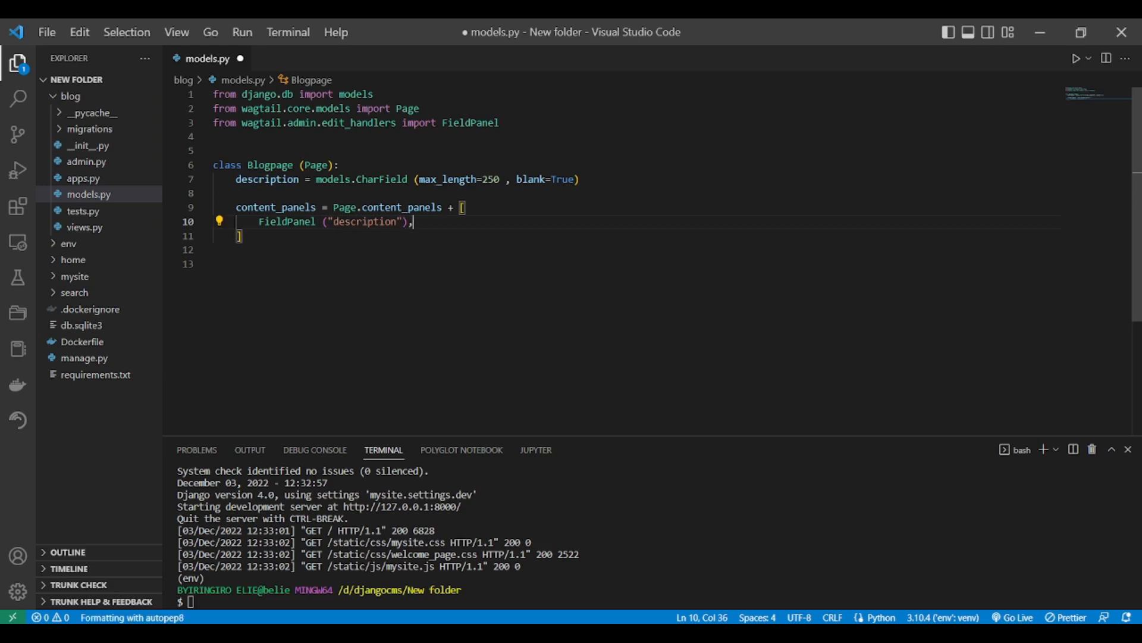
key(ctrl+s)
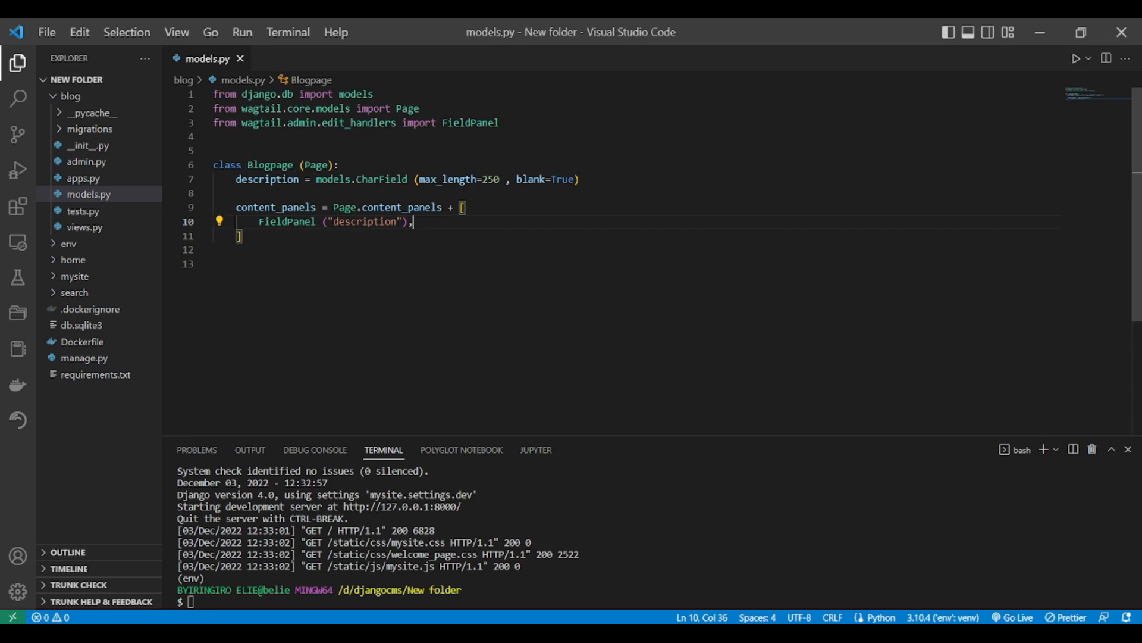
key(enter)
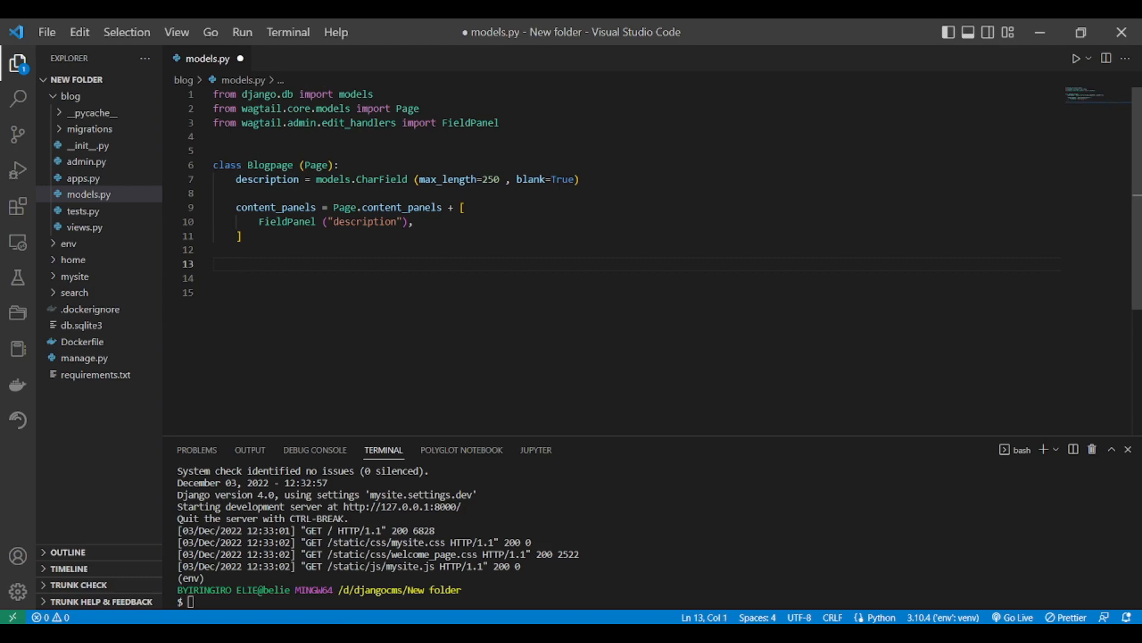
Declare 'class PostPage (Page):' below Blogpage
text(class)
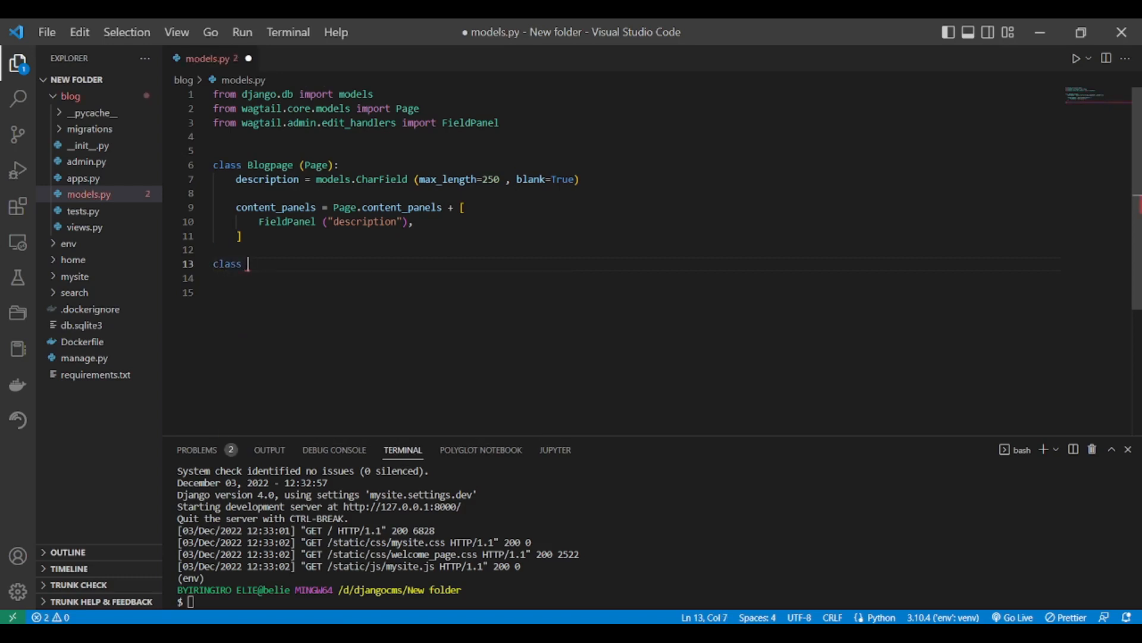
text(Post)
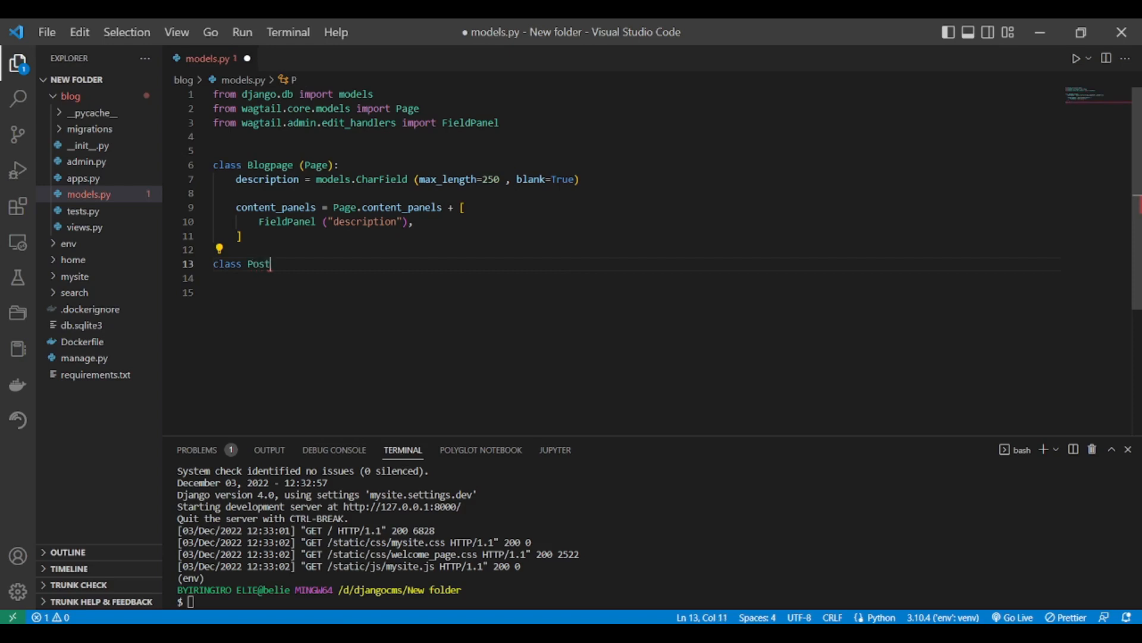
text(Page)
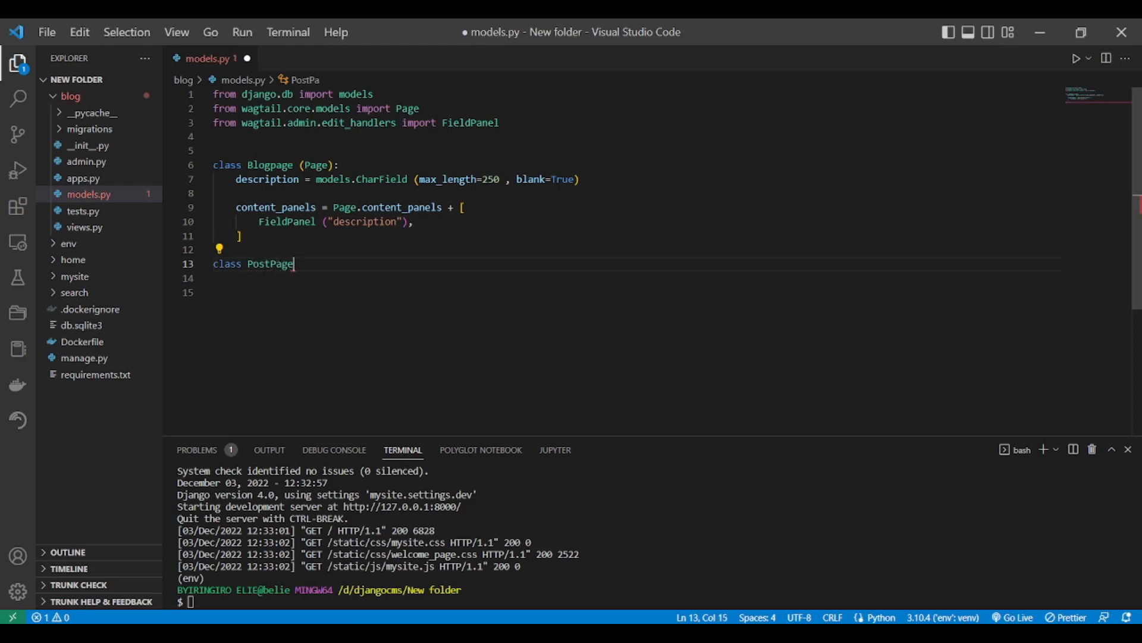
text(())
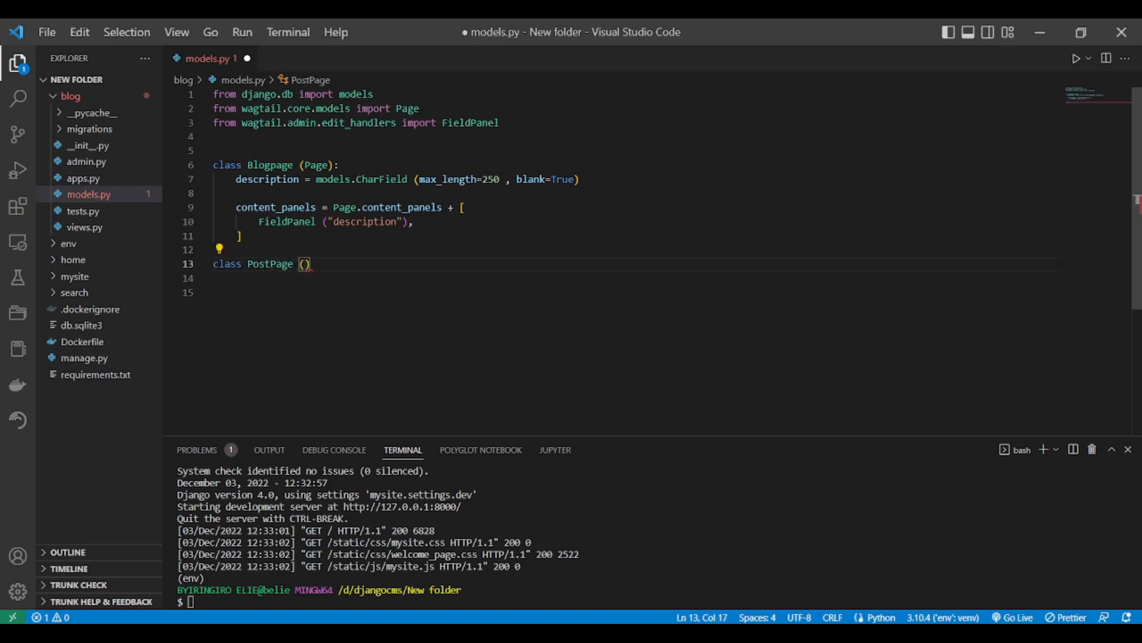
text(p)
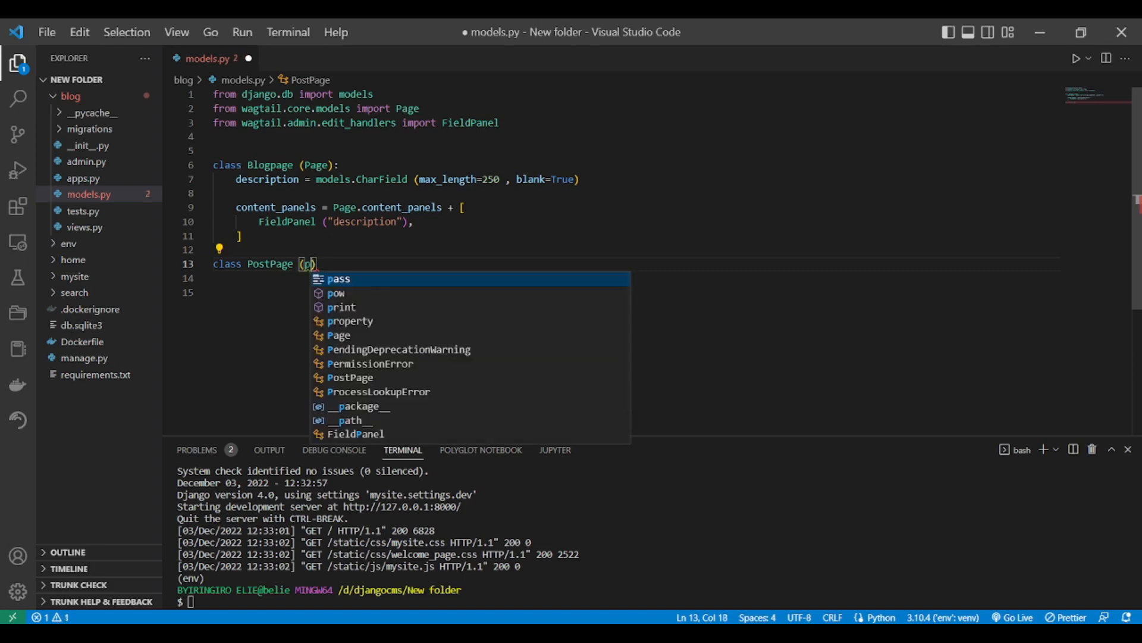
text(age)
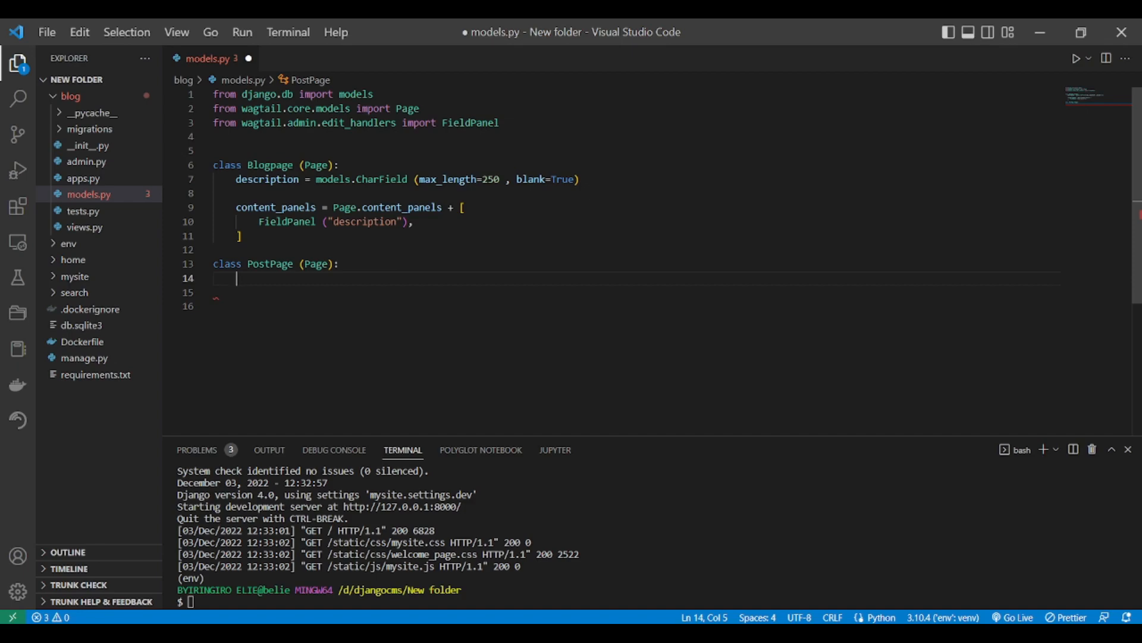
Begin 'header_image = models.ForeignKey (' in PostPage
text(header)
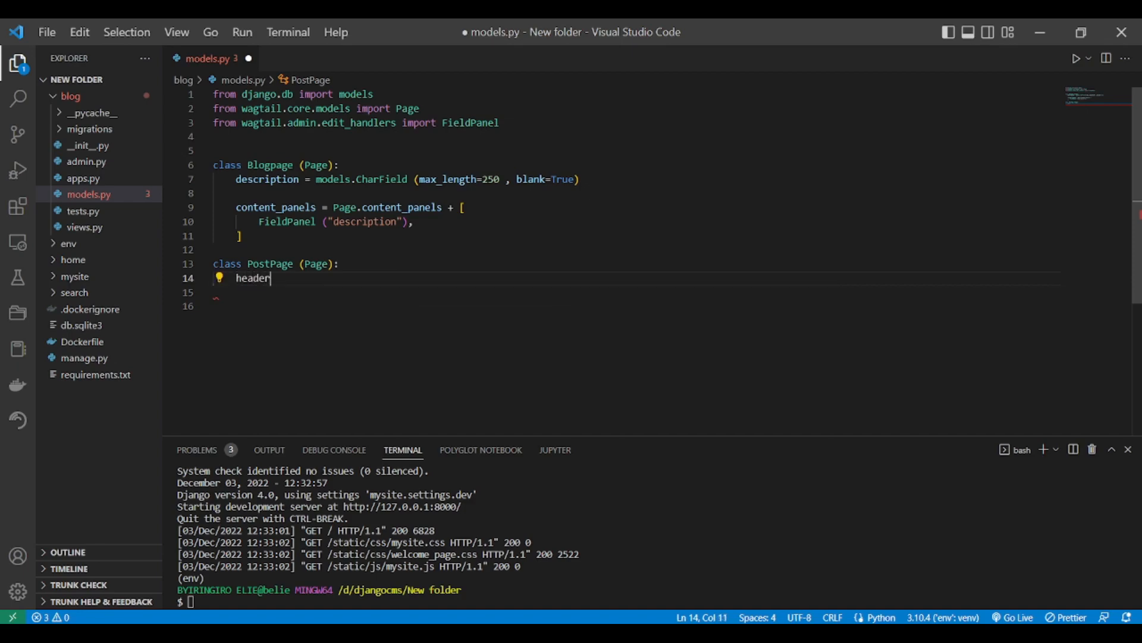
text(_im)
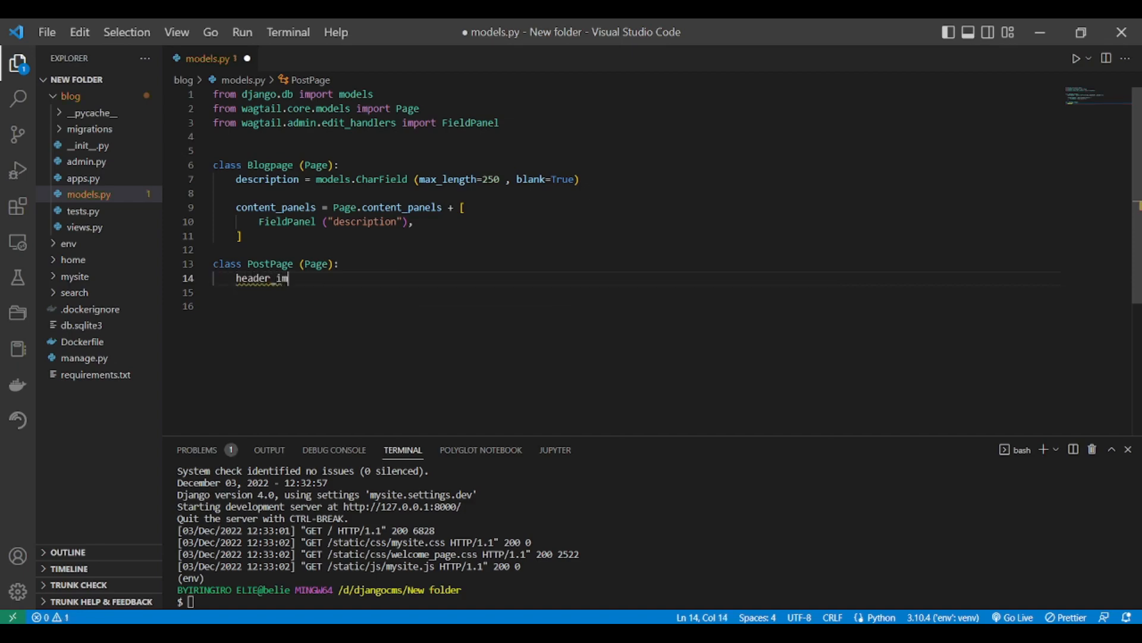
text(age =)
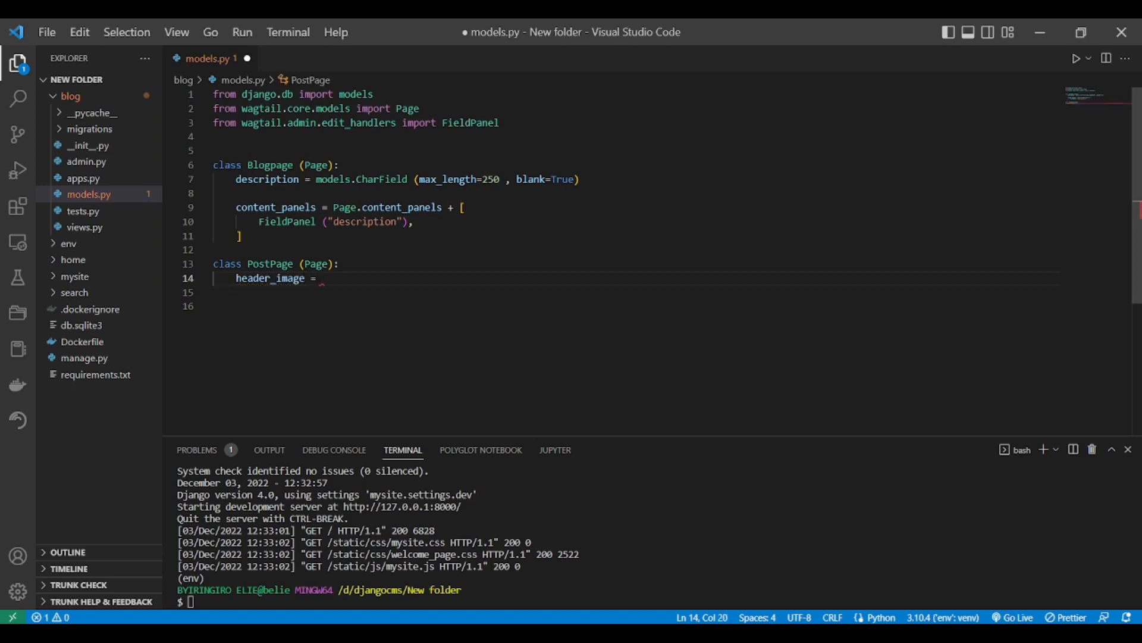
text(models)
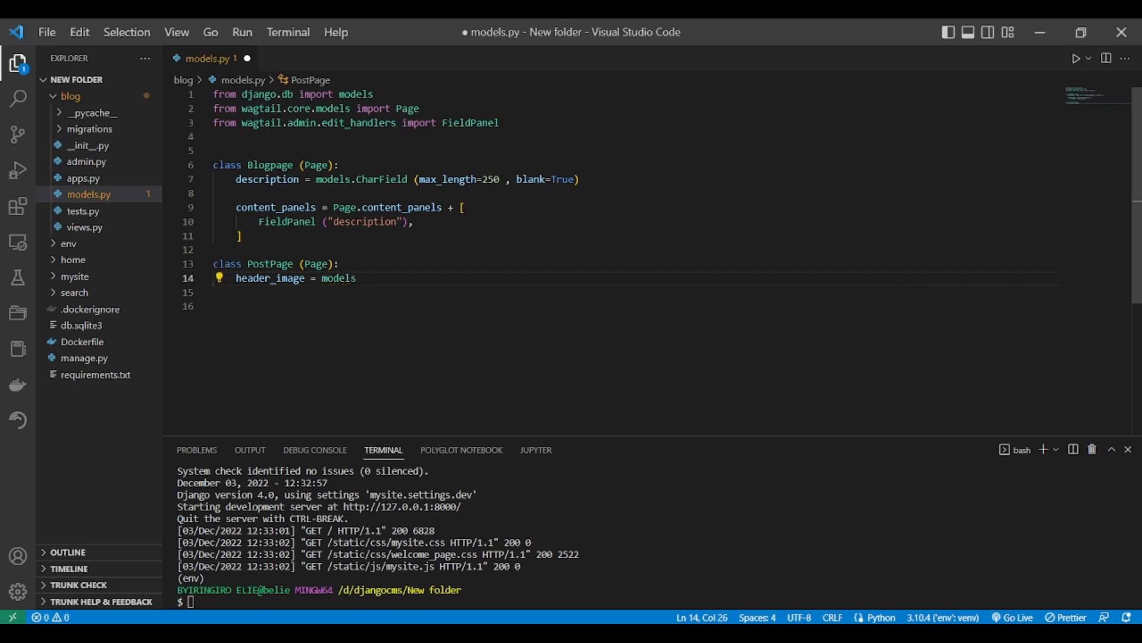
text(.for)
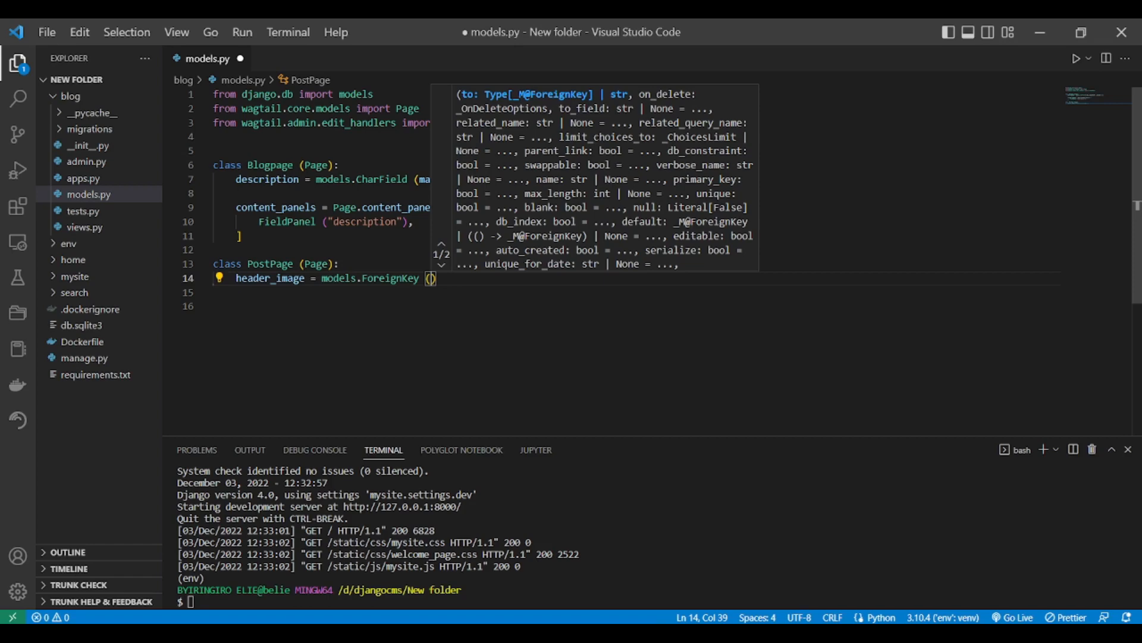
Target "wagtailimages.Image" with on_delete=models.SET_NULL in the ForeignKey
text(")
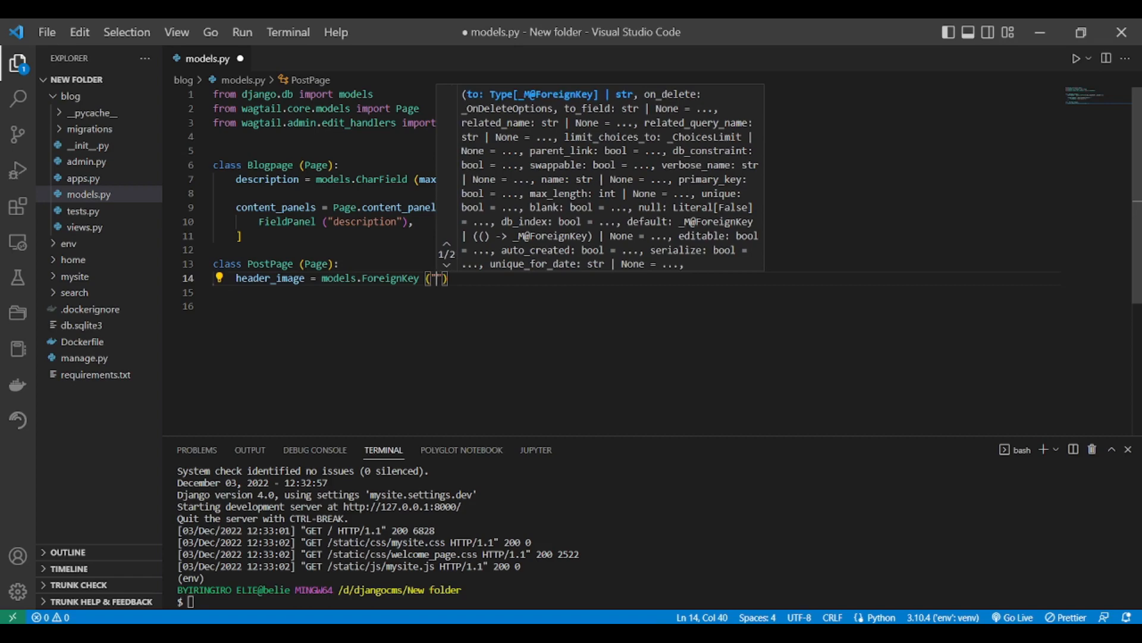
text(wagtail)
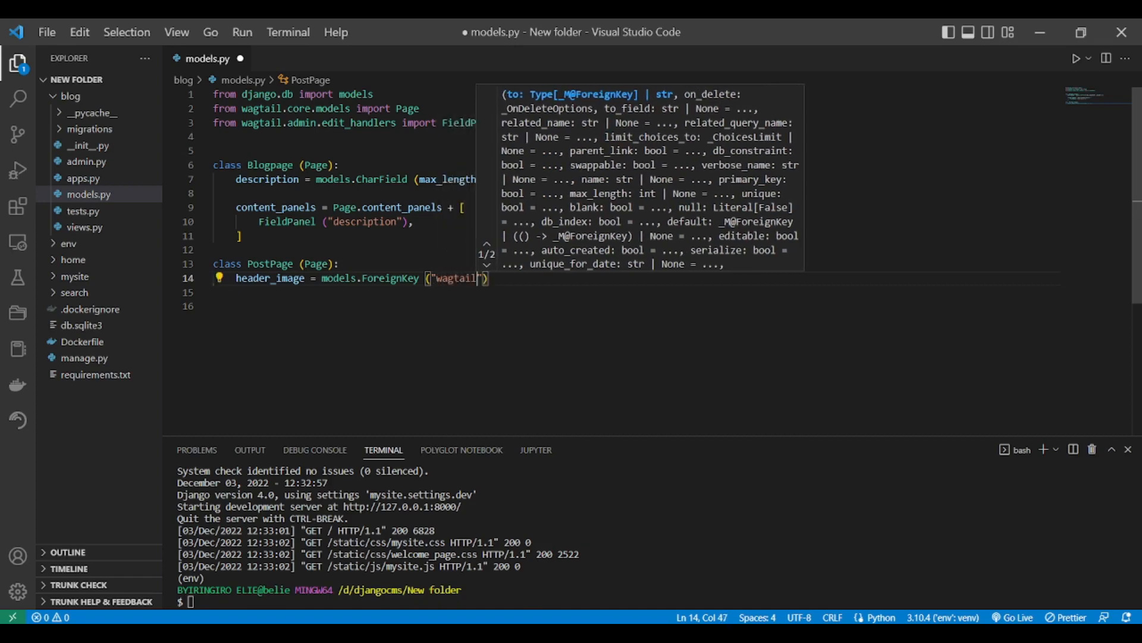
text(images)
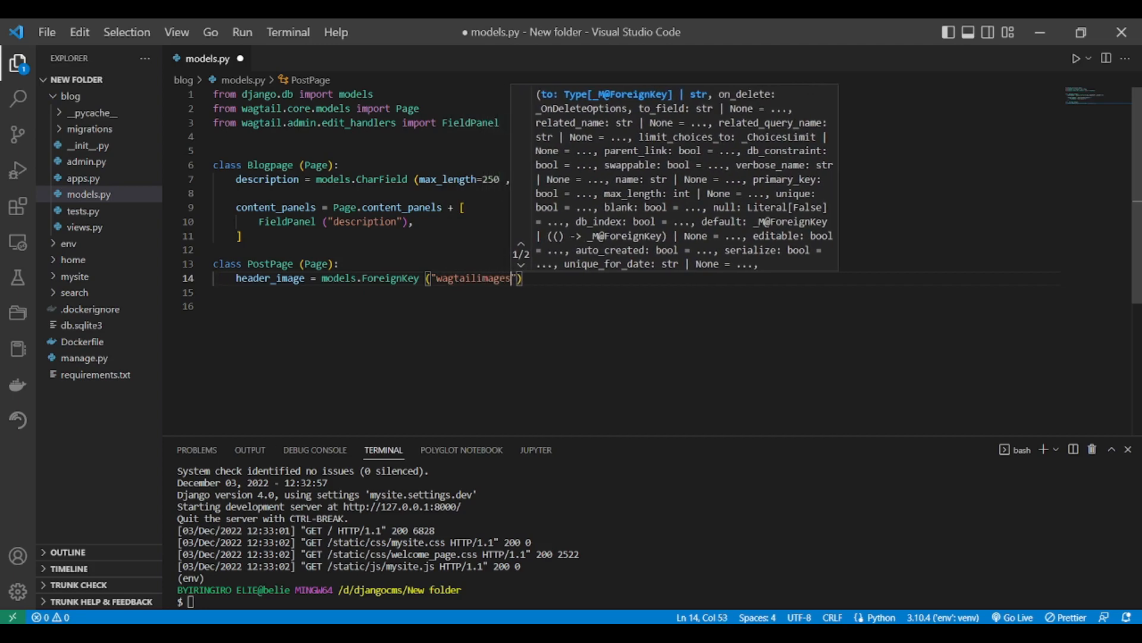
text(.)
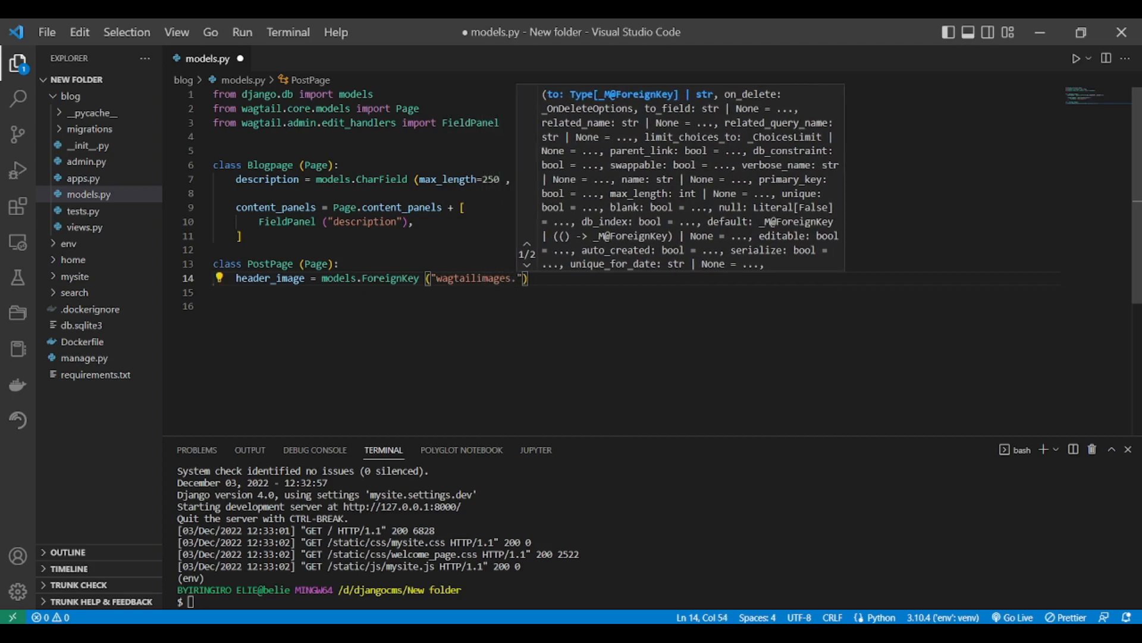
text(Image)
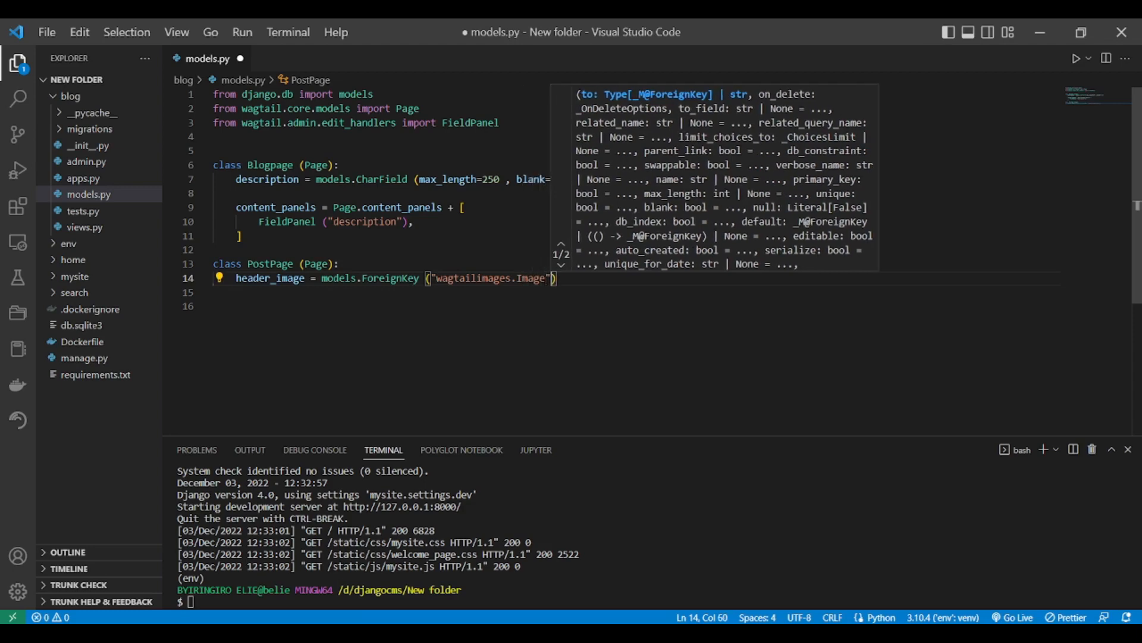
text(, on_delete=models)
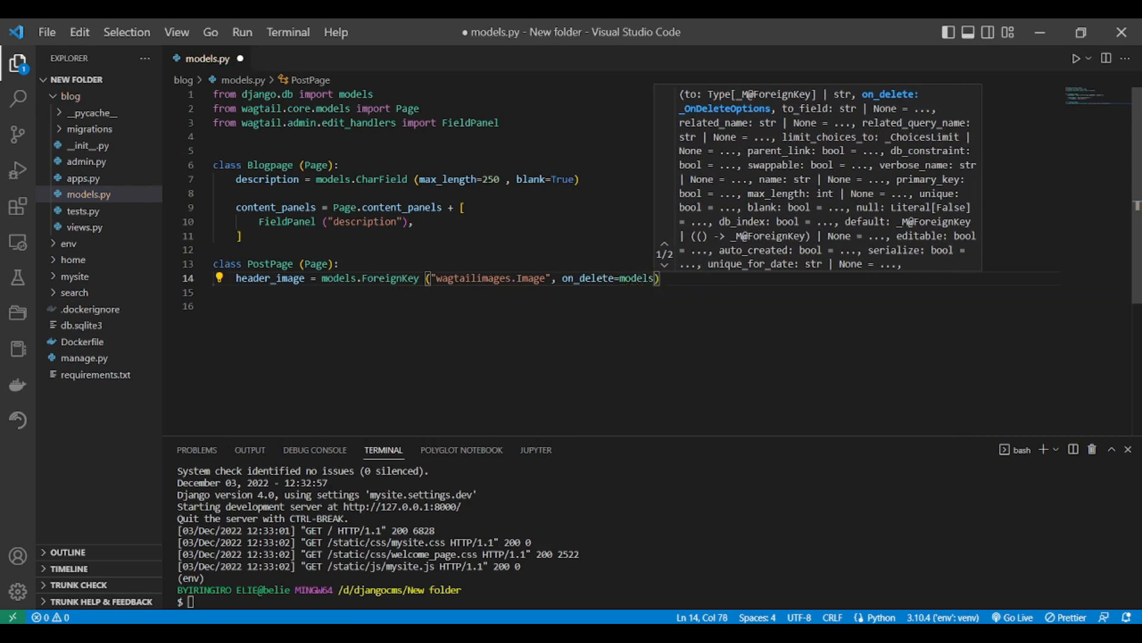
text(.se)
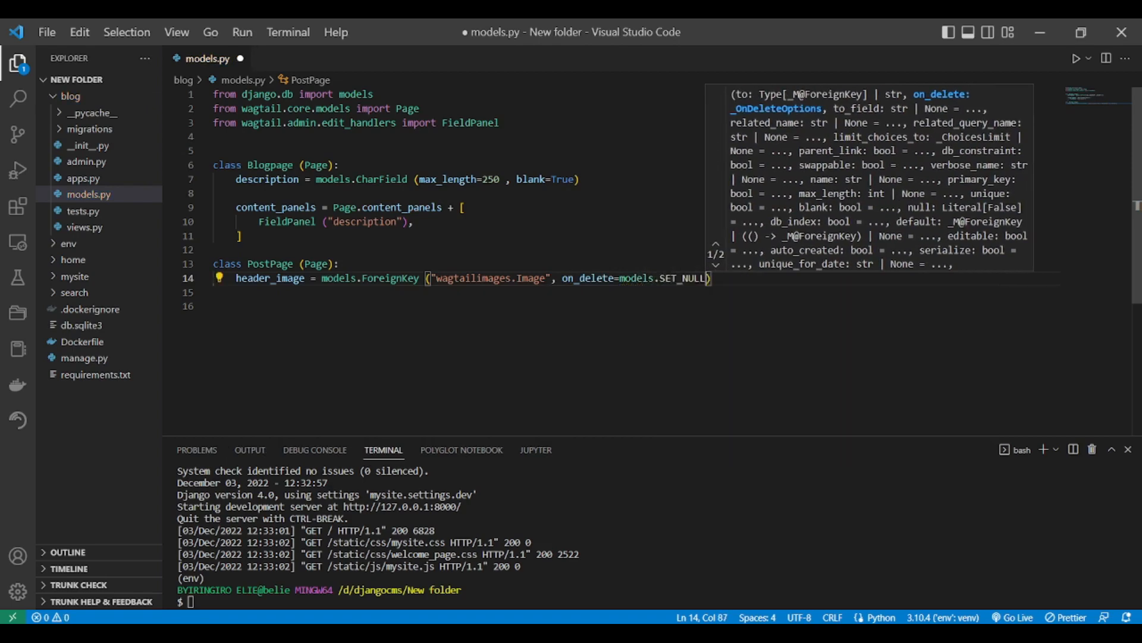
text(,)
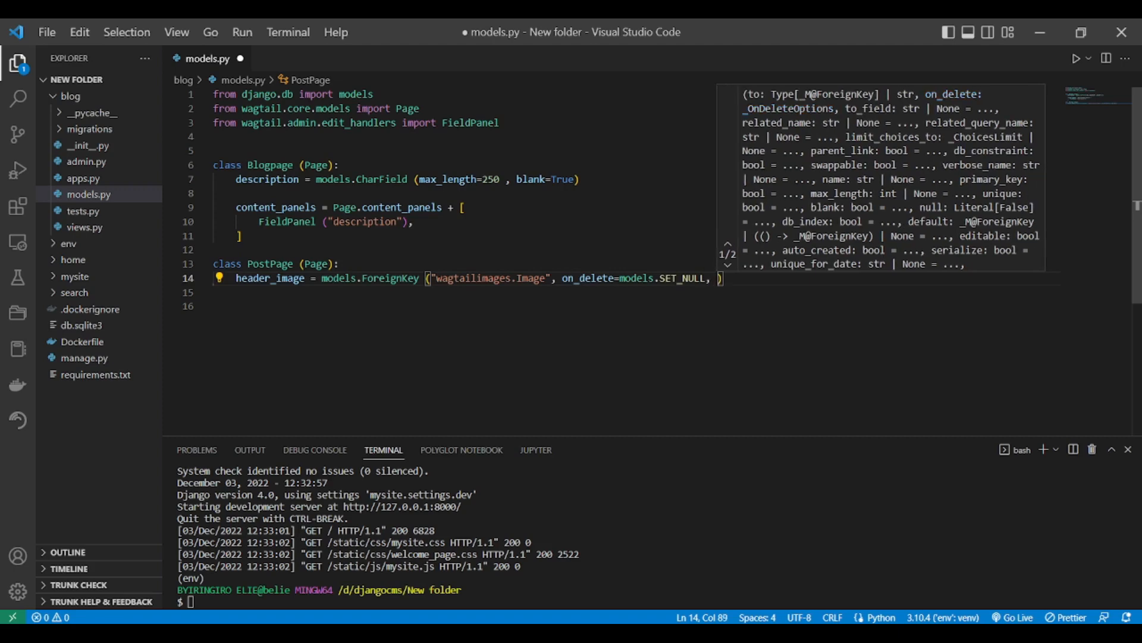
Add null=True, blank=True and related_name="+" to header_image
text(null=)
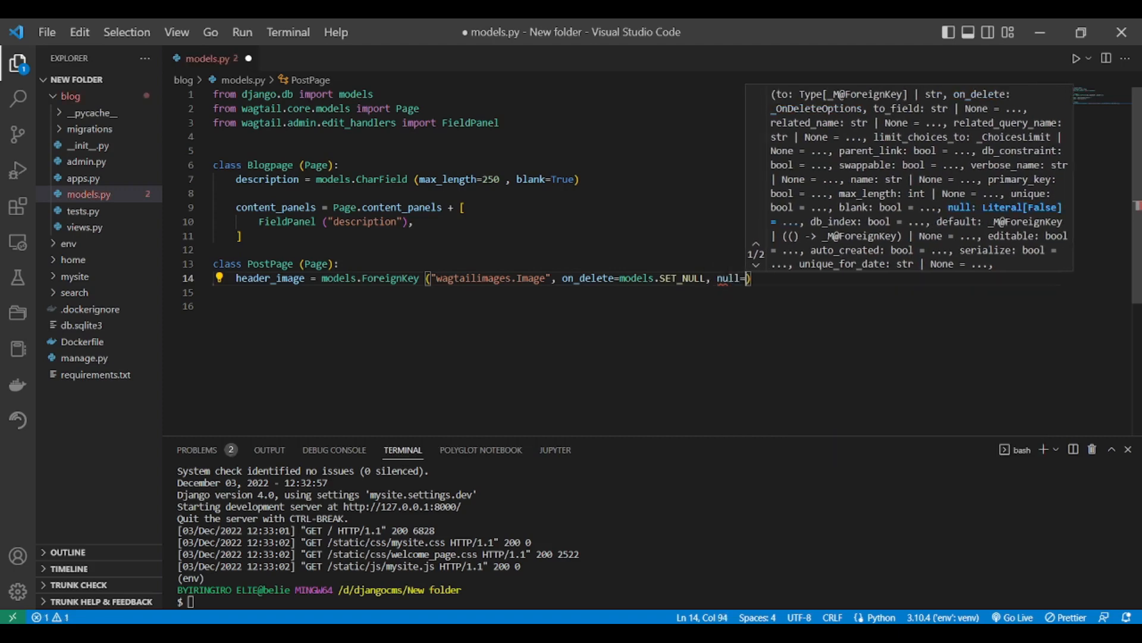
text(True)
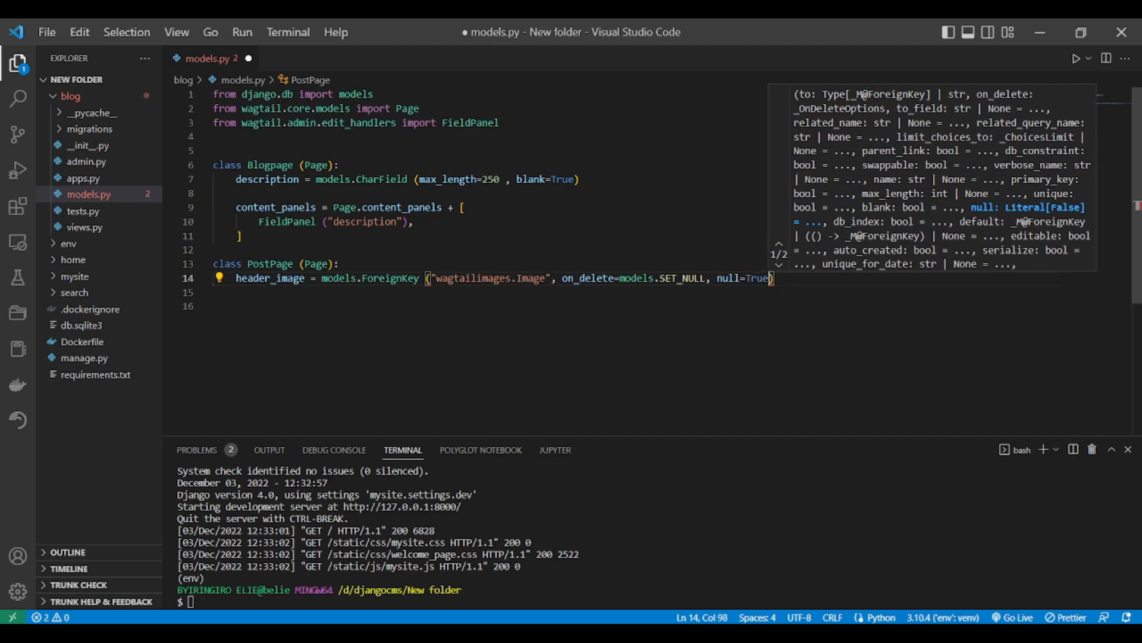
text(, bla)
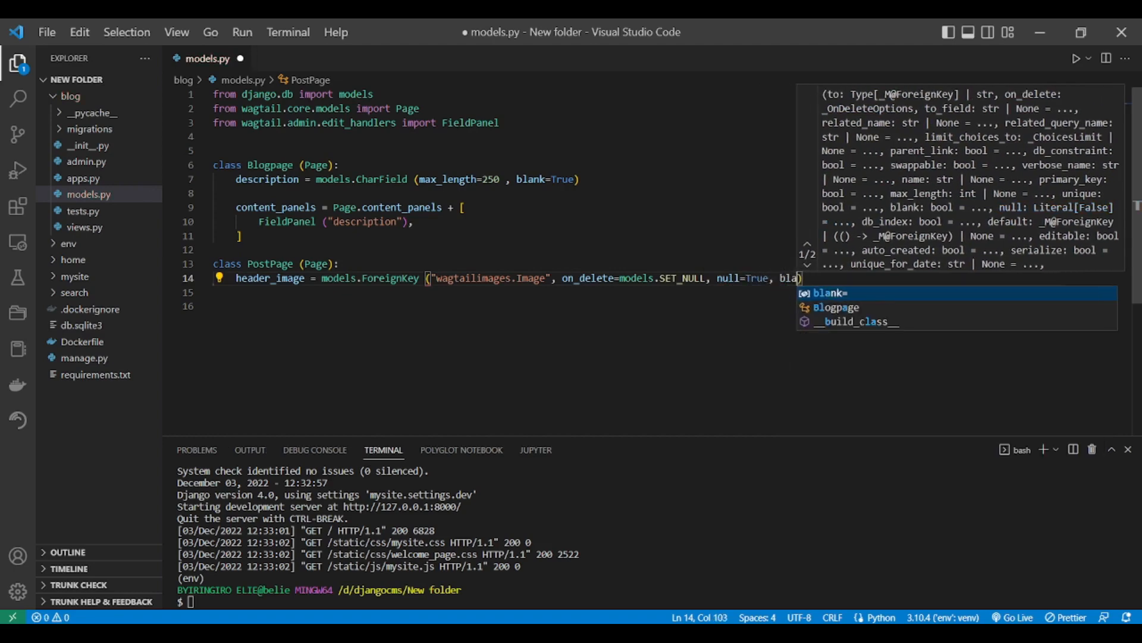
text(nk=true)
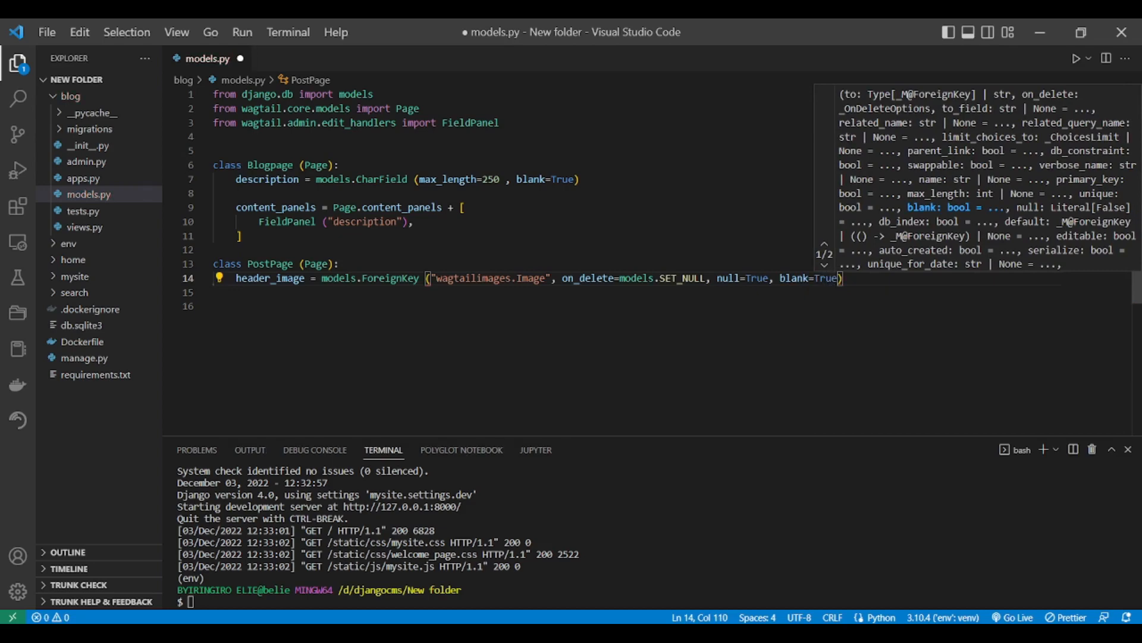
text(,)
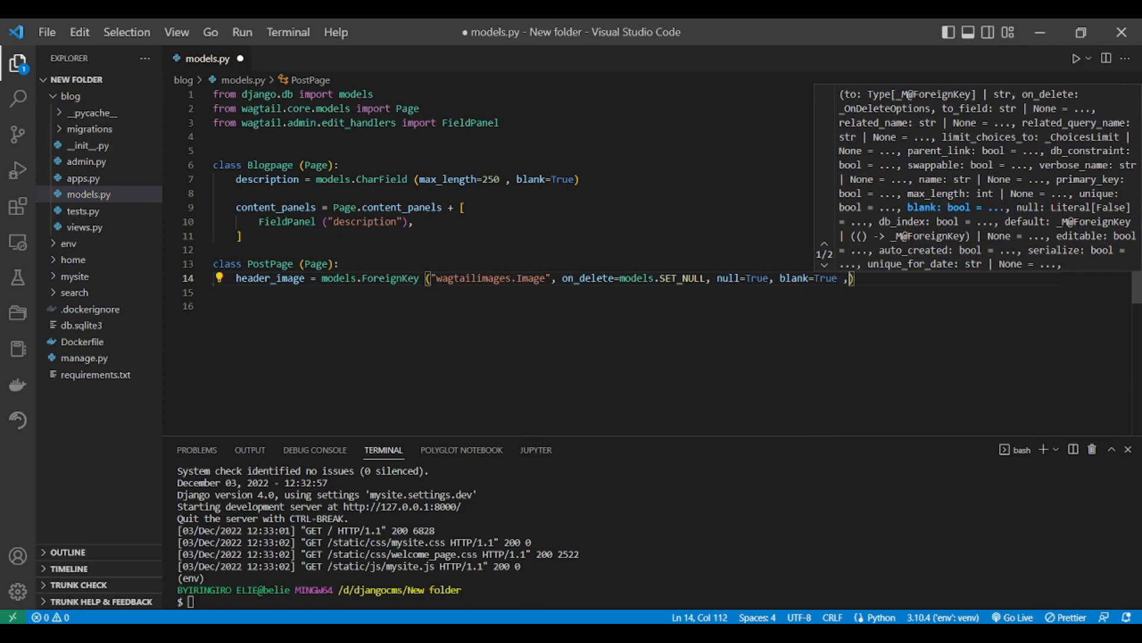
text(related_name="")
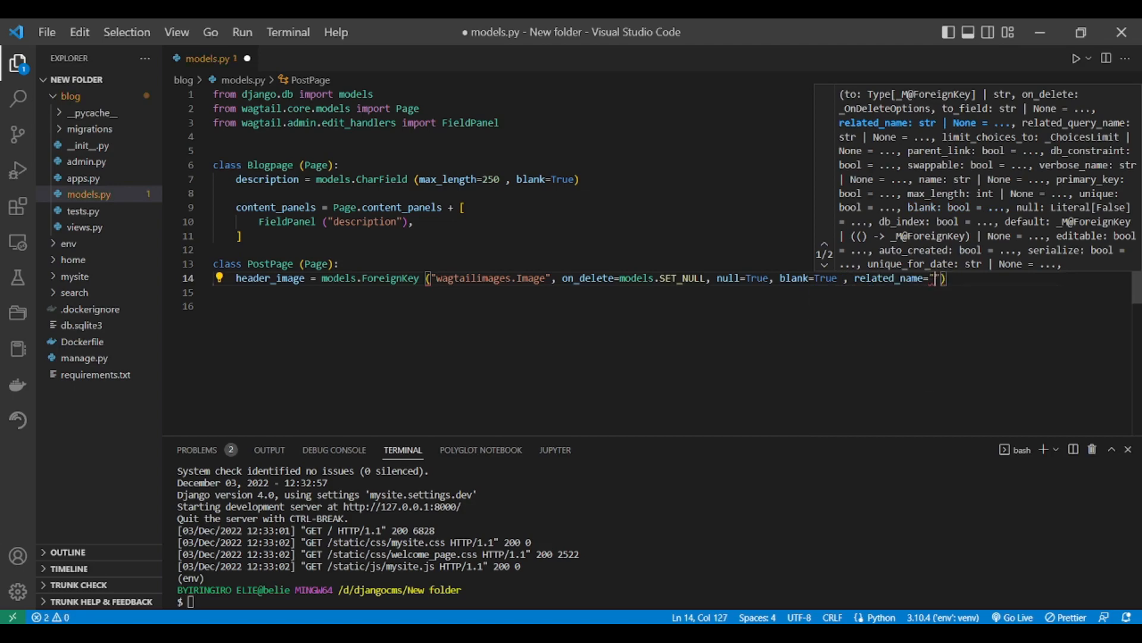
text(+)
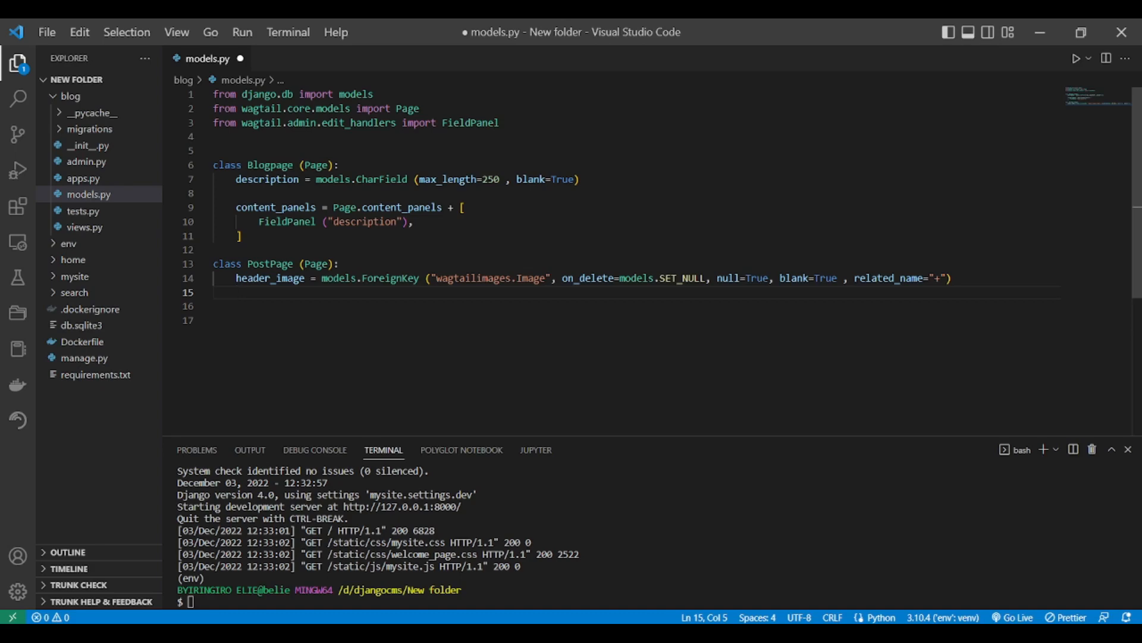
Add content_panels = Page.content_panels + [] to PostPage with an empty line inside
text(conte)
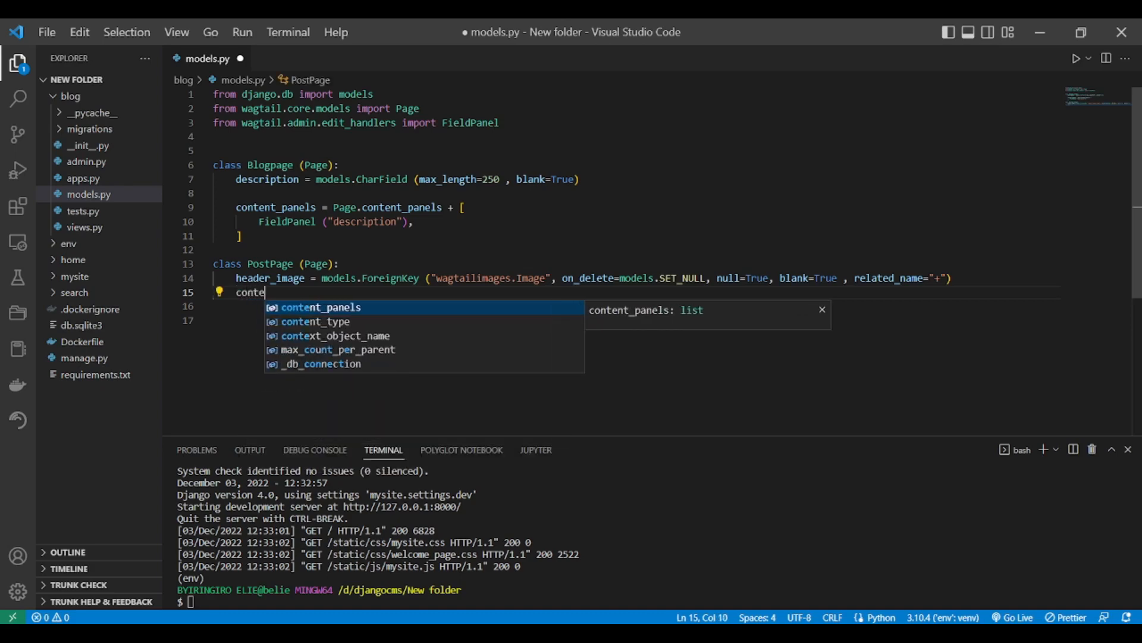
text(nt_panels =)
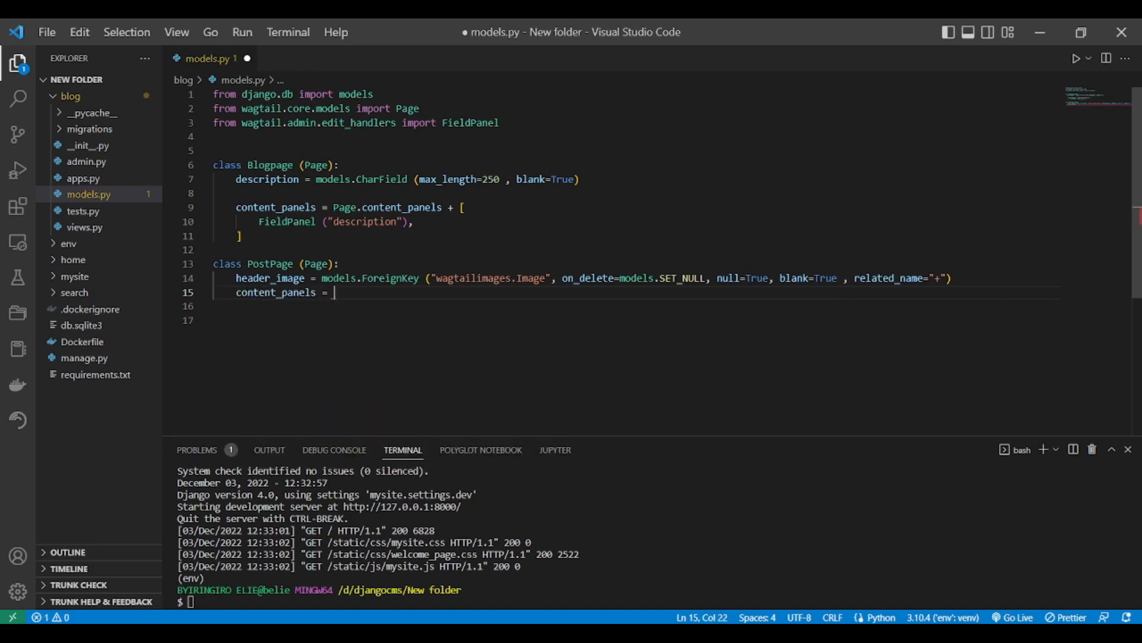
text(Page)
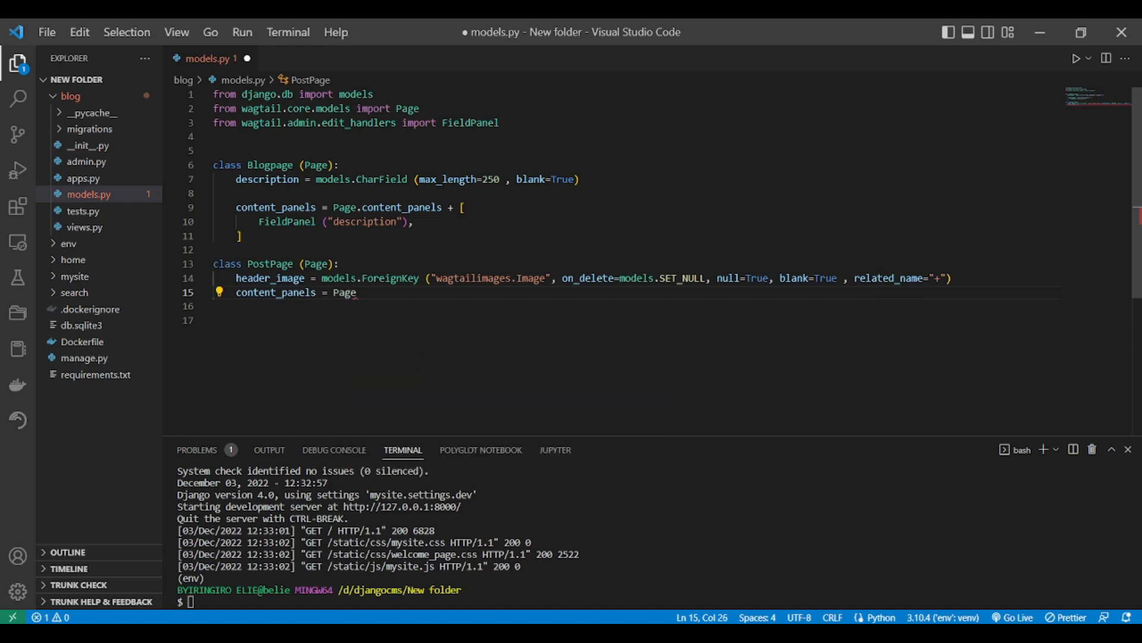
text(.content_panels +)
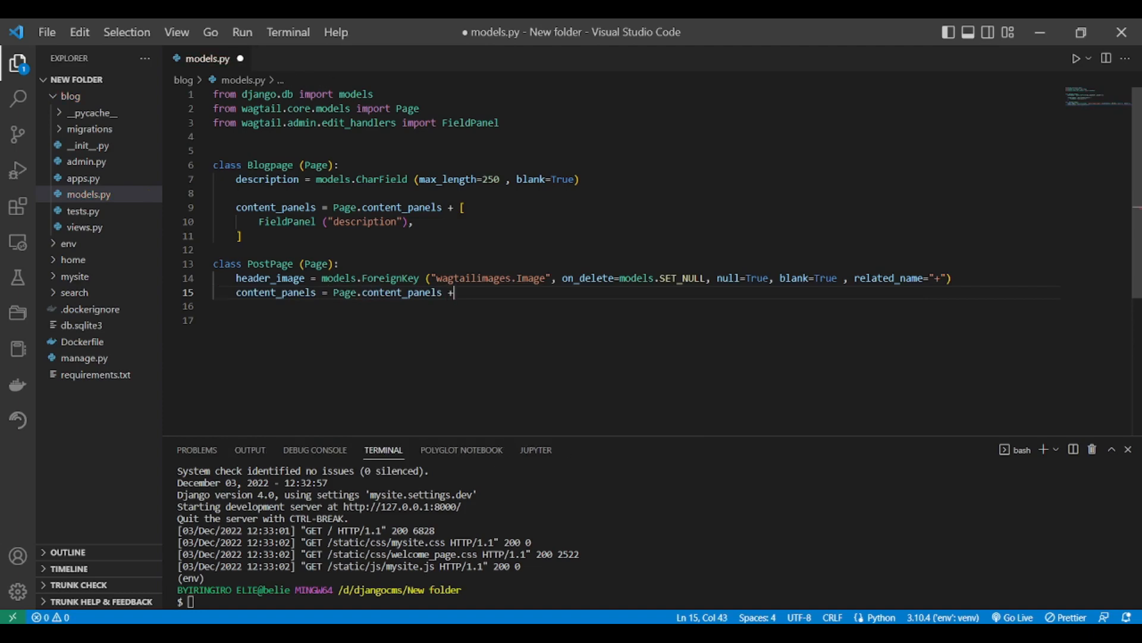
text([])
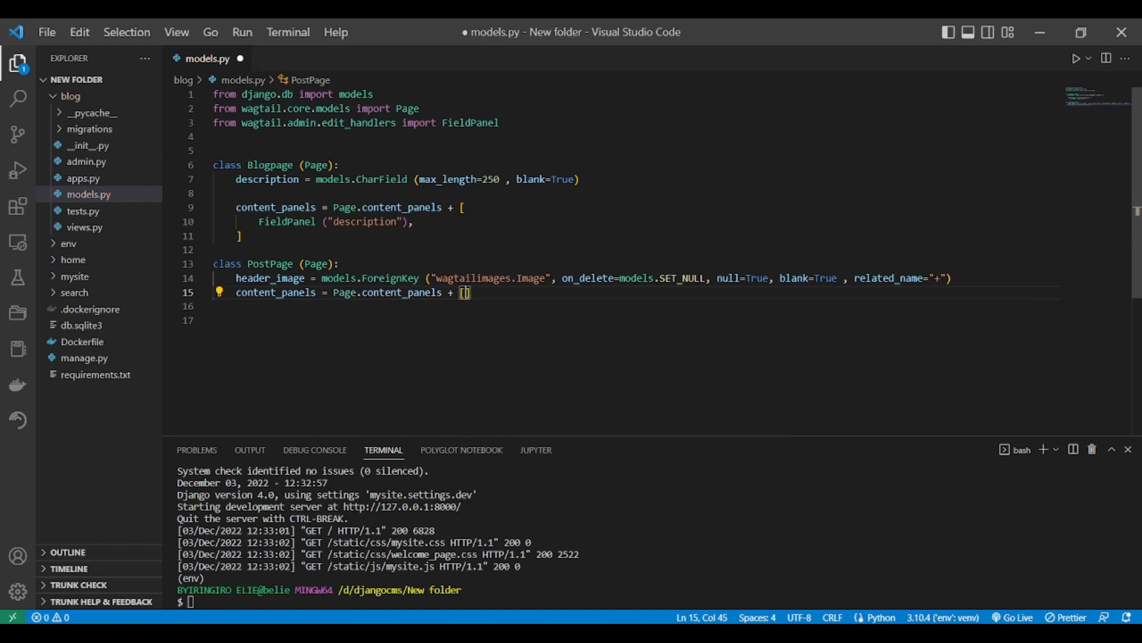
key(Enter)
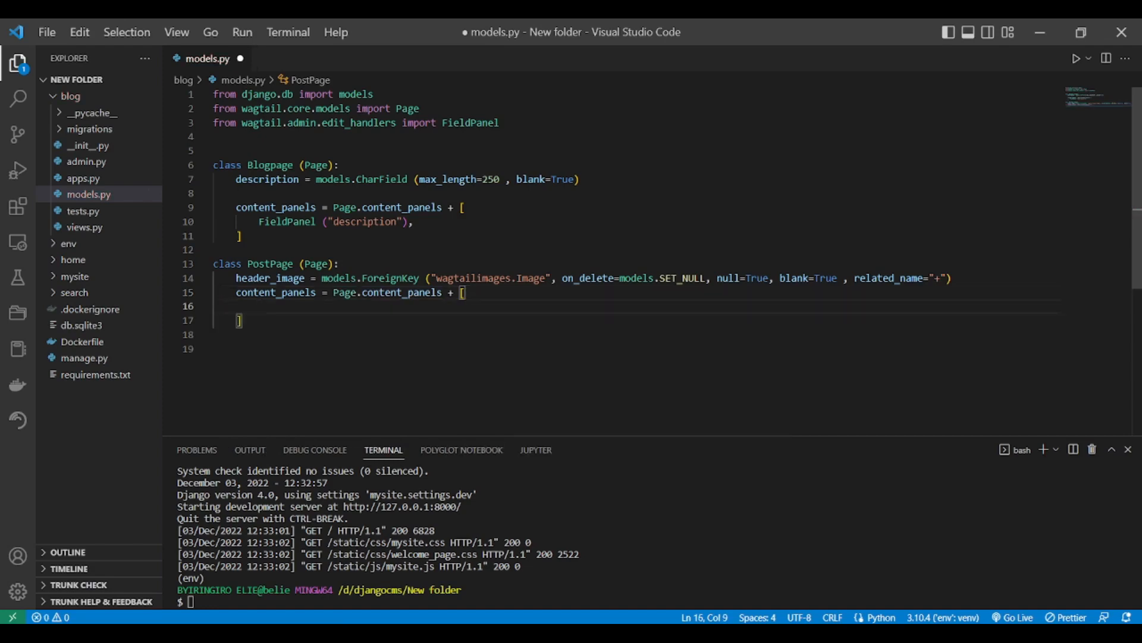
mouse_move(1066, 240)
text(from)
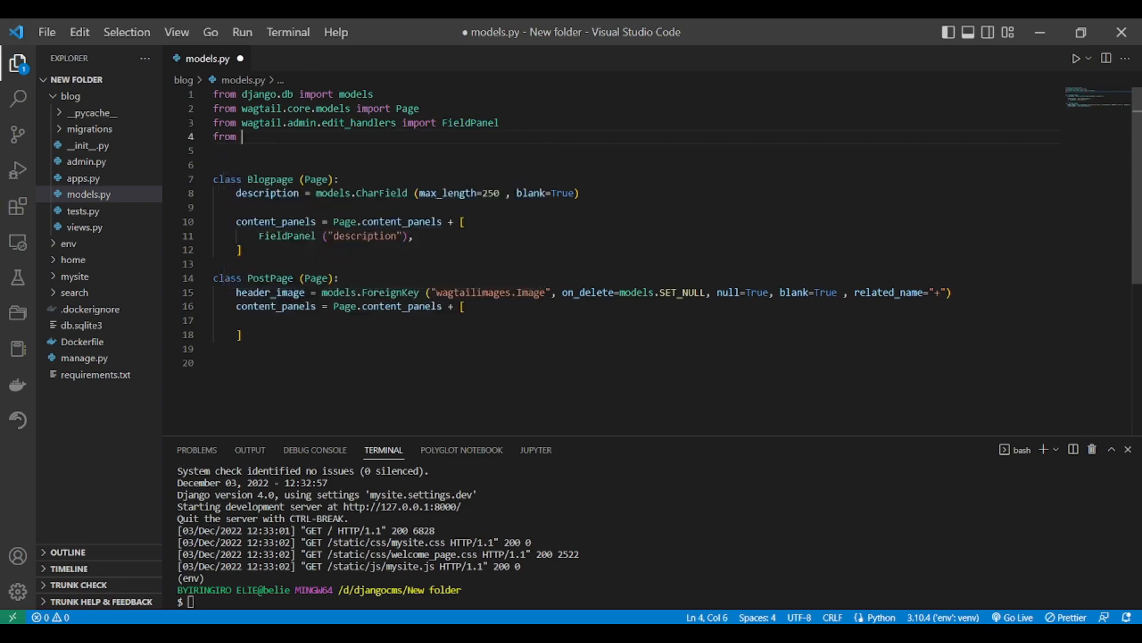
Write 'from wagtail.images.edit_handlers import ImageChooserPanel' as the fourth import
text(wagtail.i)
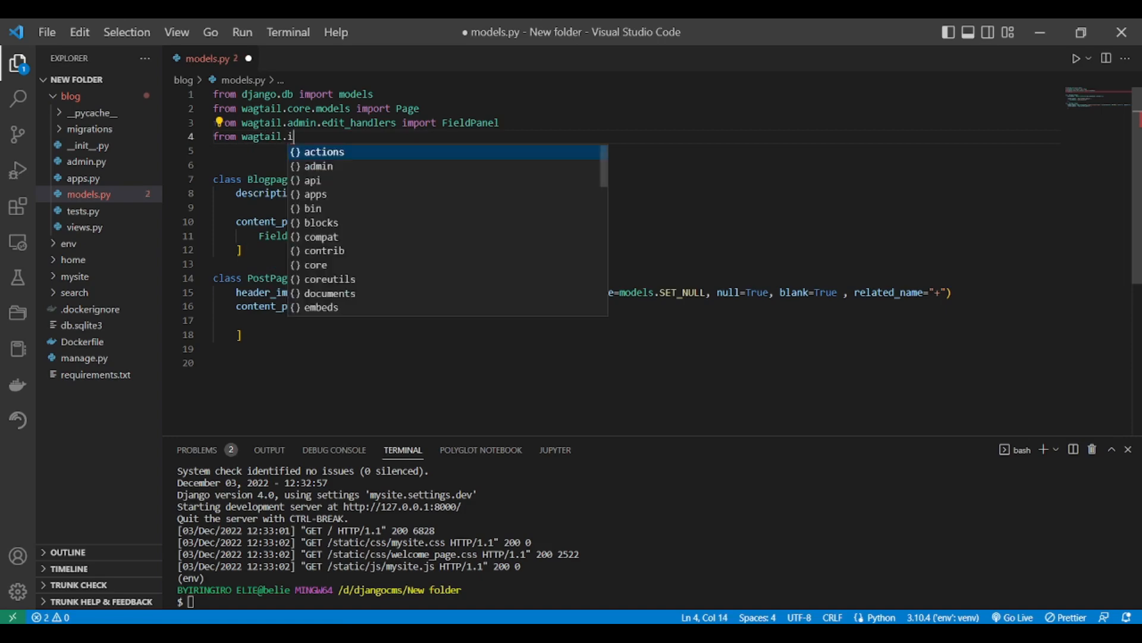
text(mages.)
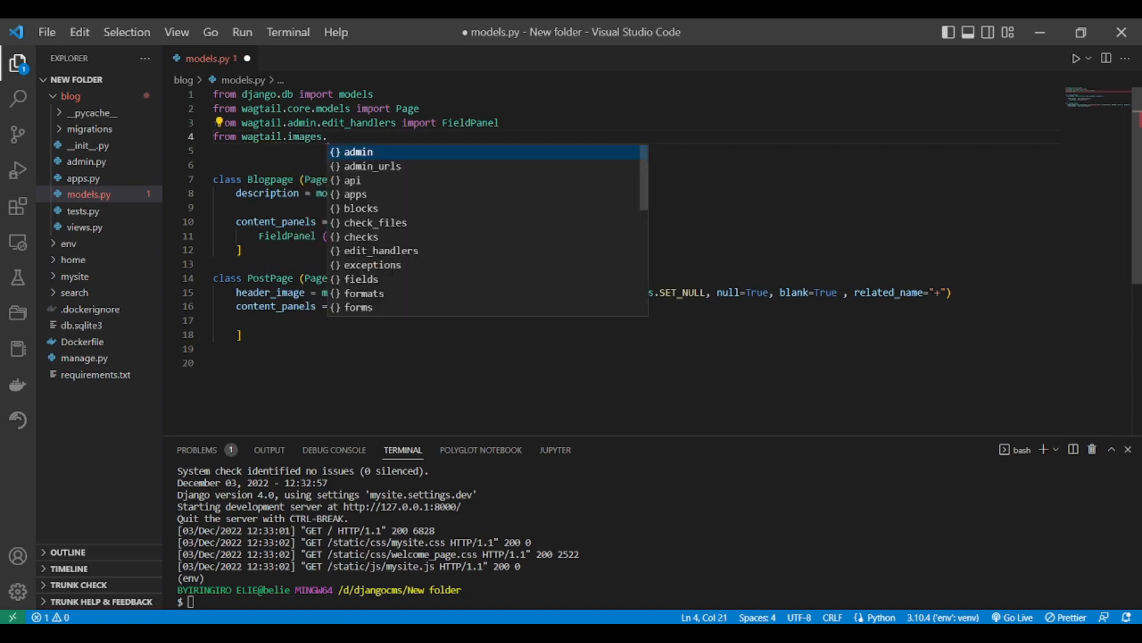
text(edit_handlers)
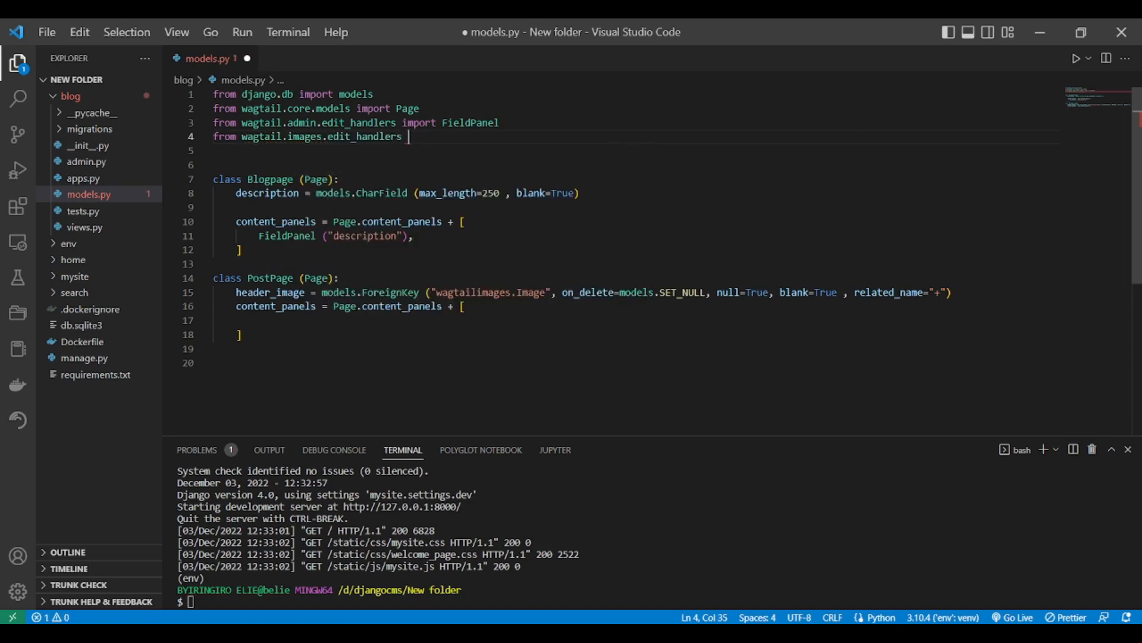
text(import)
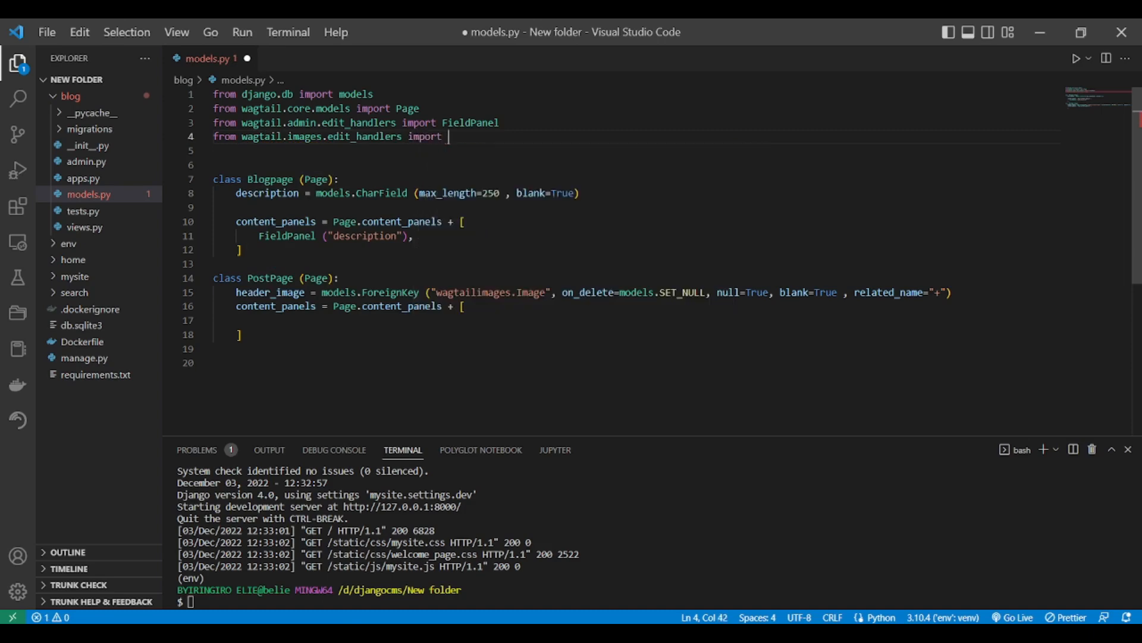
text(im)
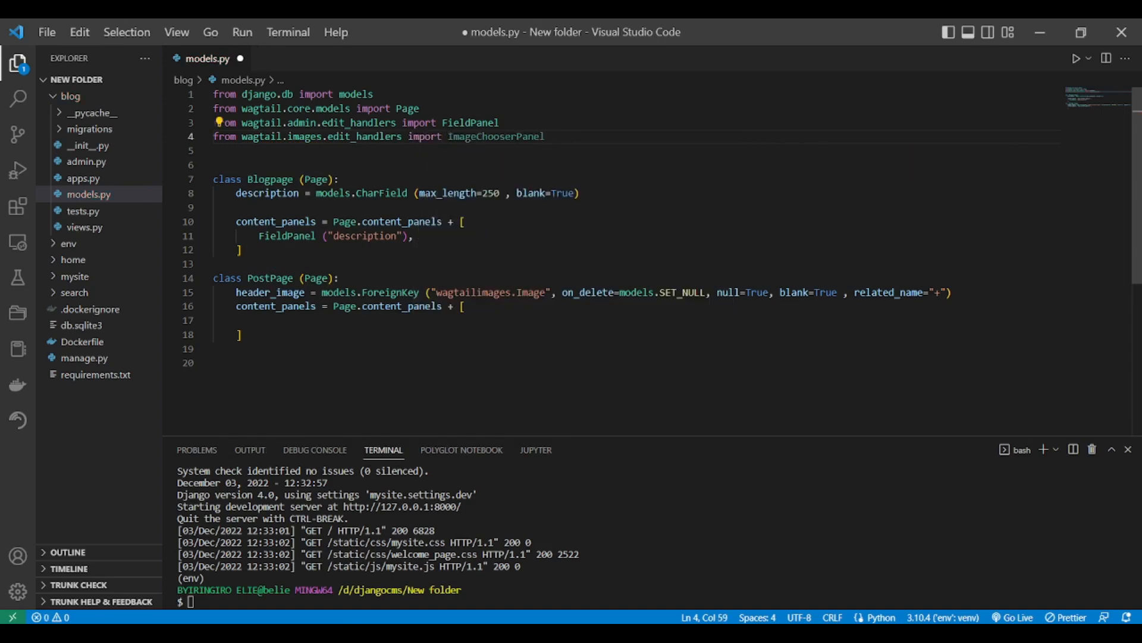
click(247, 320)
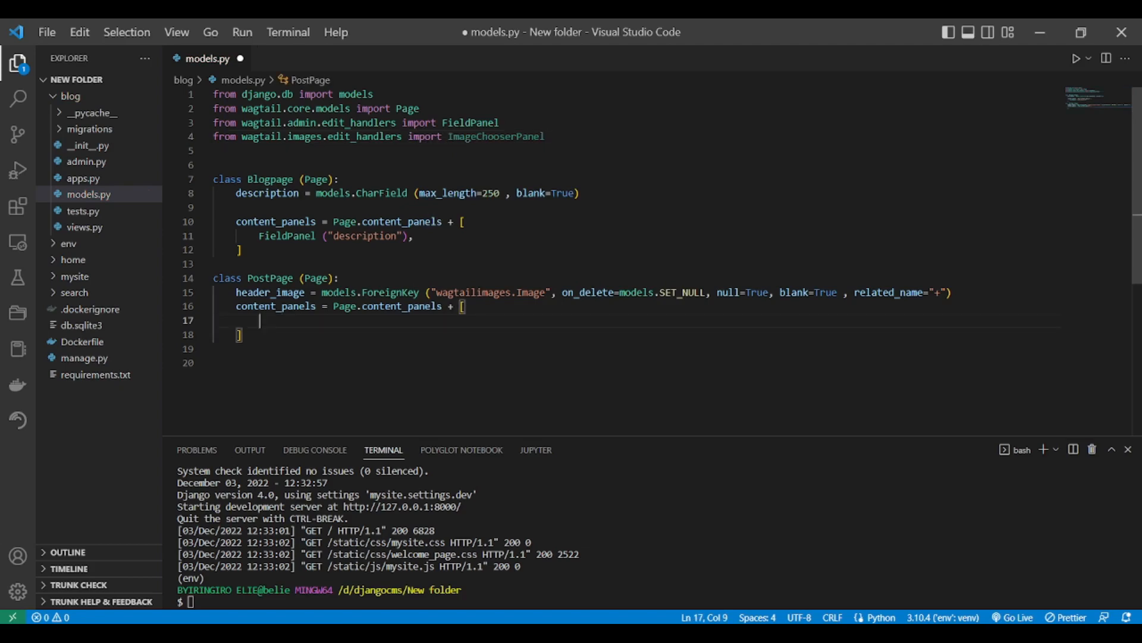
Add ImageChooserPanel("header_image"), to PostPage's content_panels and save models.py
text(im)
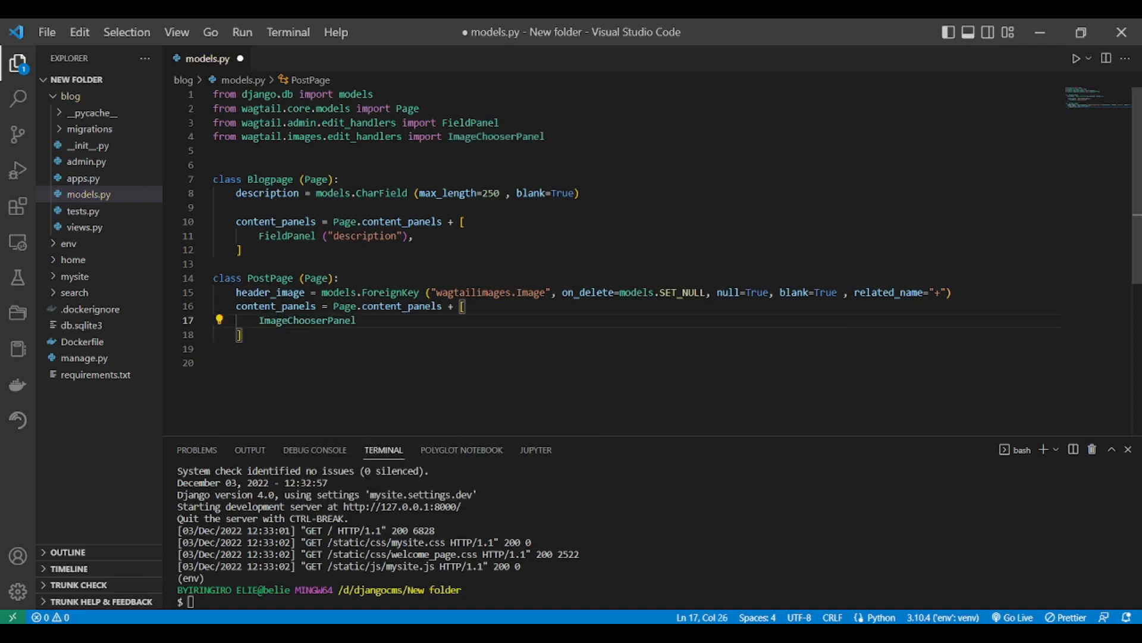
text(())
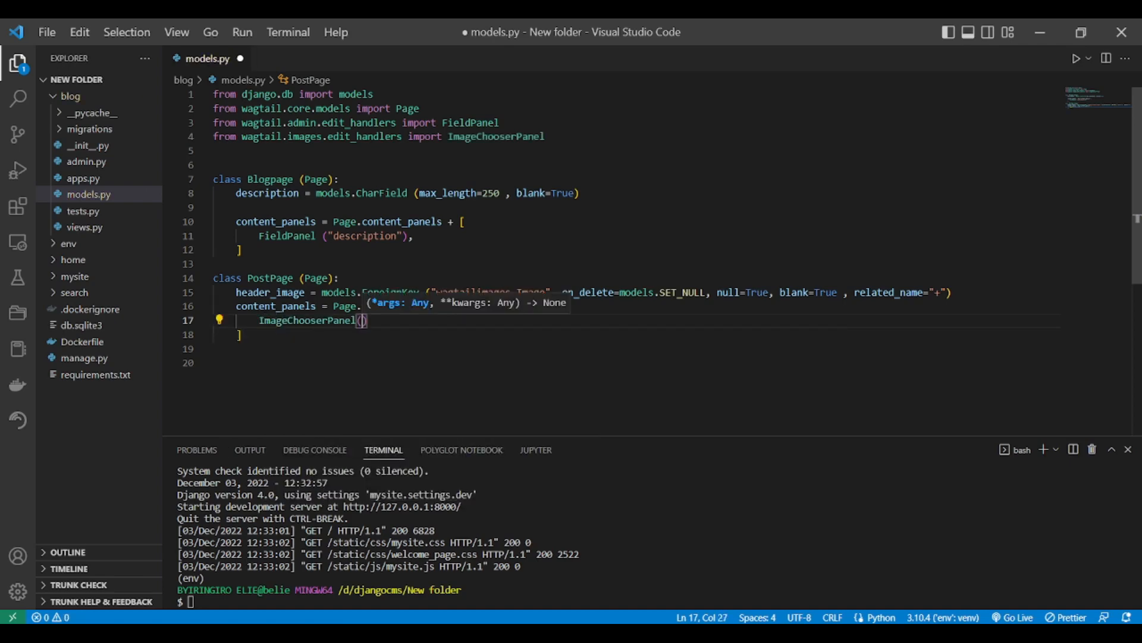
double_click(270, 293)
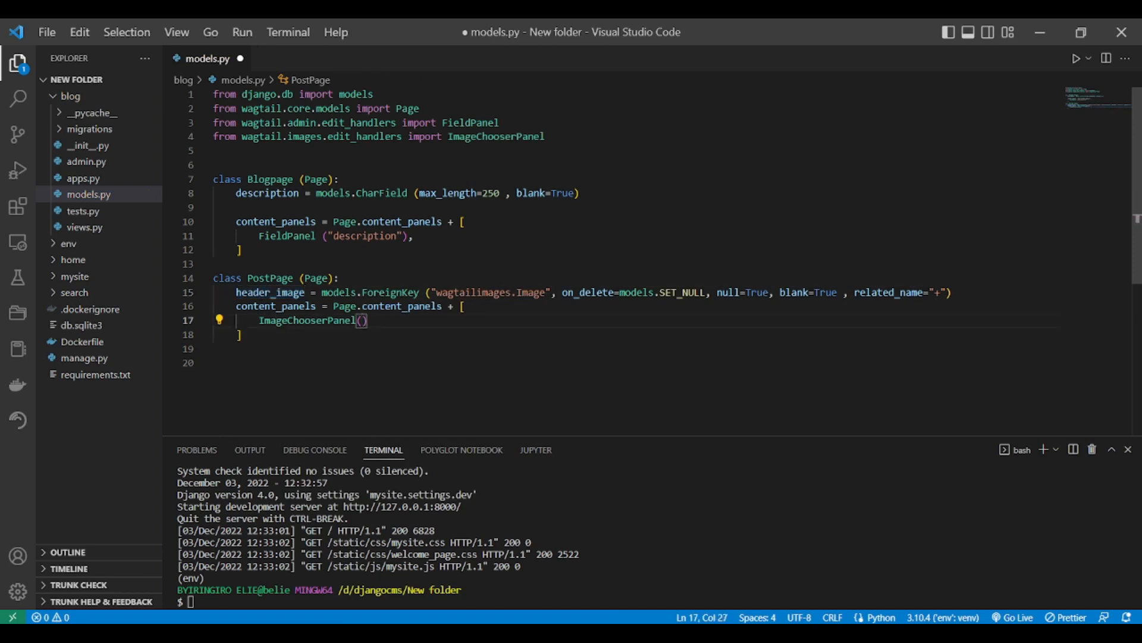
text("header_image")
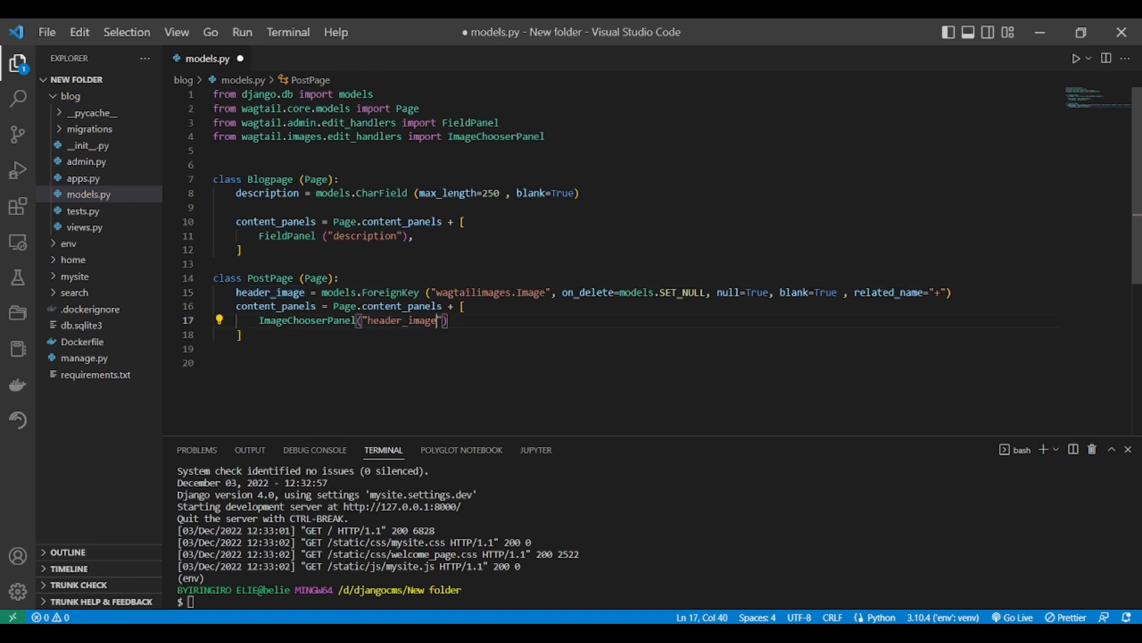
text(,)
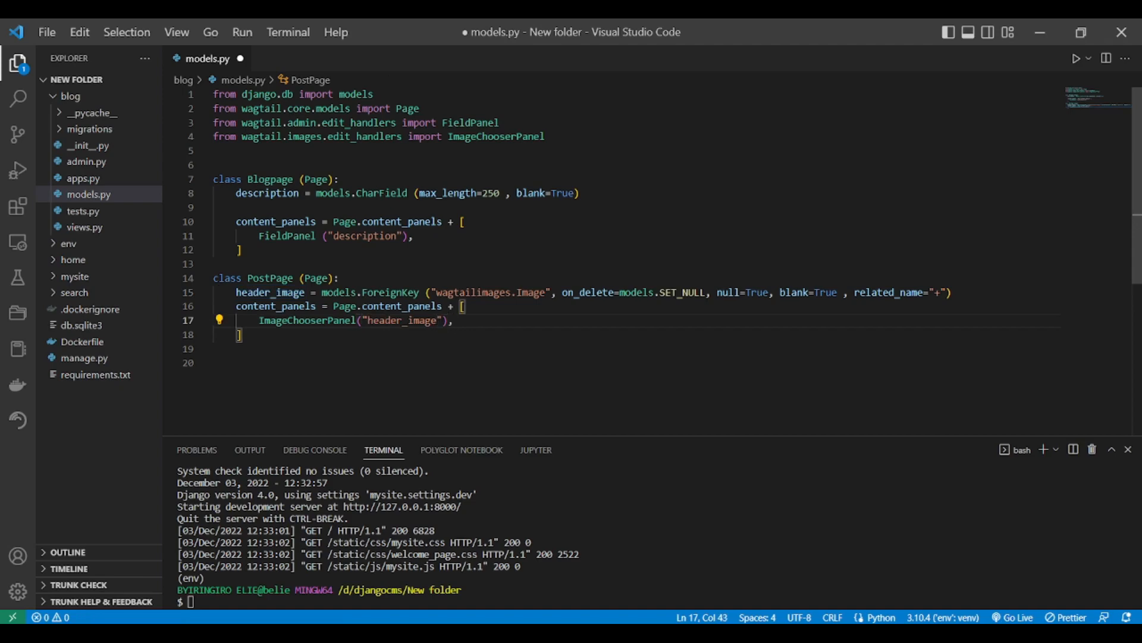
key(ctrl+s)
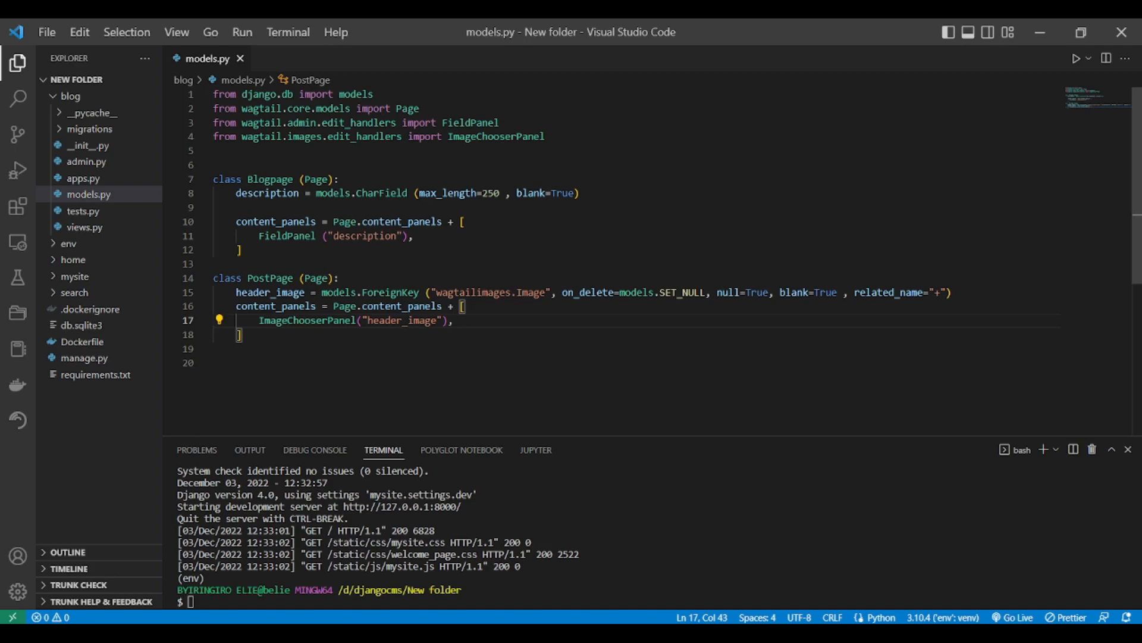
mouse_move(182, 619)
text(python)
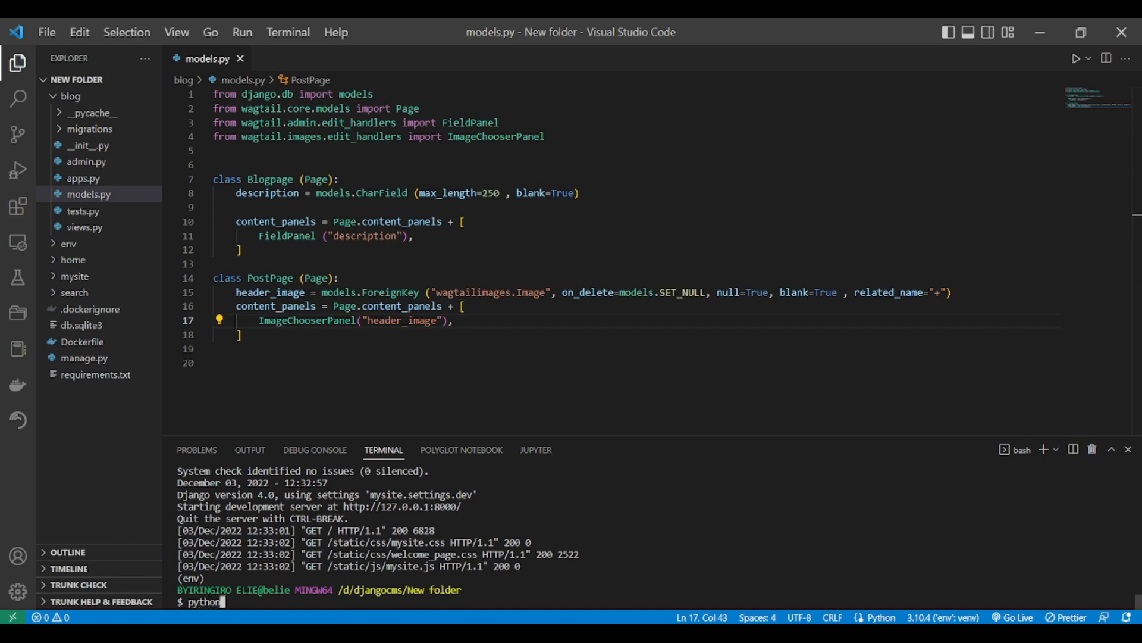
Run python manage.py makemigrations and migrate to create and apply the blog app's 0001_initial migration
text(manage.py makem)
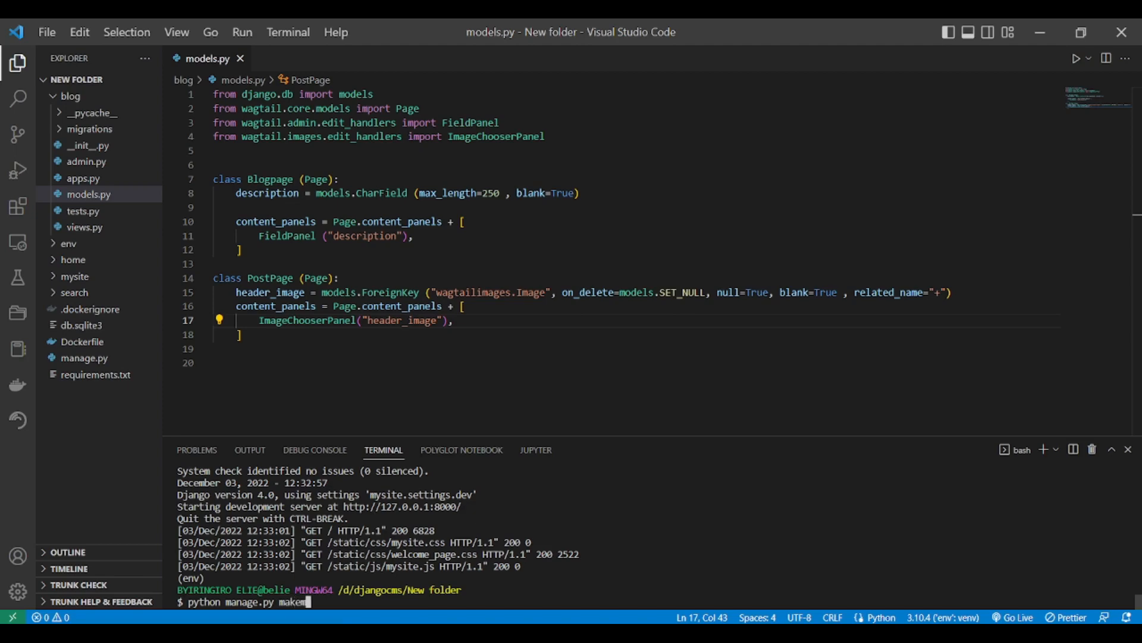
text(grta)
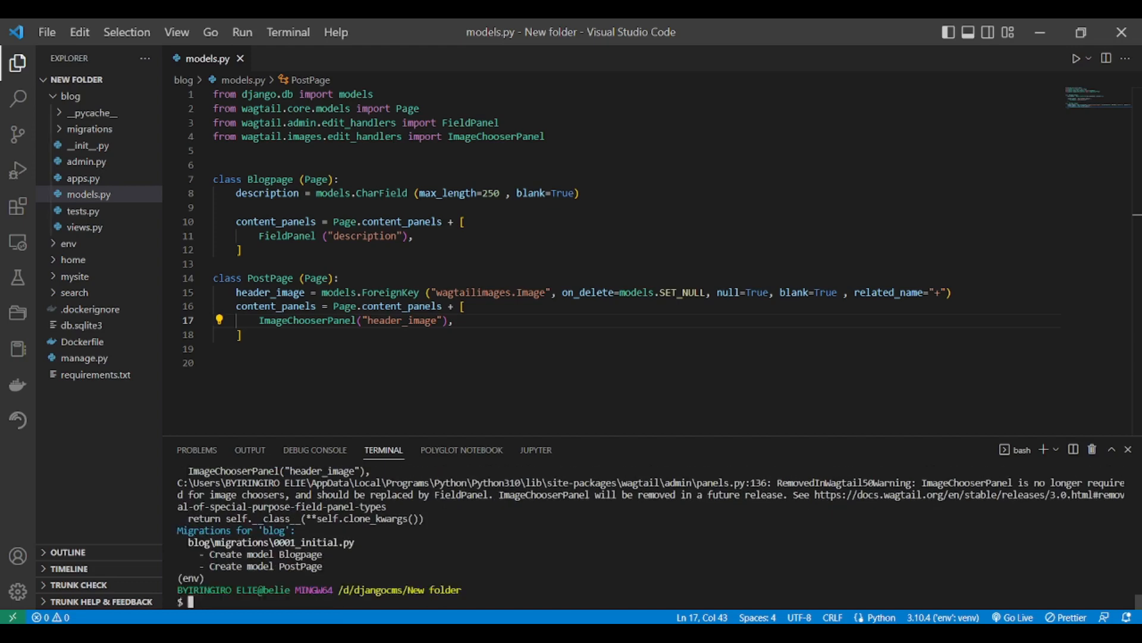
text(python manage.py makemigrations)
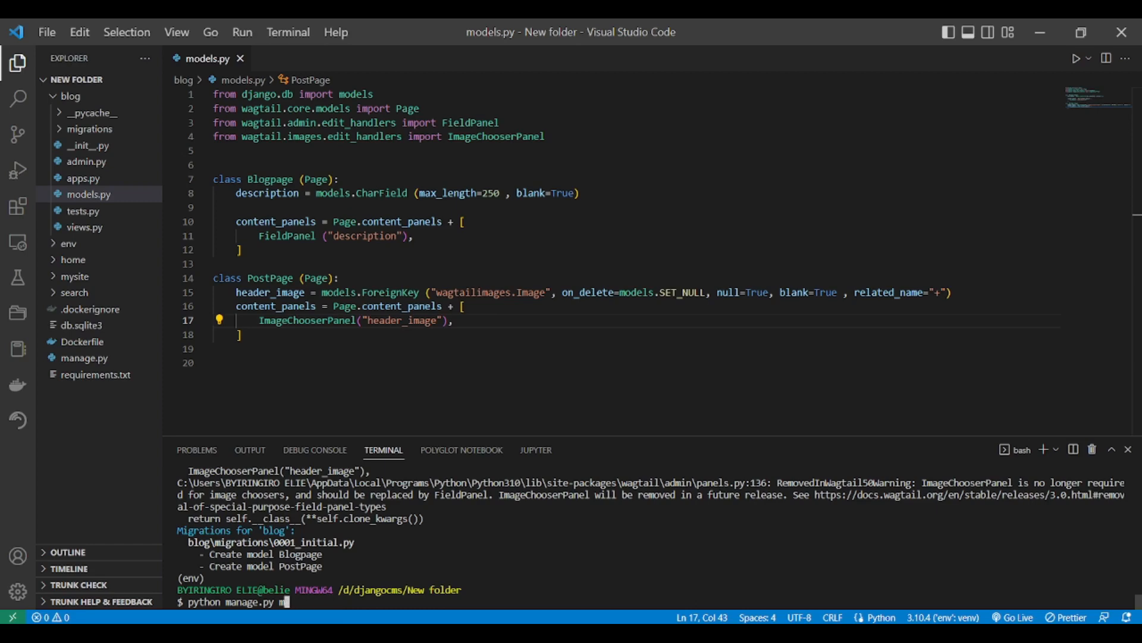
text(i)
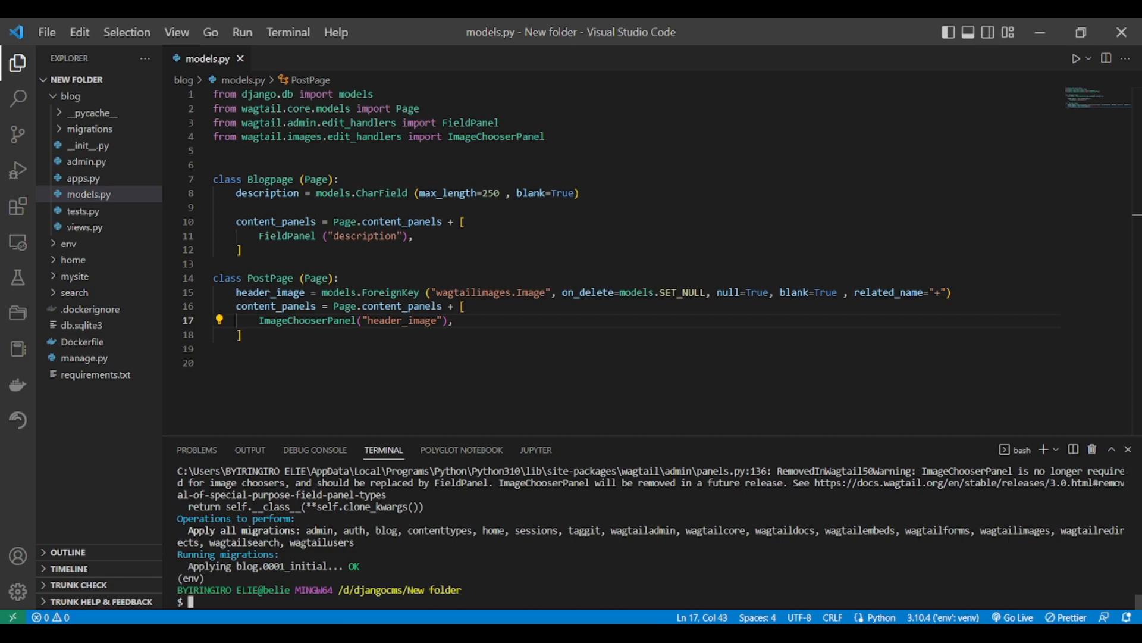
Start the development server with python manage.py runserver
text(python)
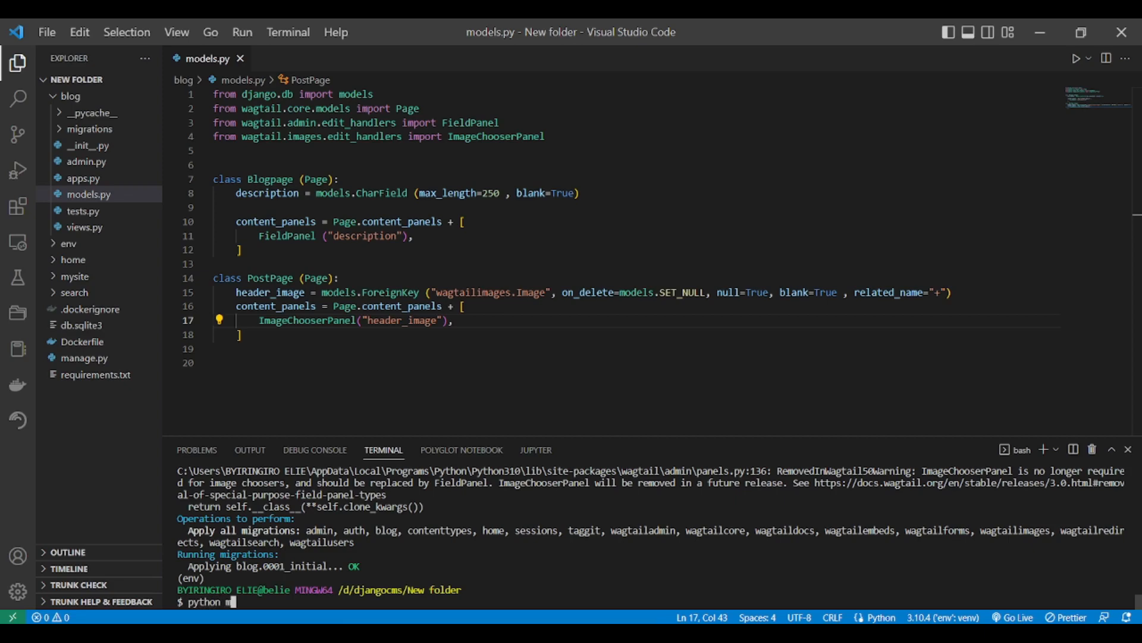
text(manage)
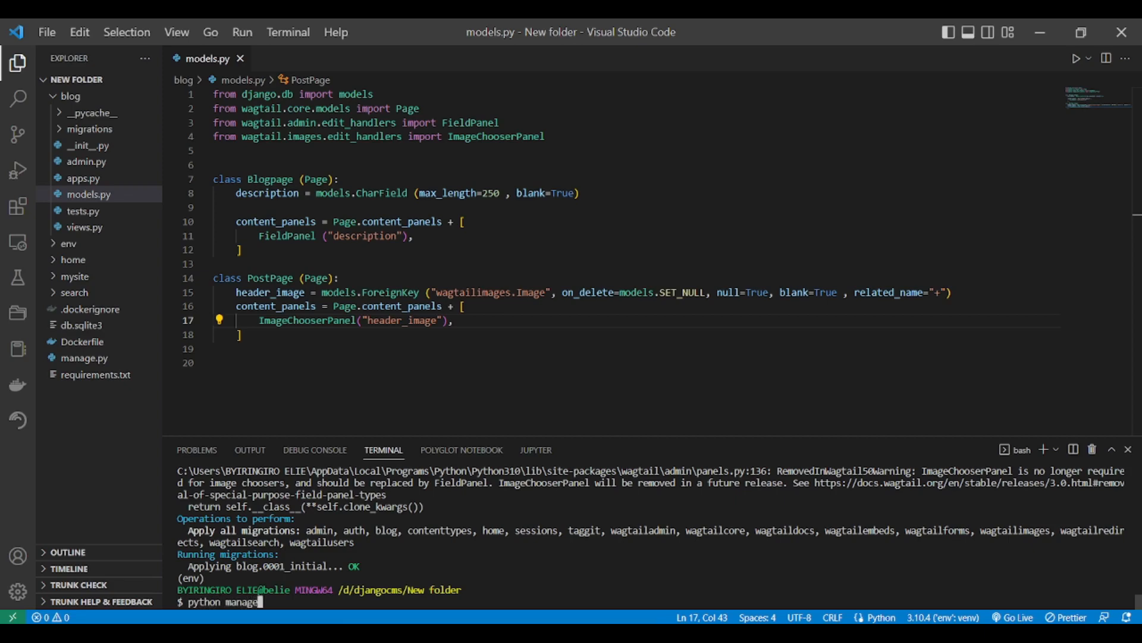
text(.py)
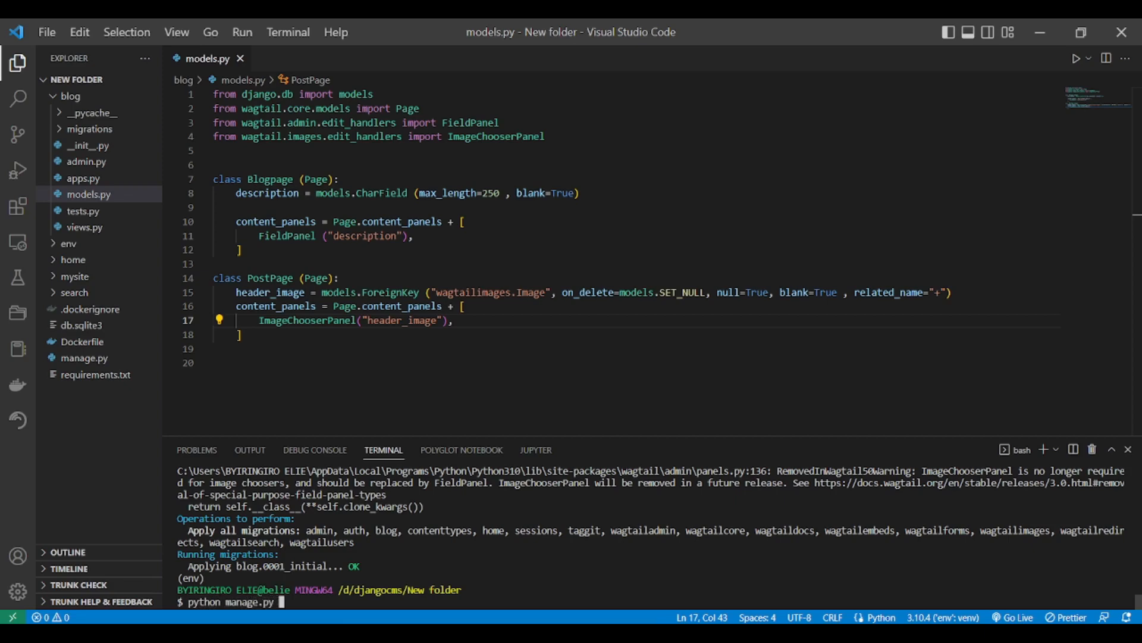
text(runs)
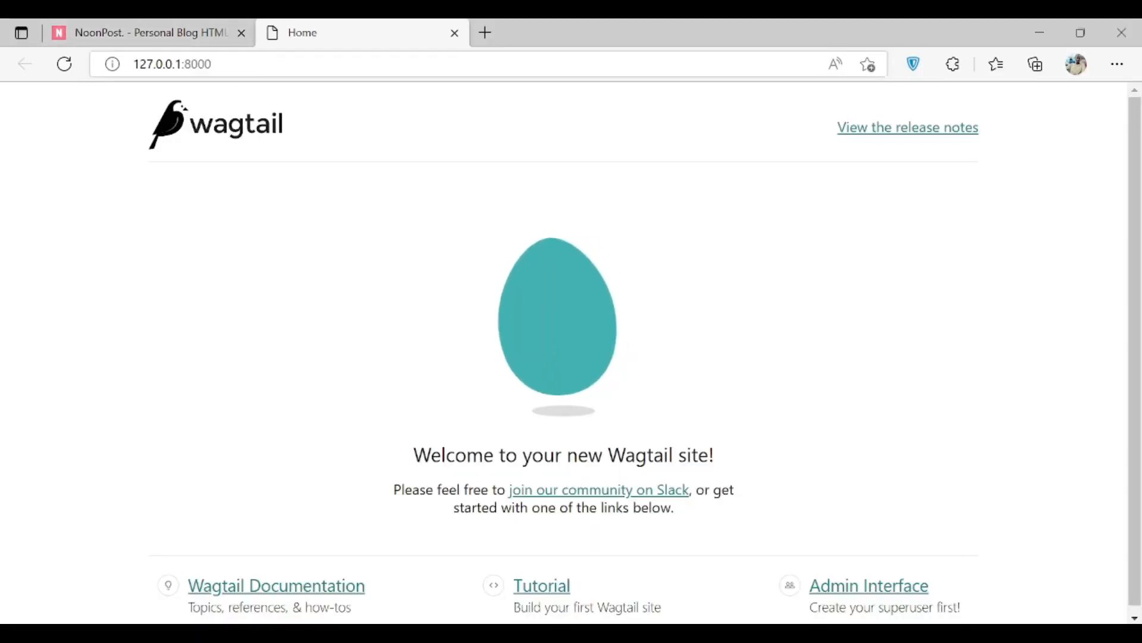
Go to 127.0.0.1:8000/admin and sign in with username and password to reach the dashboard
click(291, 64)
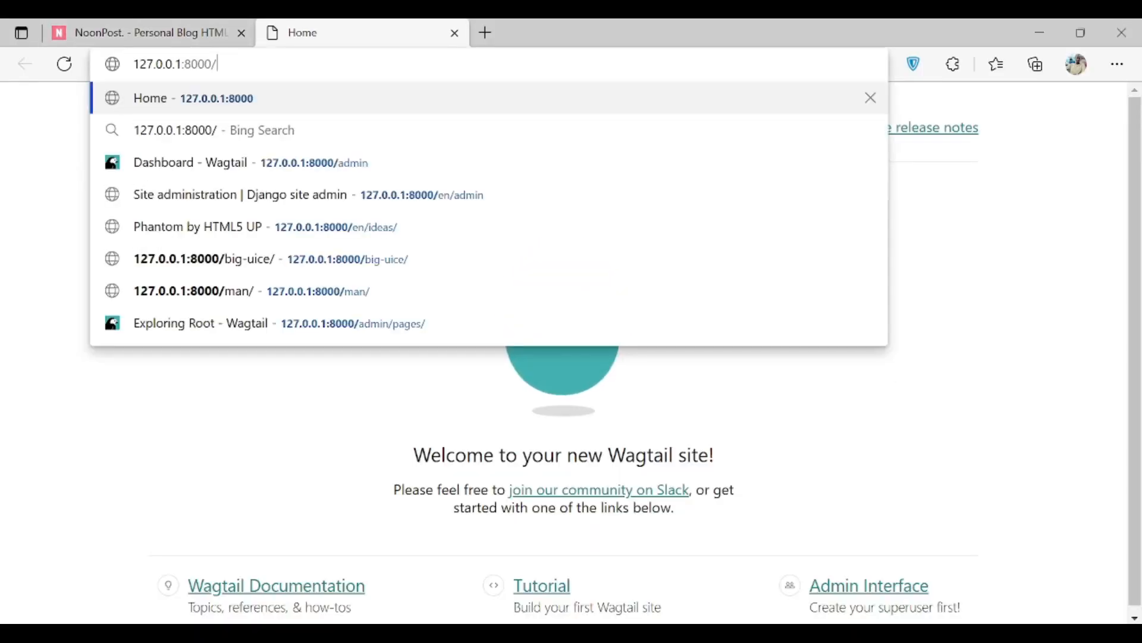
text(admin/login/?next=/admin/)
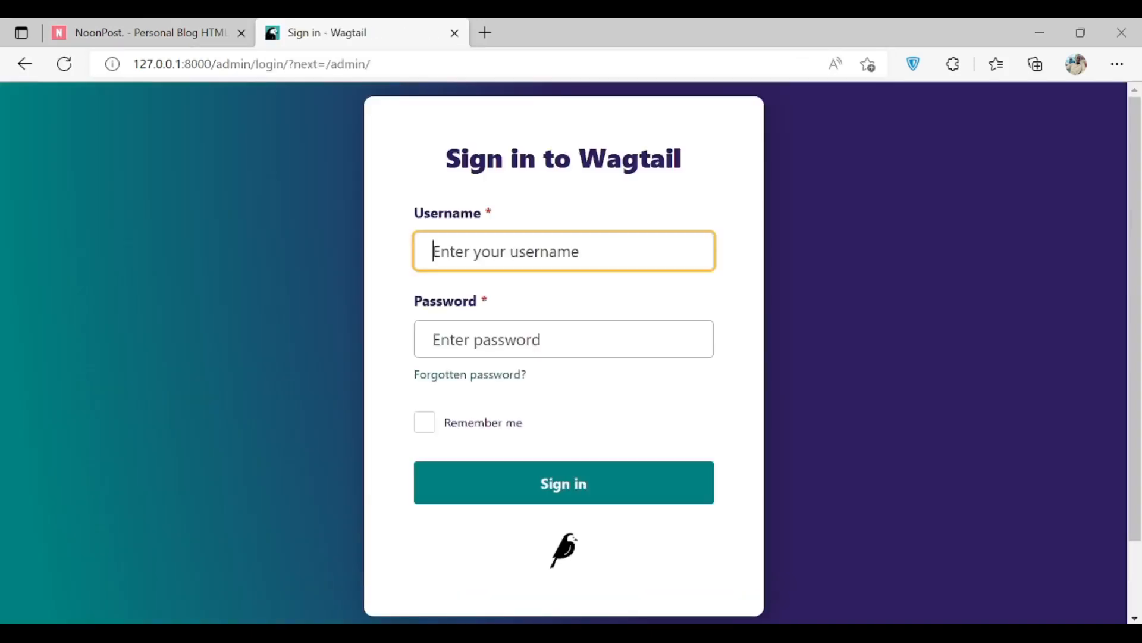
text(p)
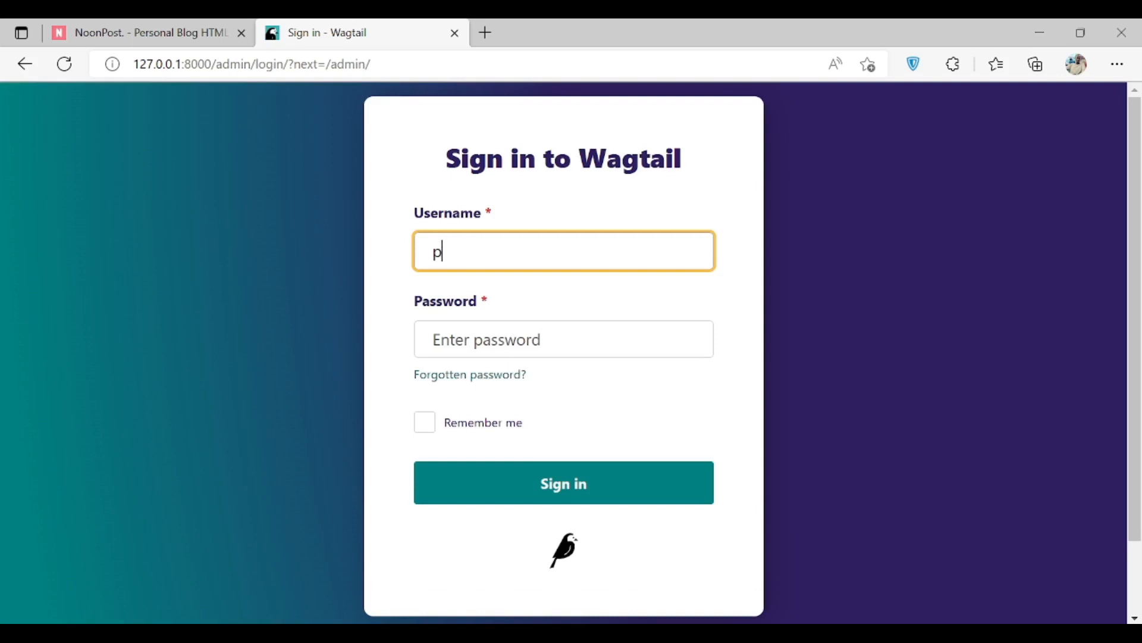
key(Backspace)
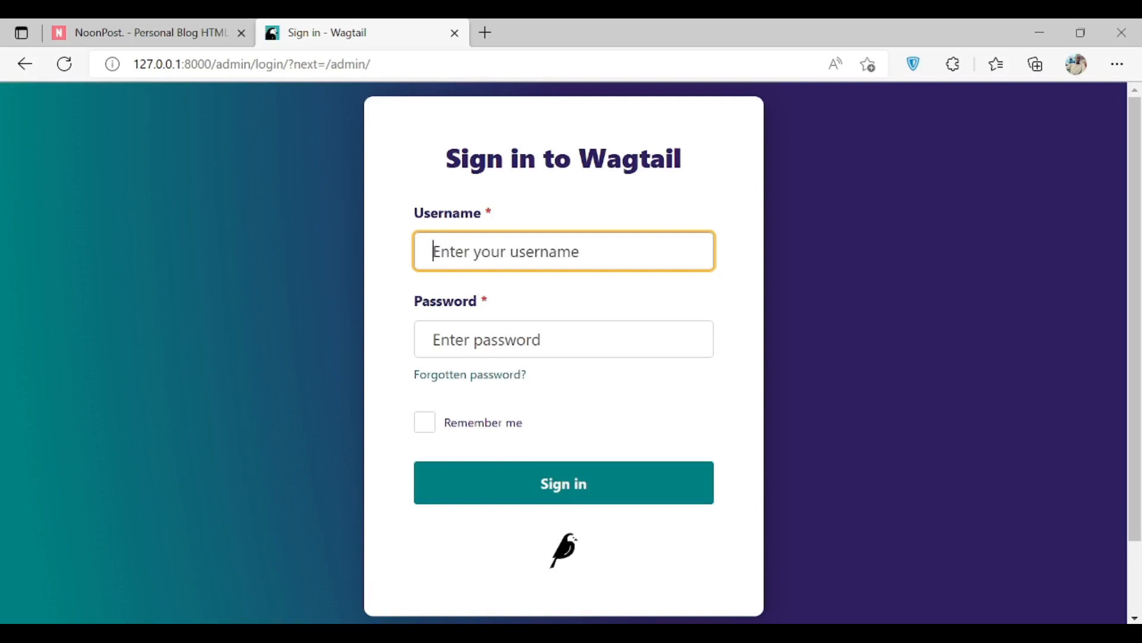
text(byiei)
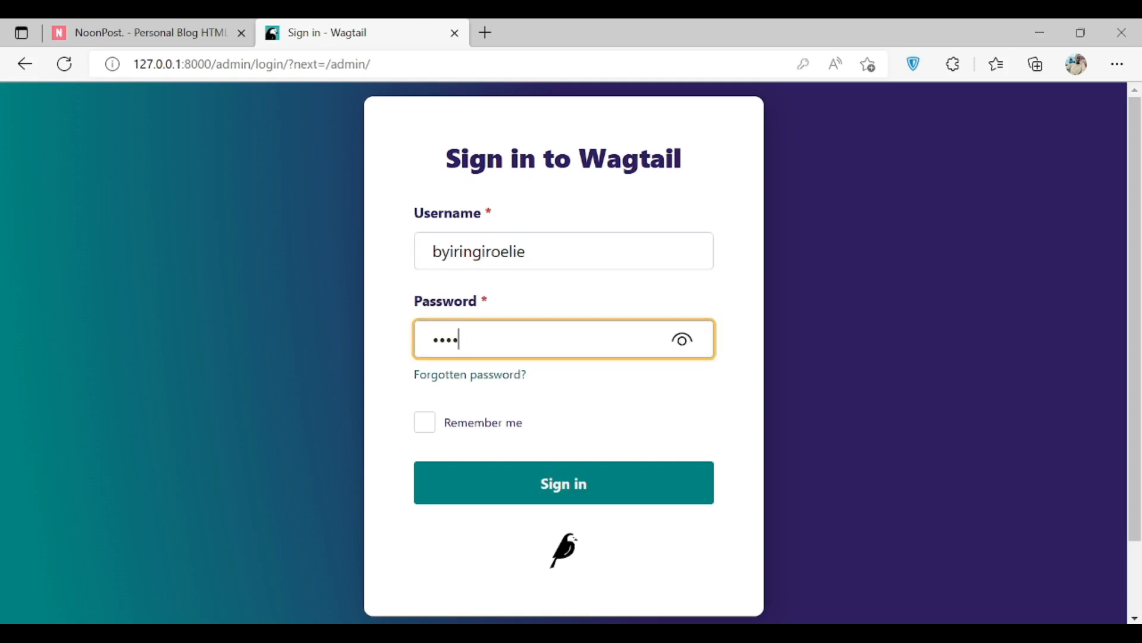
click(563, 482)
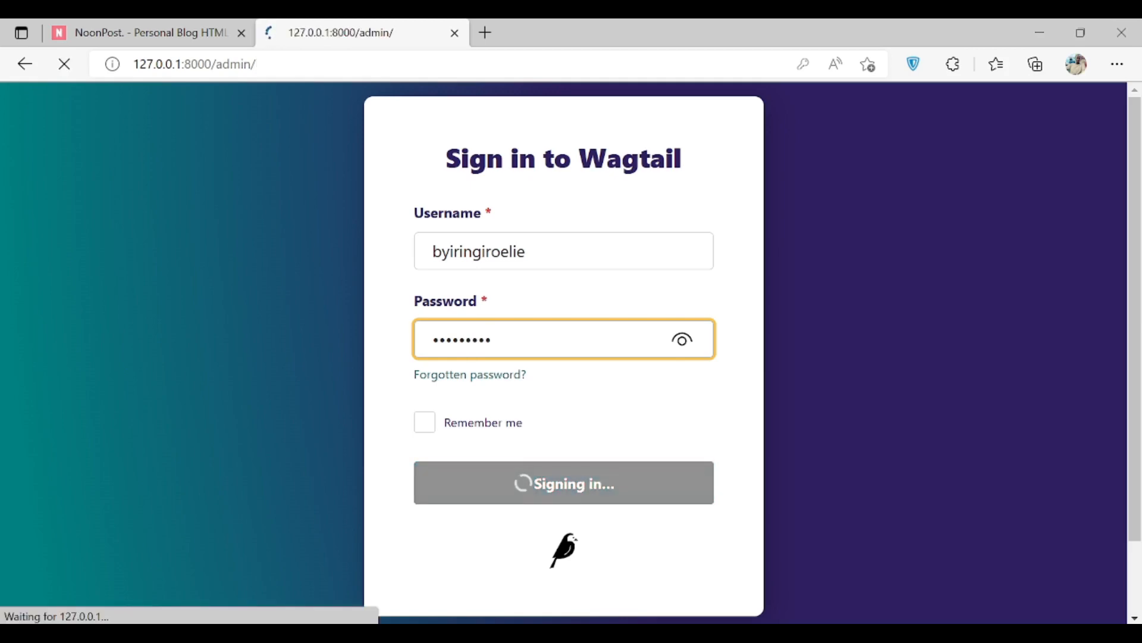
click(563, 482)
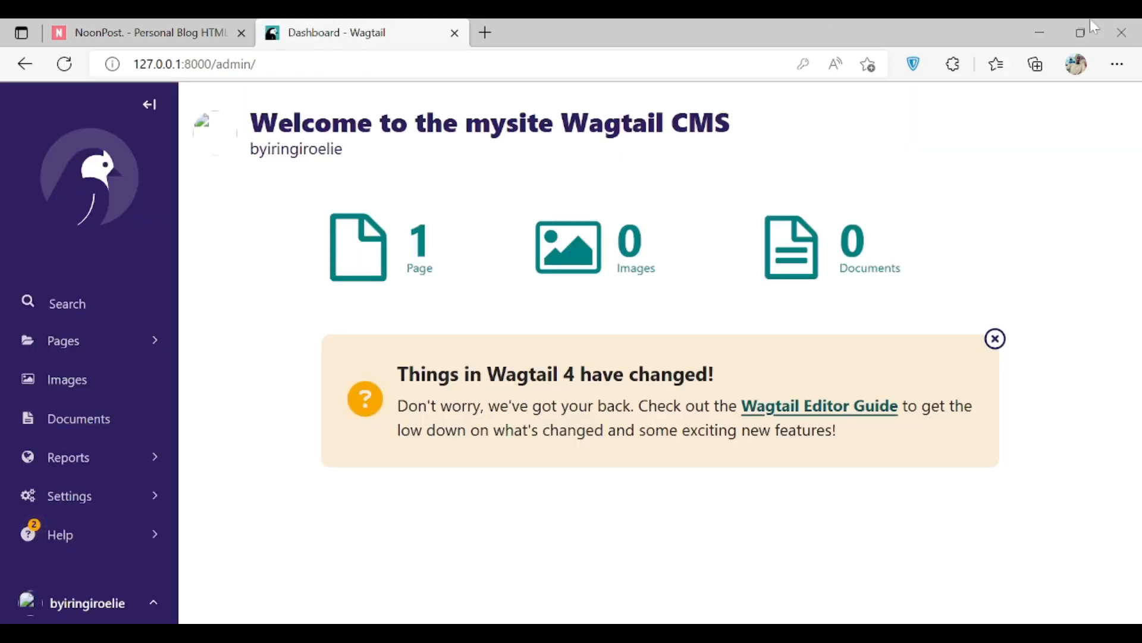
Browse Pages > Home and view the live welcome page in a new tab
click(63, 341)
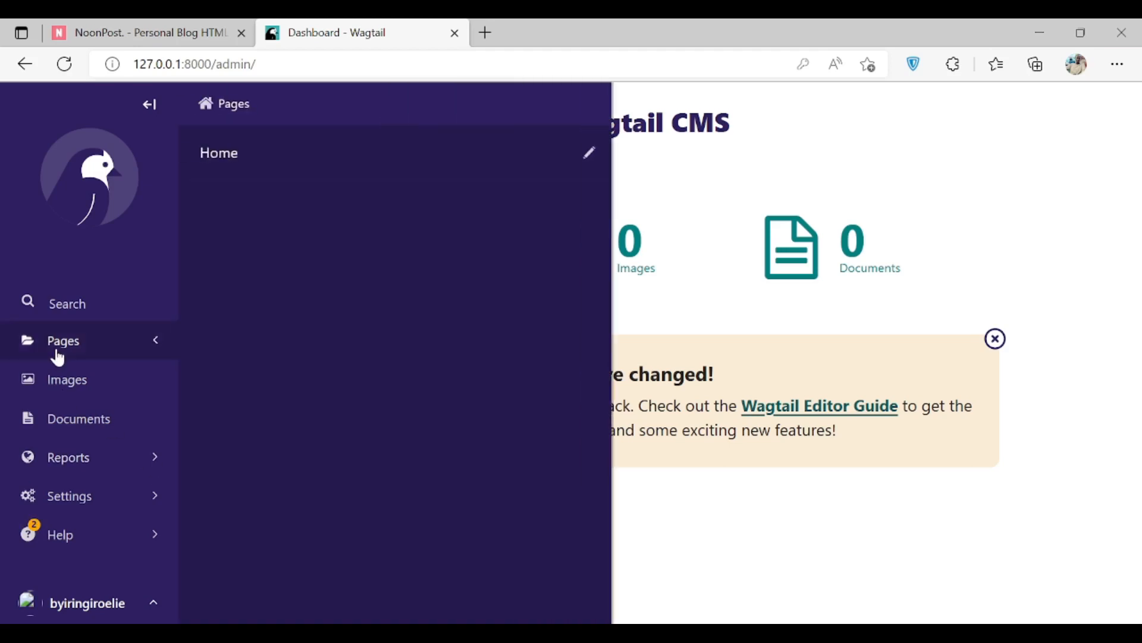
click(219, 154)
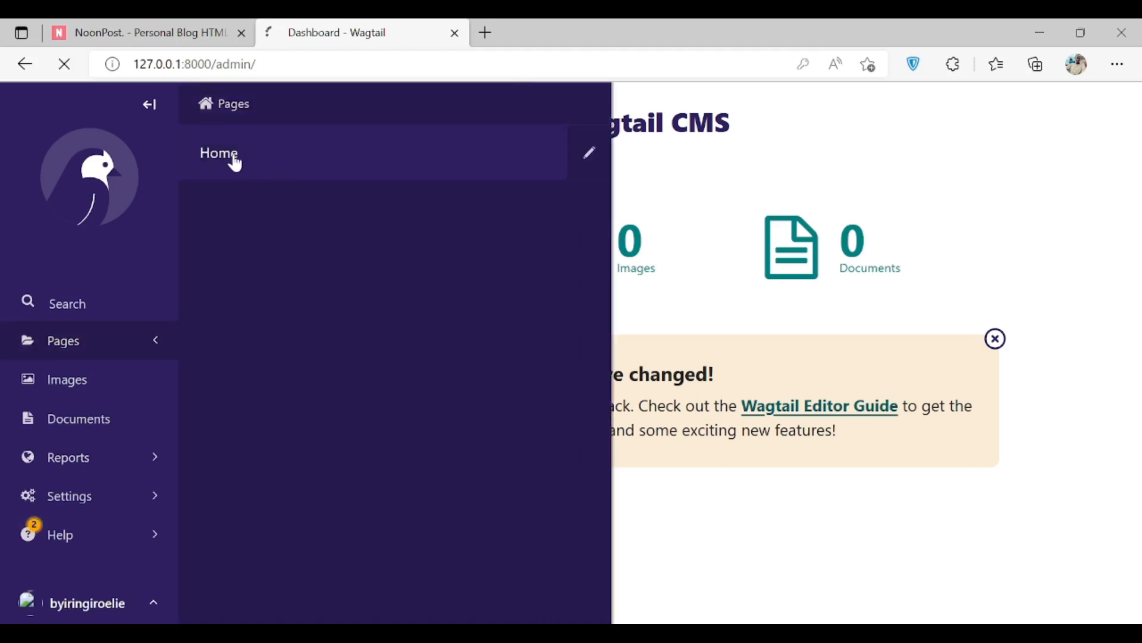
click(218, 153)
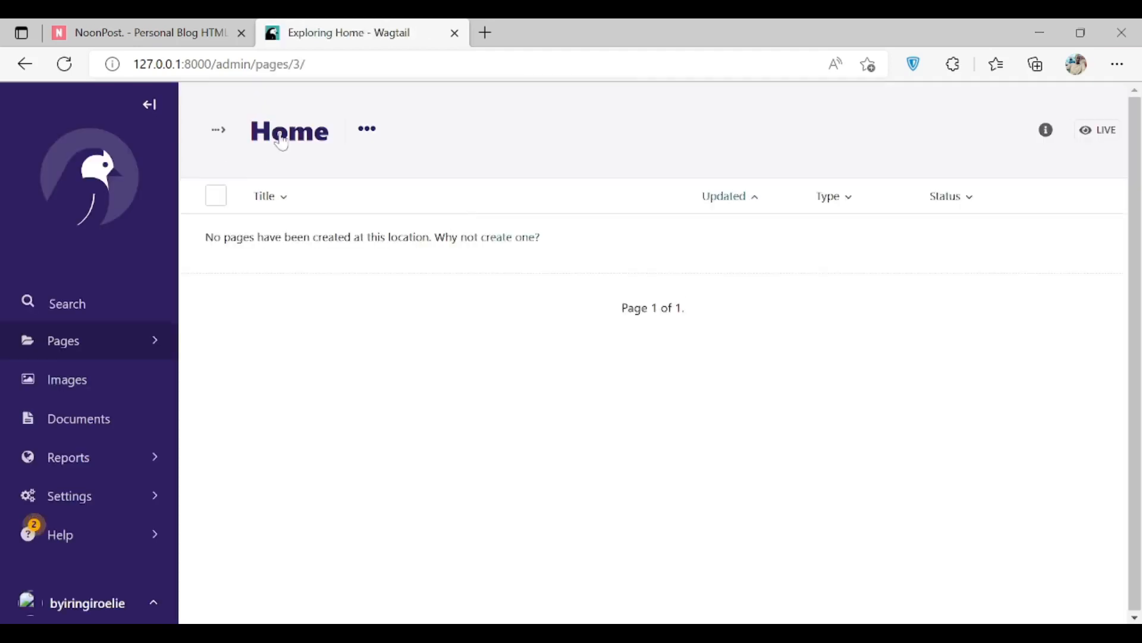
mouse_move(298, 474)
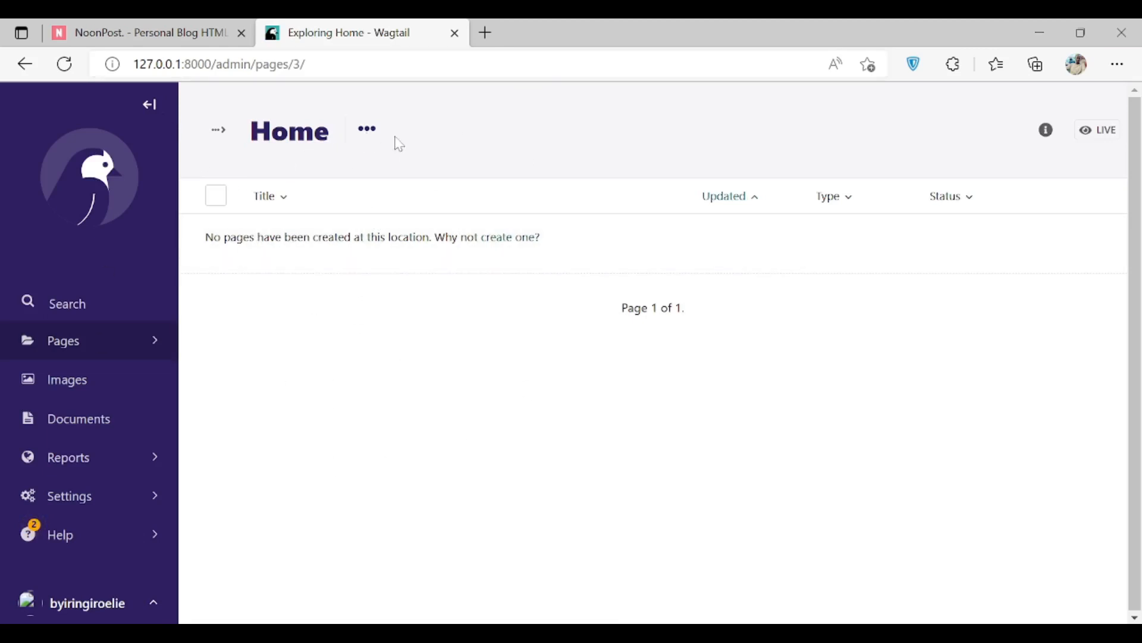
click(484, 32)
text(1)
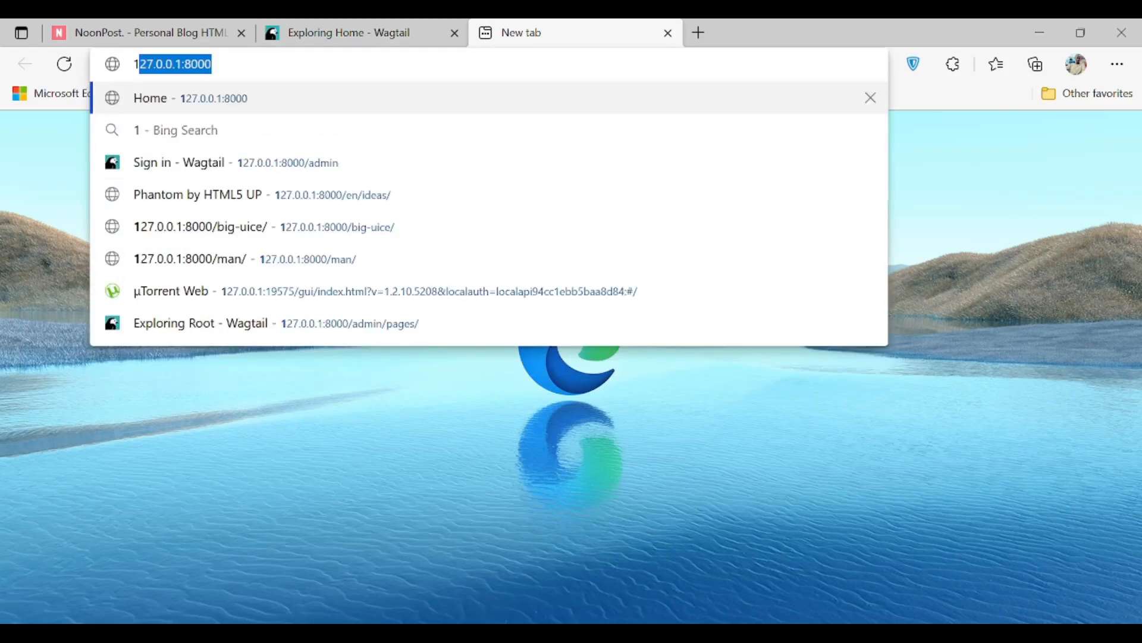
mouse_move(192, 83)
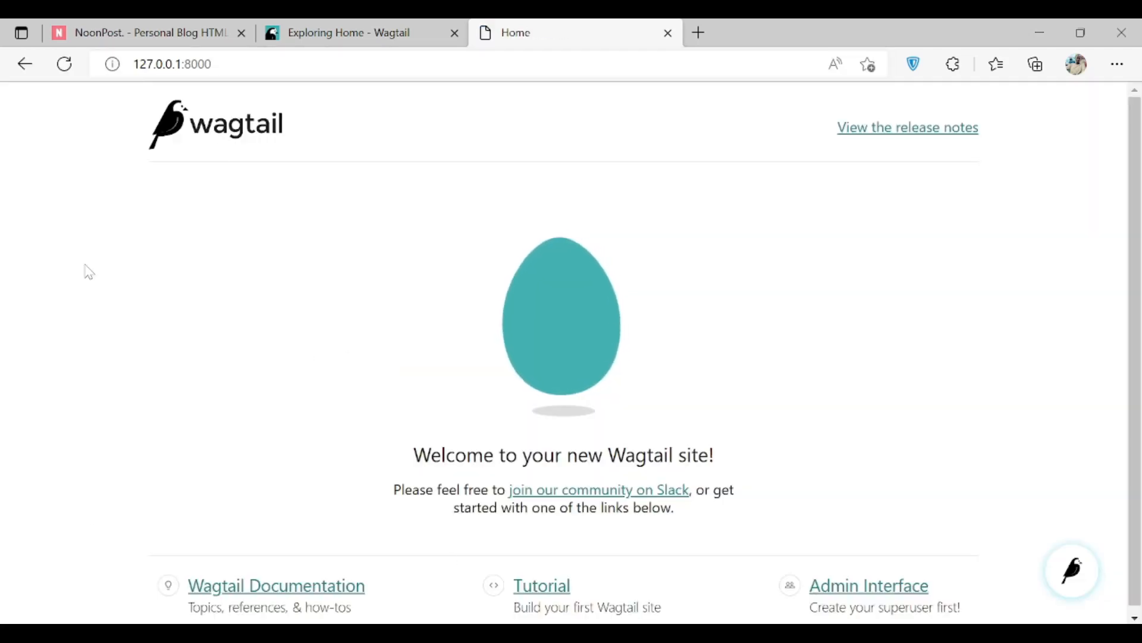
click(347, 32)
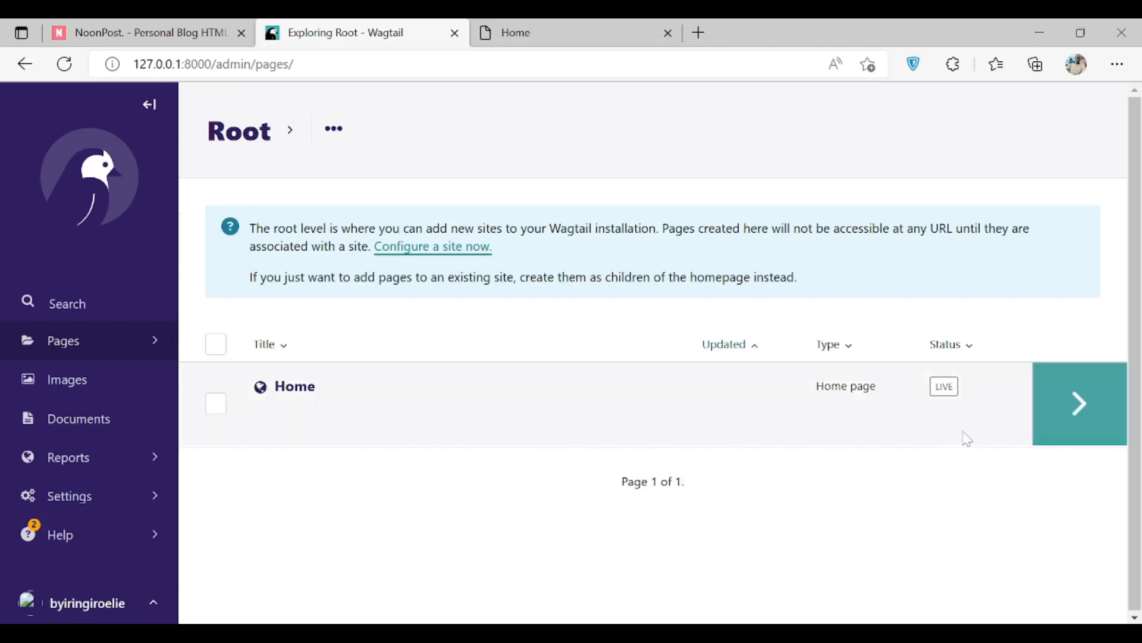
From the Root page listing's ••• menu, choose Add child page
click(334, 130)
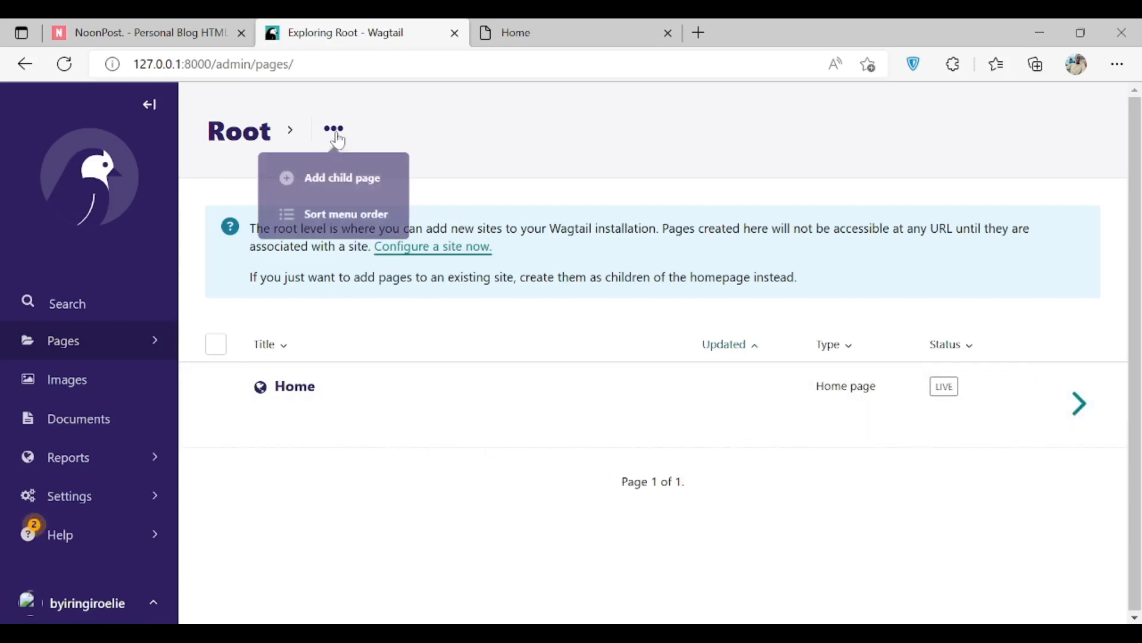
click(341, 177)
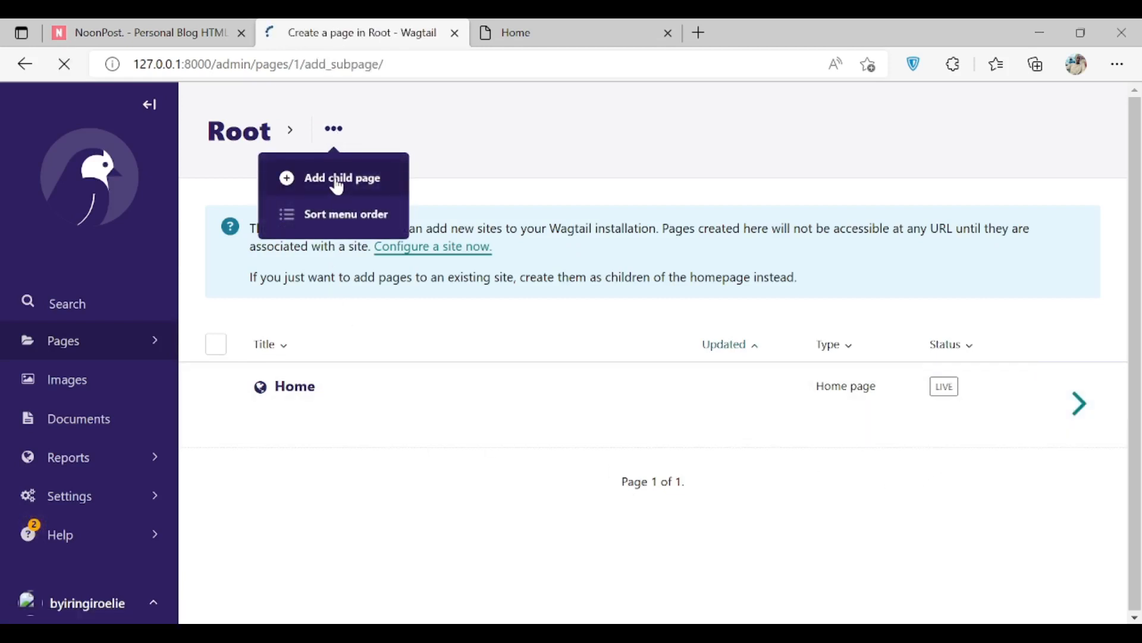
Create a Blogpage titled 'welcoming page' with Description set to BlogPage
click(343, 177)
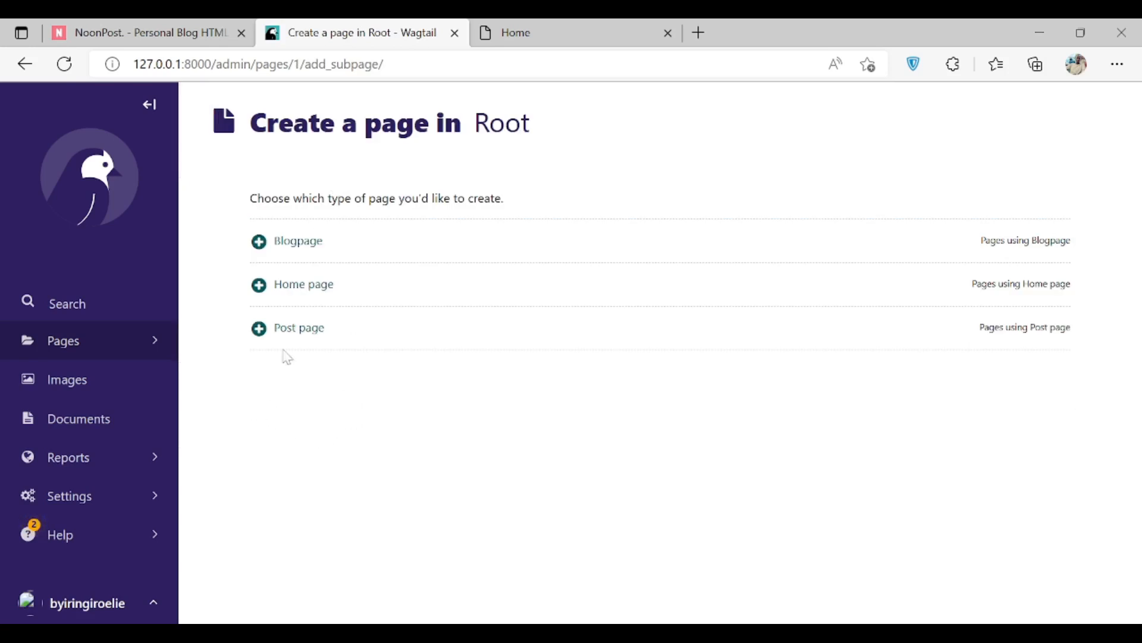
mouse_move(298, 241)
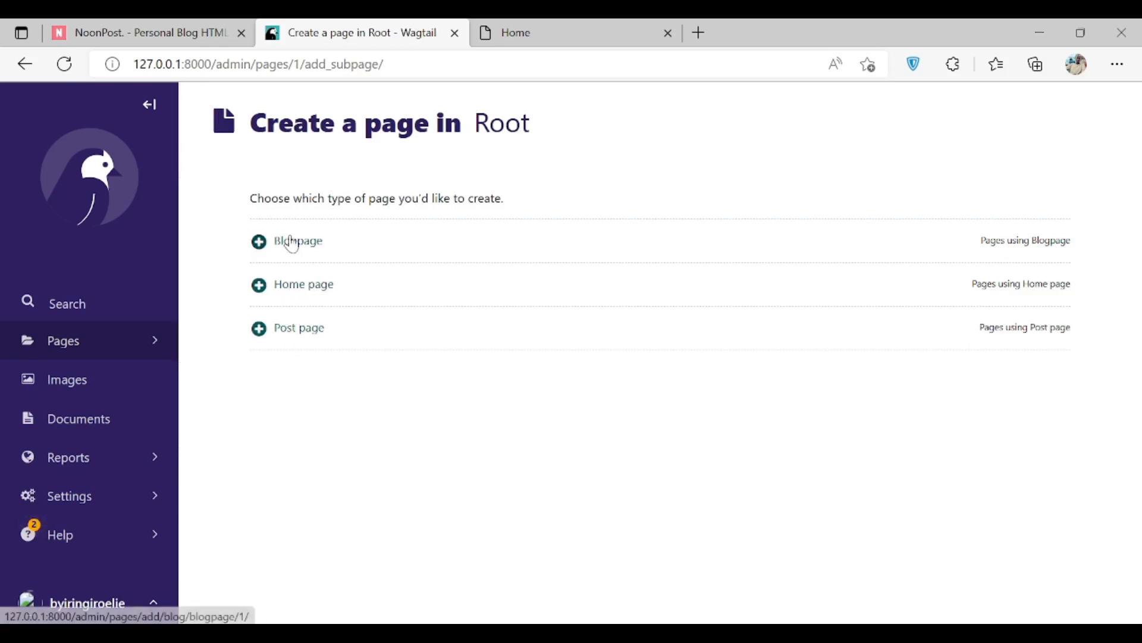
mouse_move(295, 422)
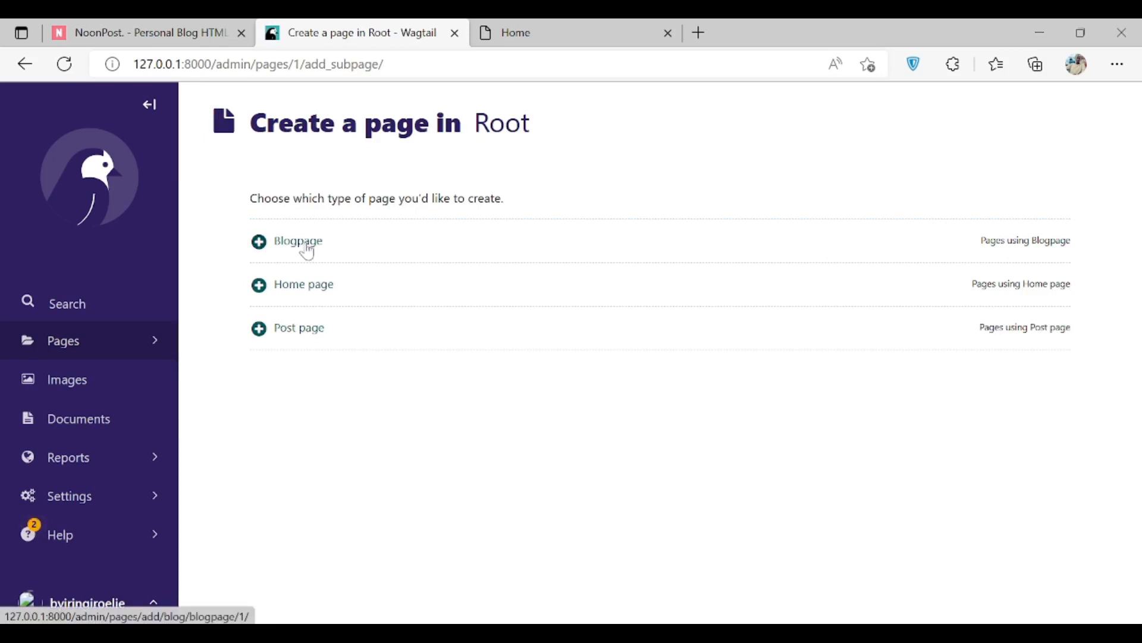
click(298, 240)
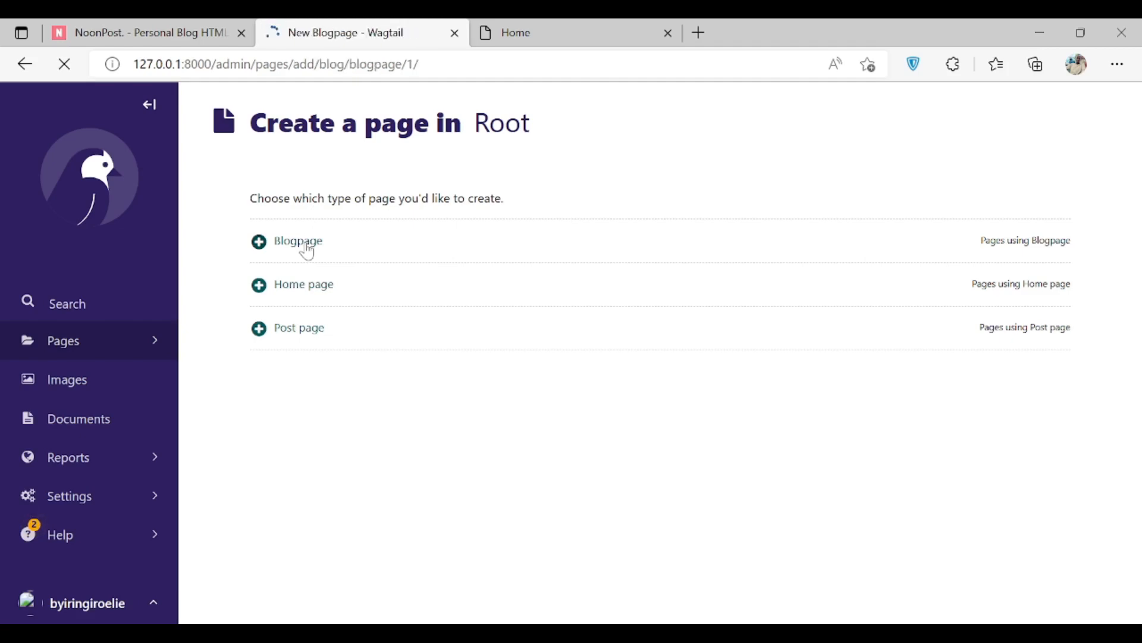
click(297, 240)
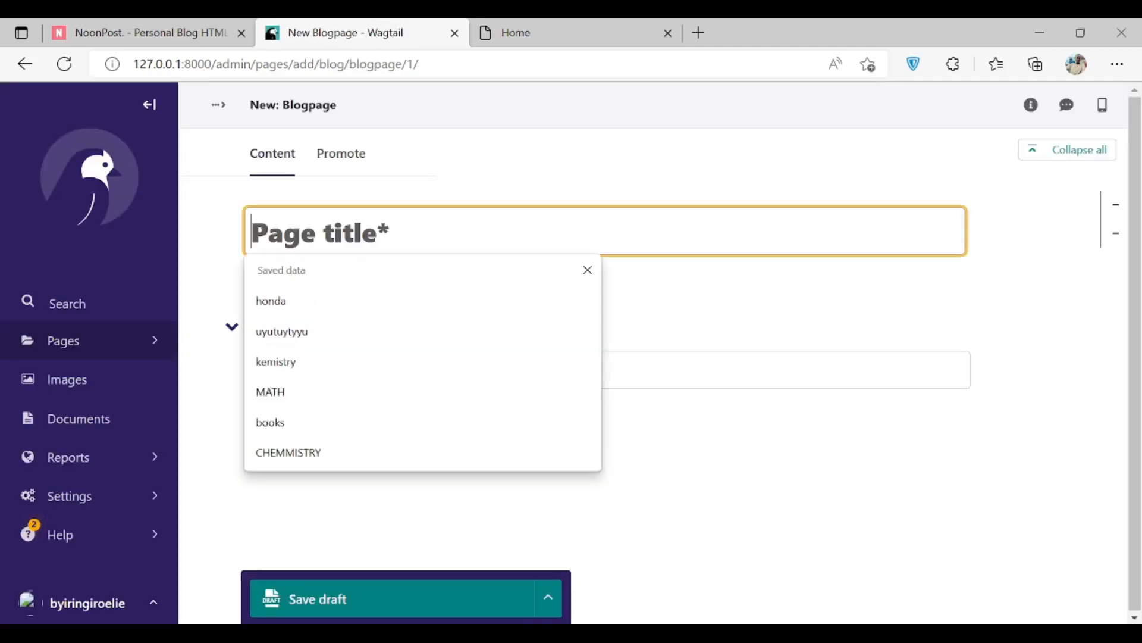
text(wel)
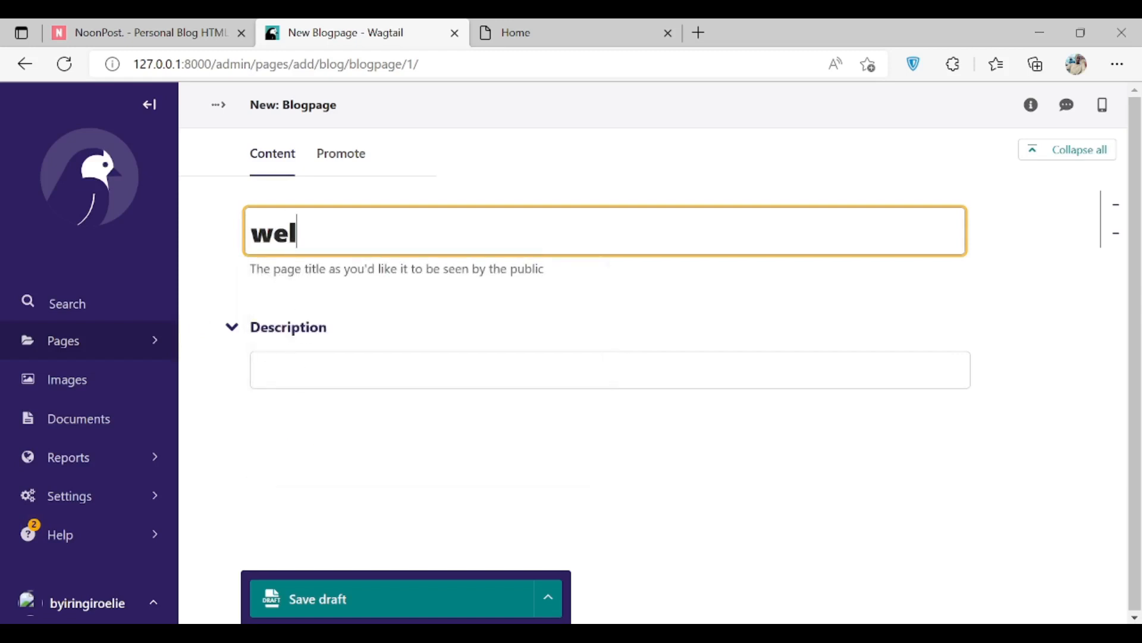
text(coming)
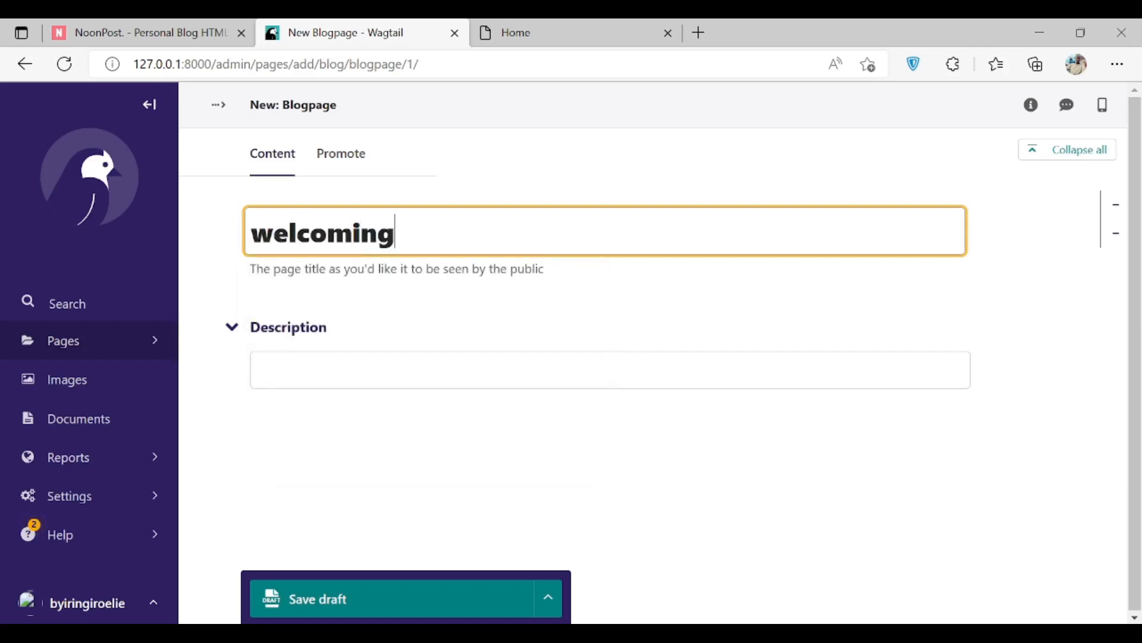
text(page)
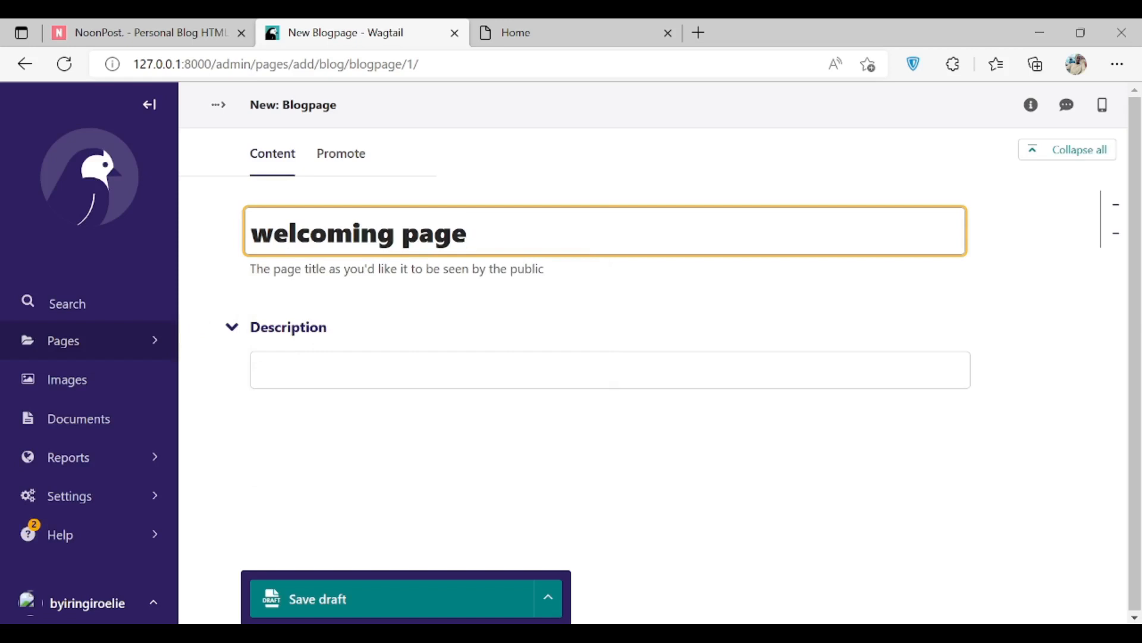
click(609, 369)
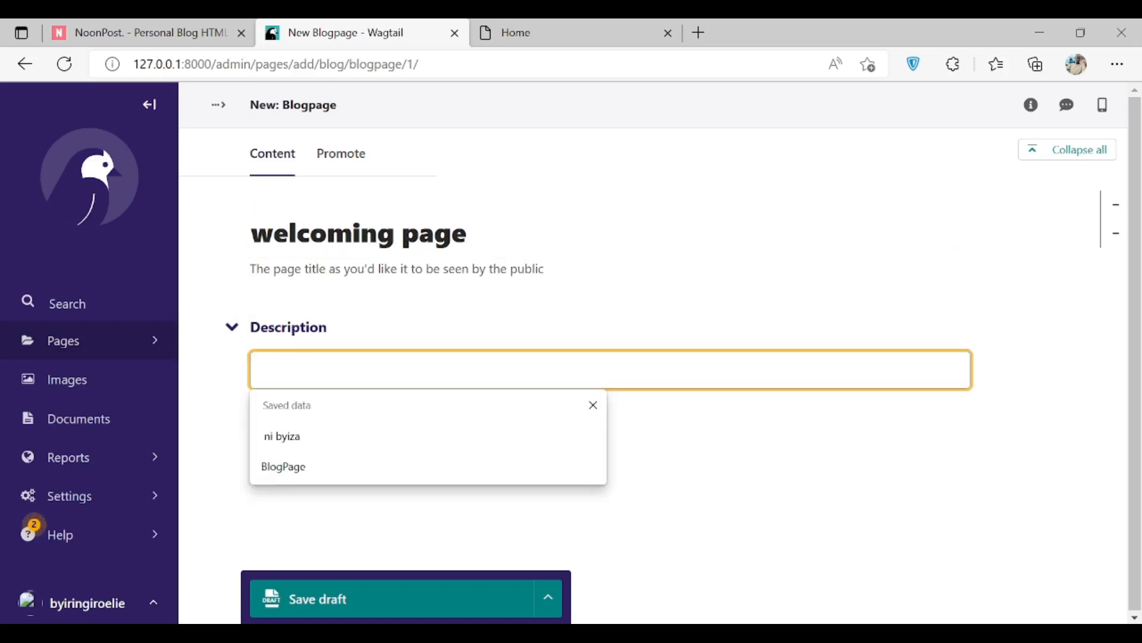
mouse_move(310, 412)
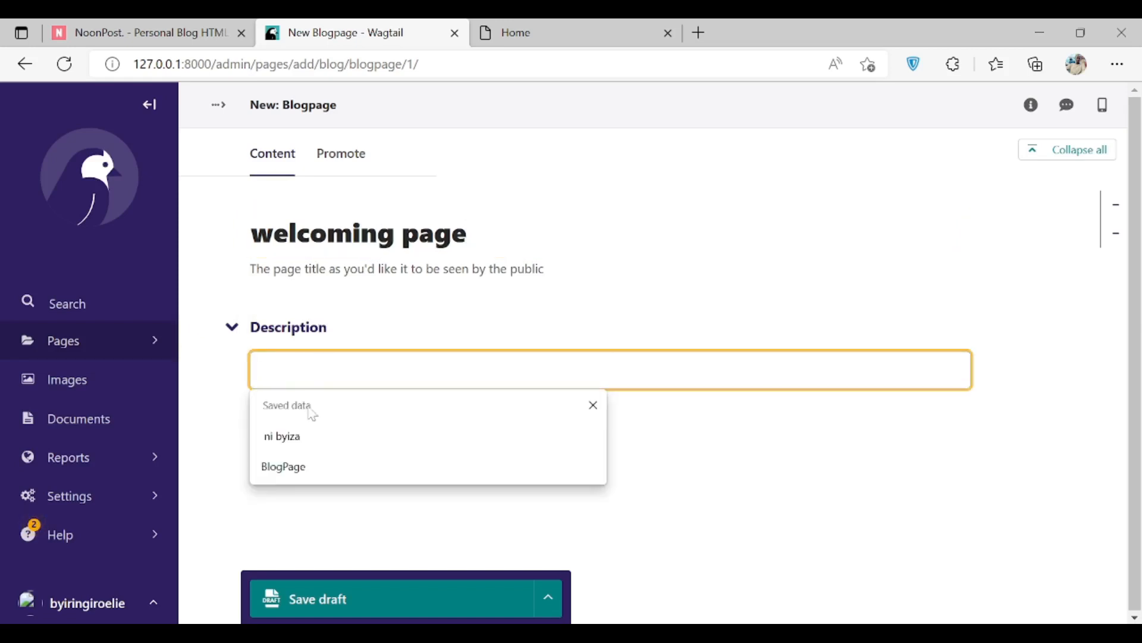
click(284, 467)
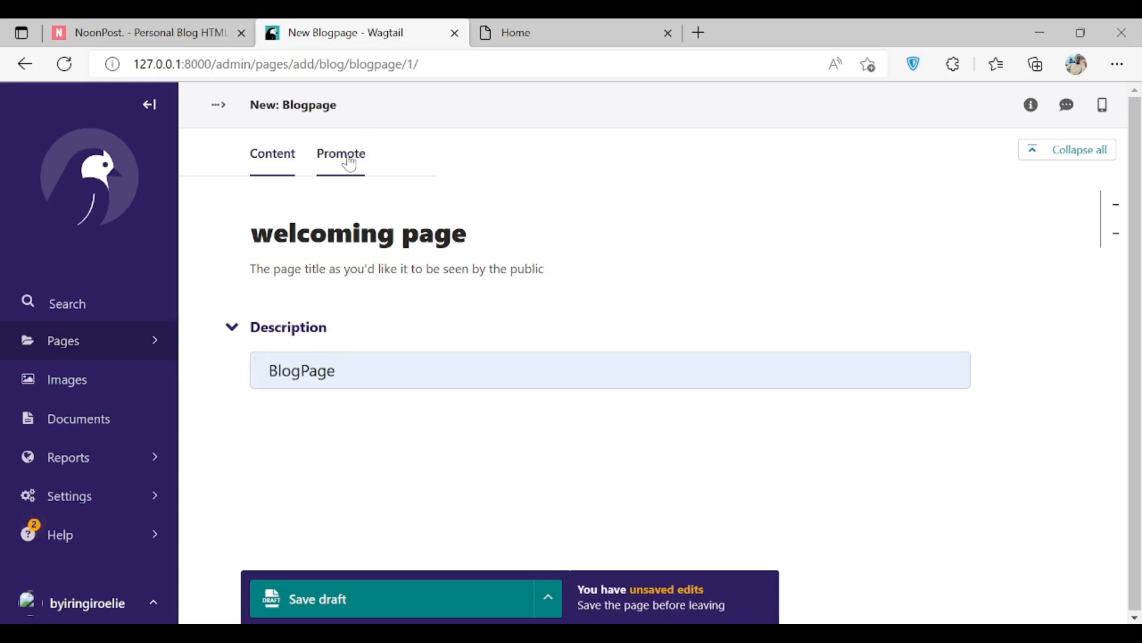
Check the Promote settings, then publish the new page from the save menu
click(340, 154)
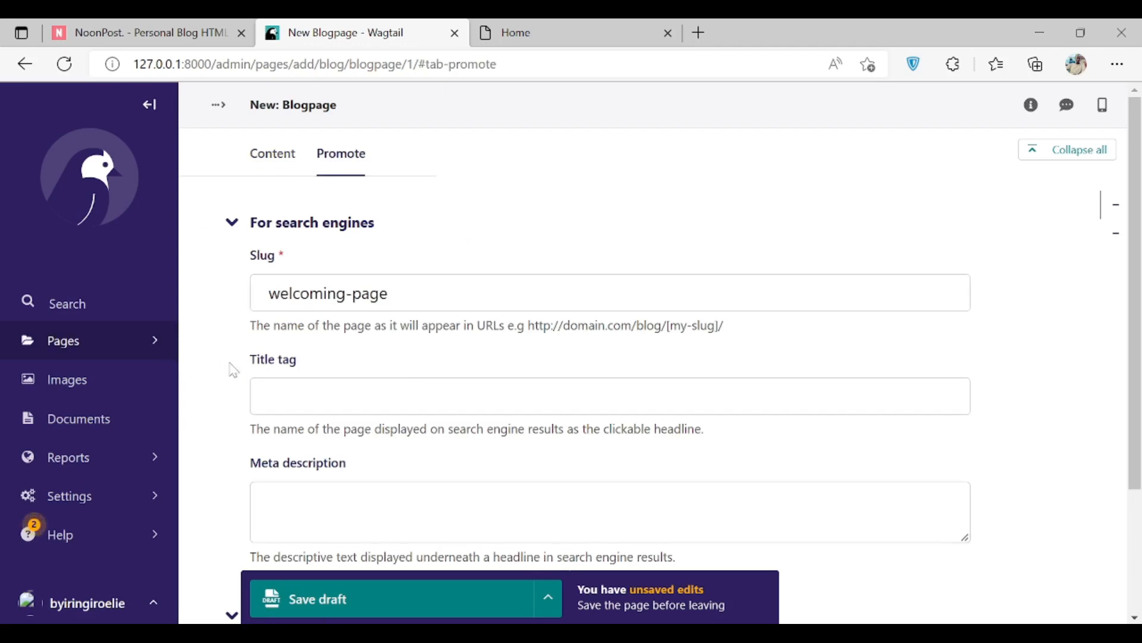
mouse_move(272, 153)
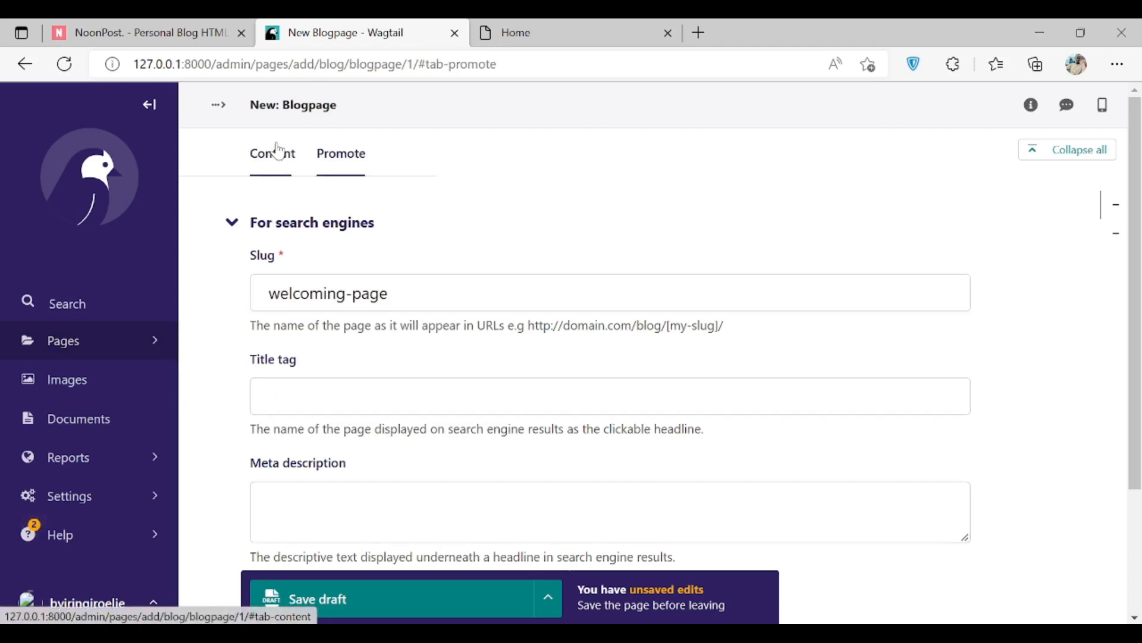
click(271, 154)
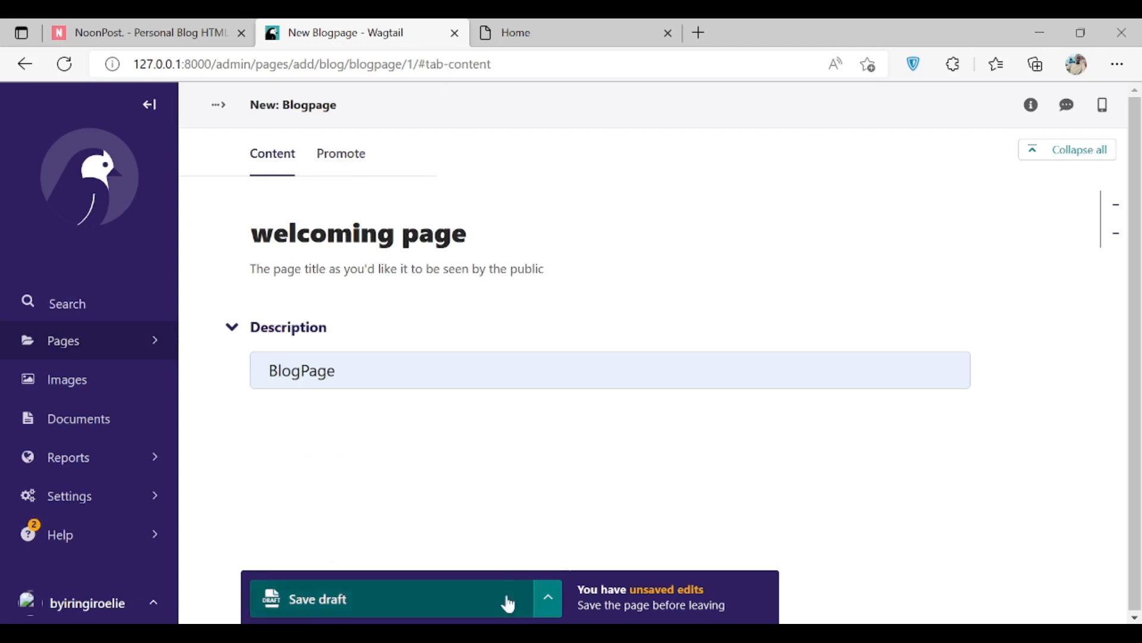
click(547, 599)
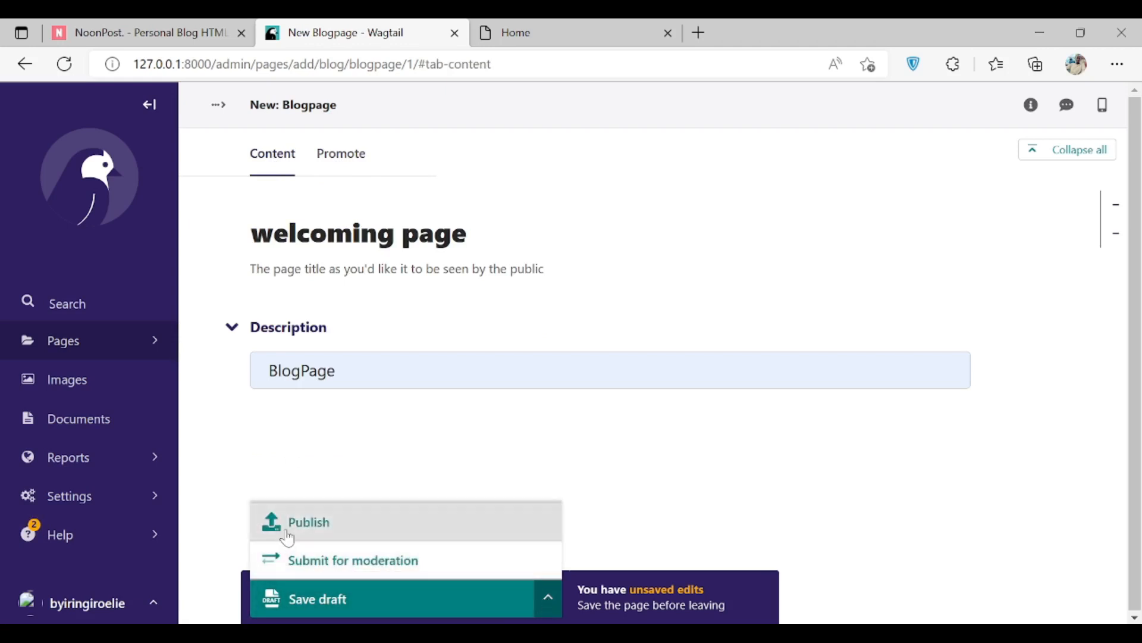
click(308, 521)
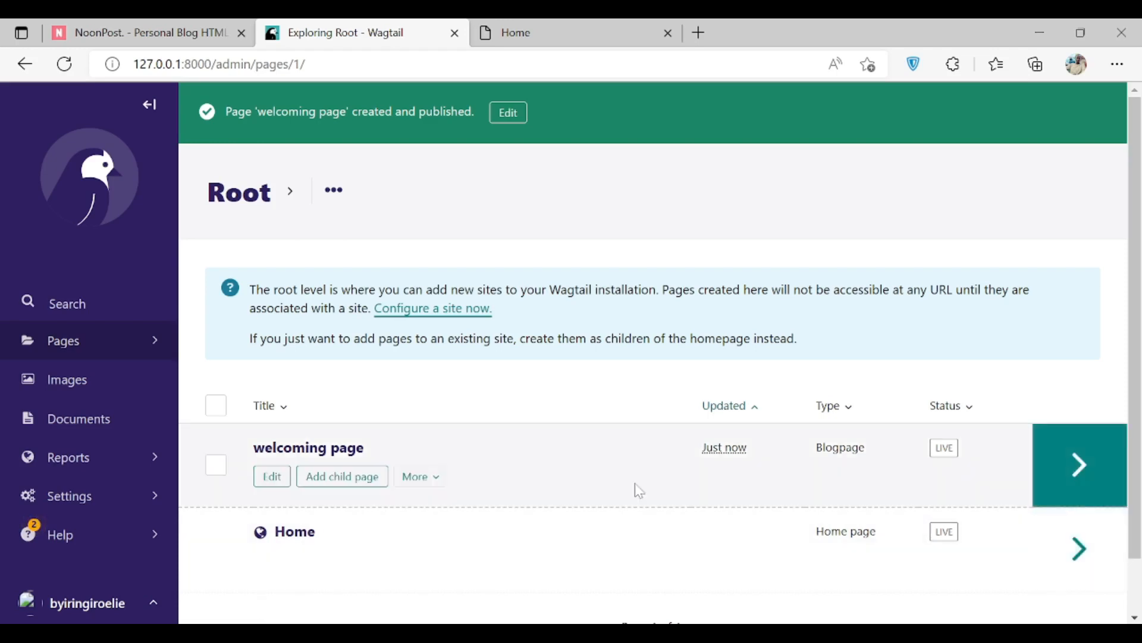
mouse_move(419, 546)
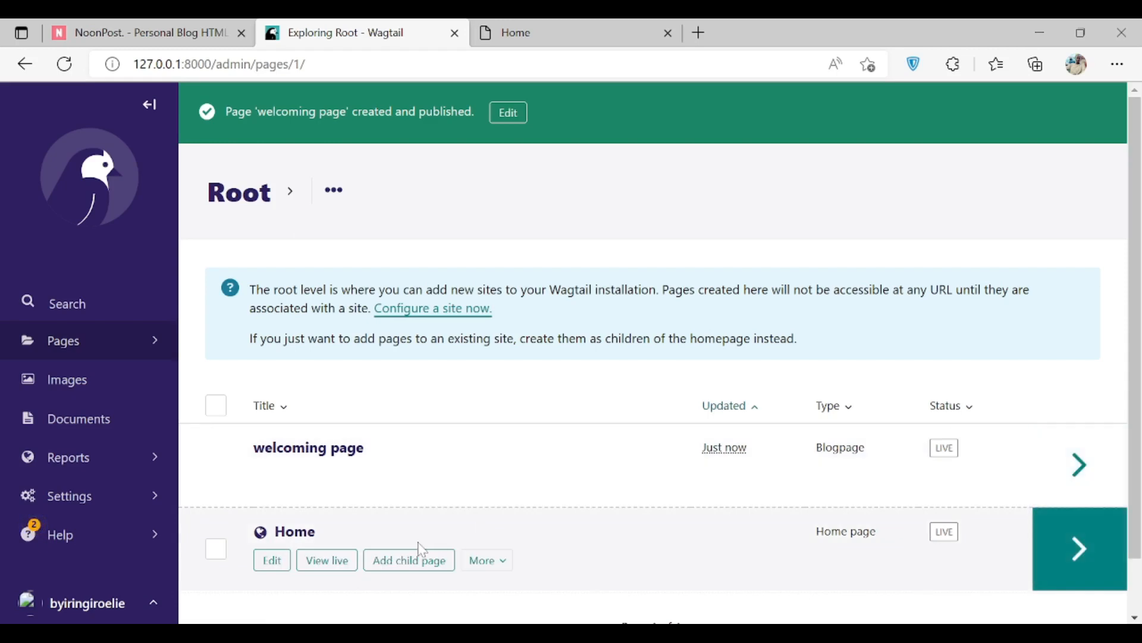
Go to Settings > Sites and start editing the localhost site
click(69, 495)
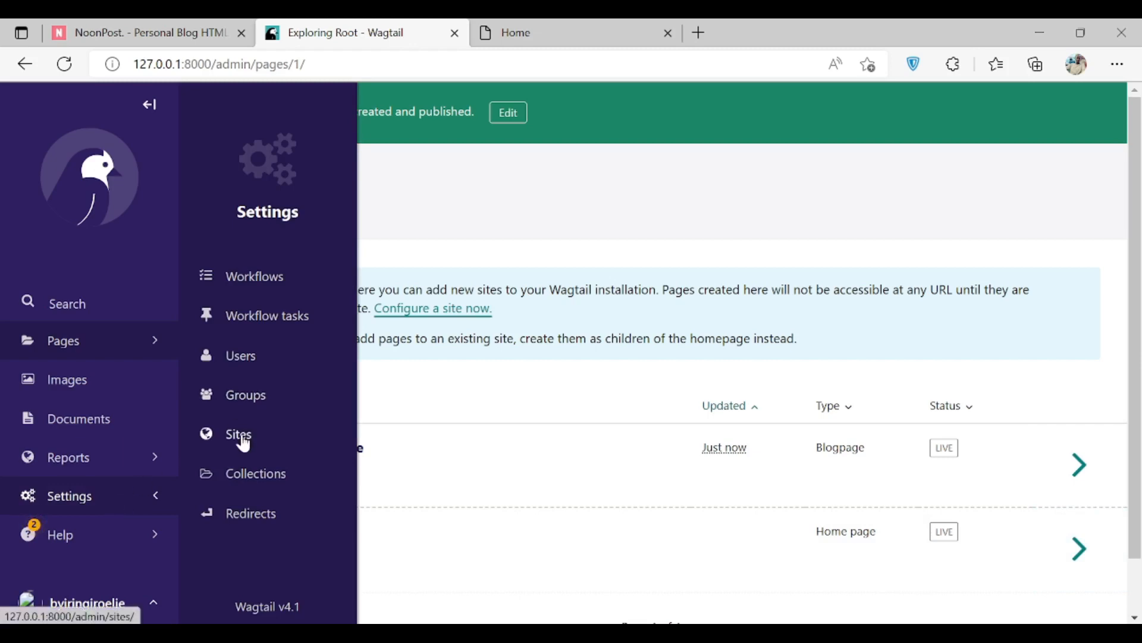
click(238, 434)
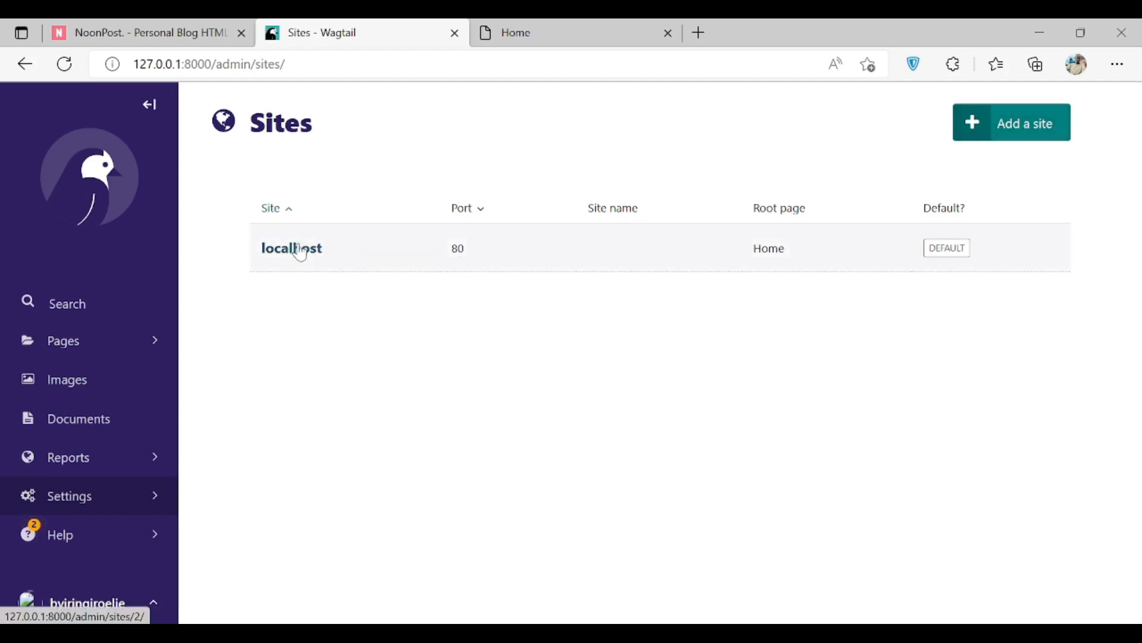
click(292, 248)
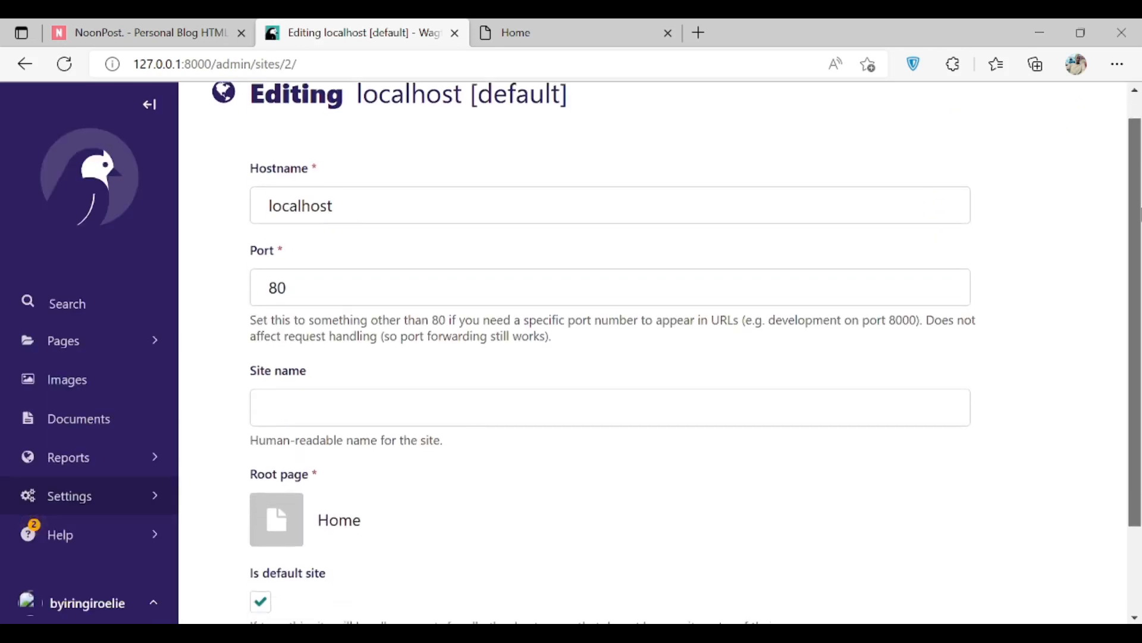
Choose 'welcoming page' as the localhost site's root page and save the site
scroll(down, 3)
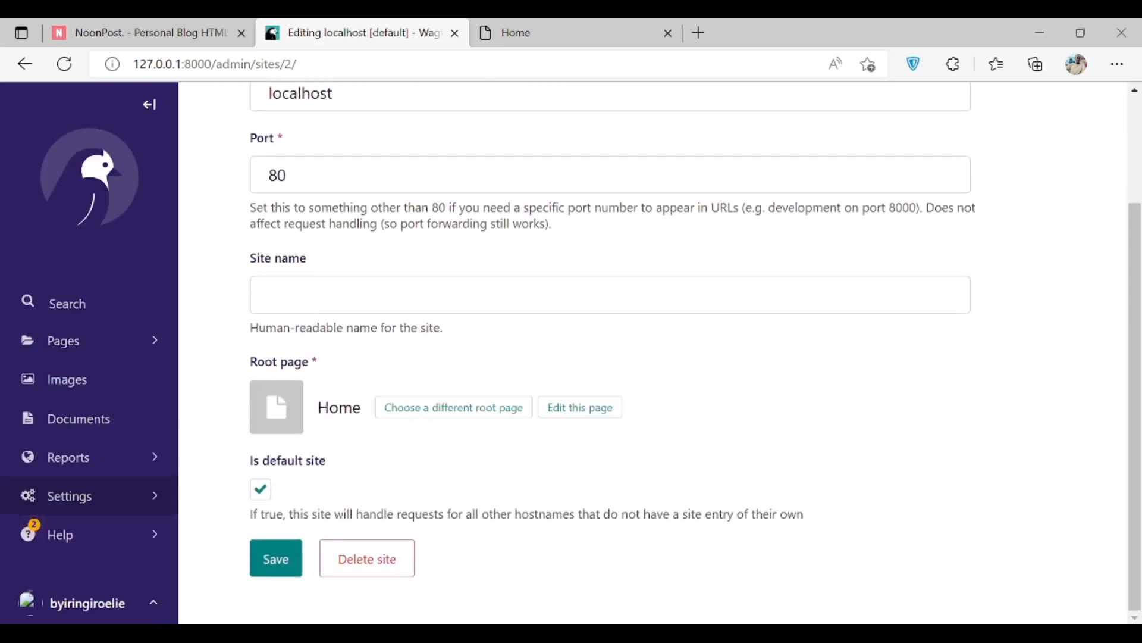
mouse_move(452, 407)
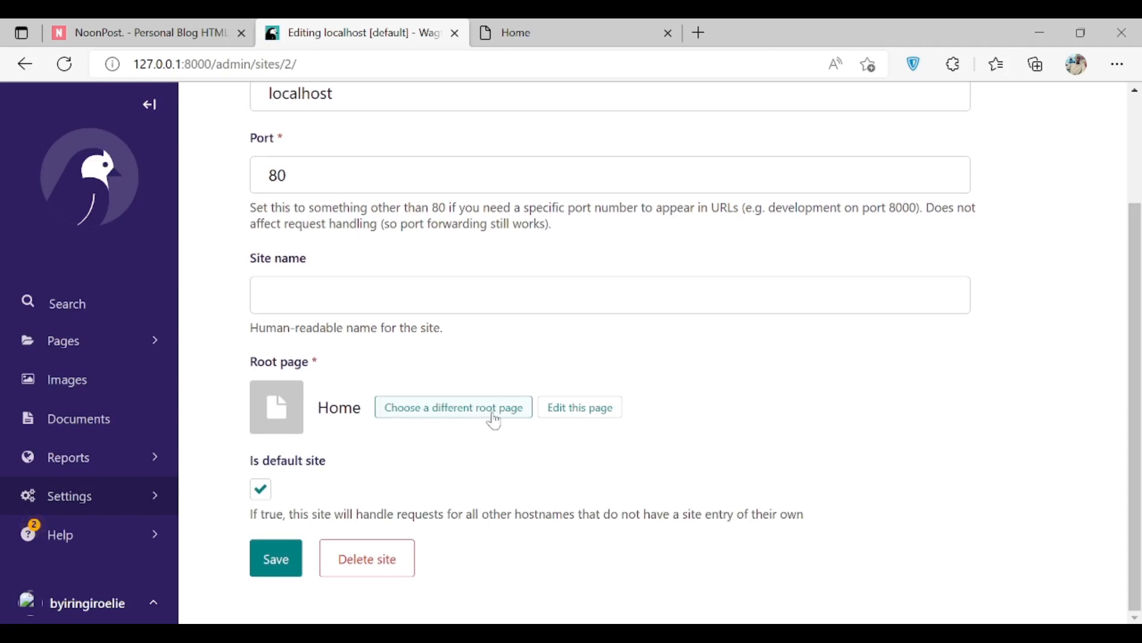
click(452, 407)
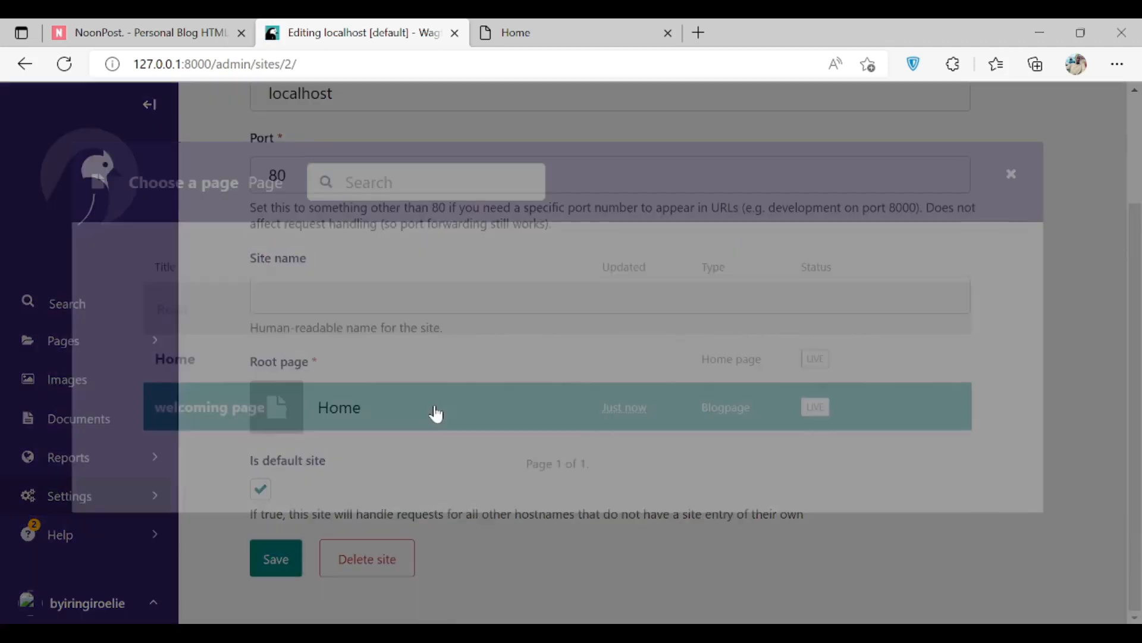
mouse_move(209, 407)
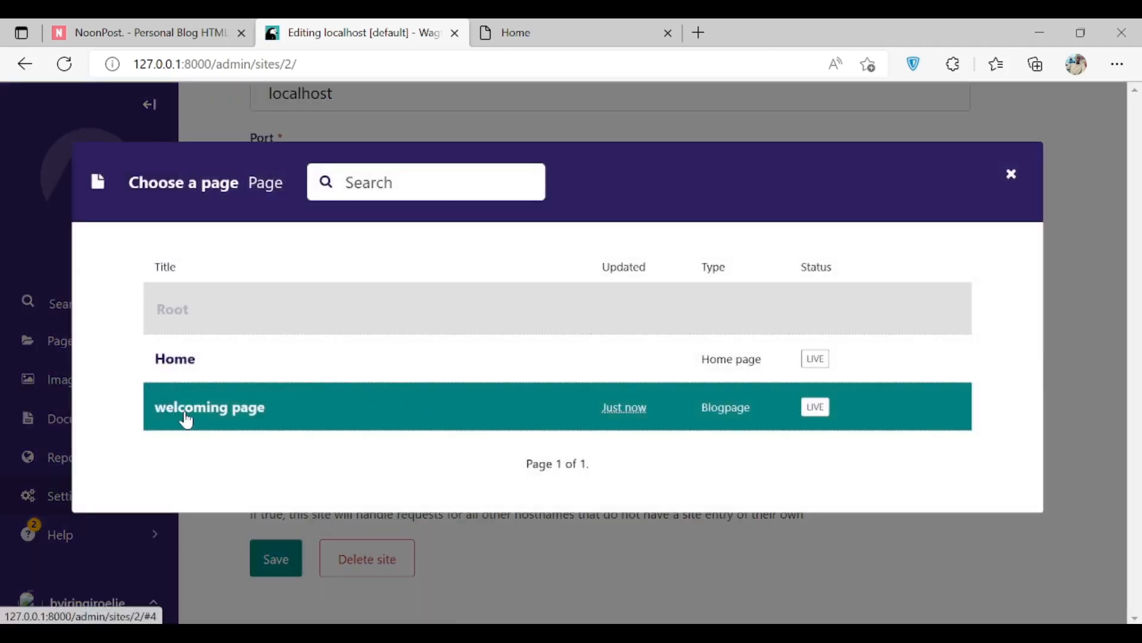
click(209, 407)
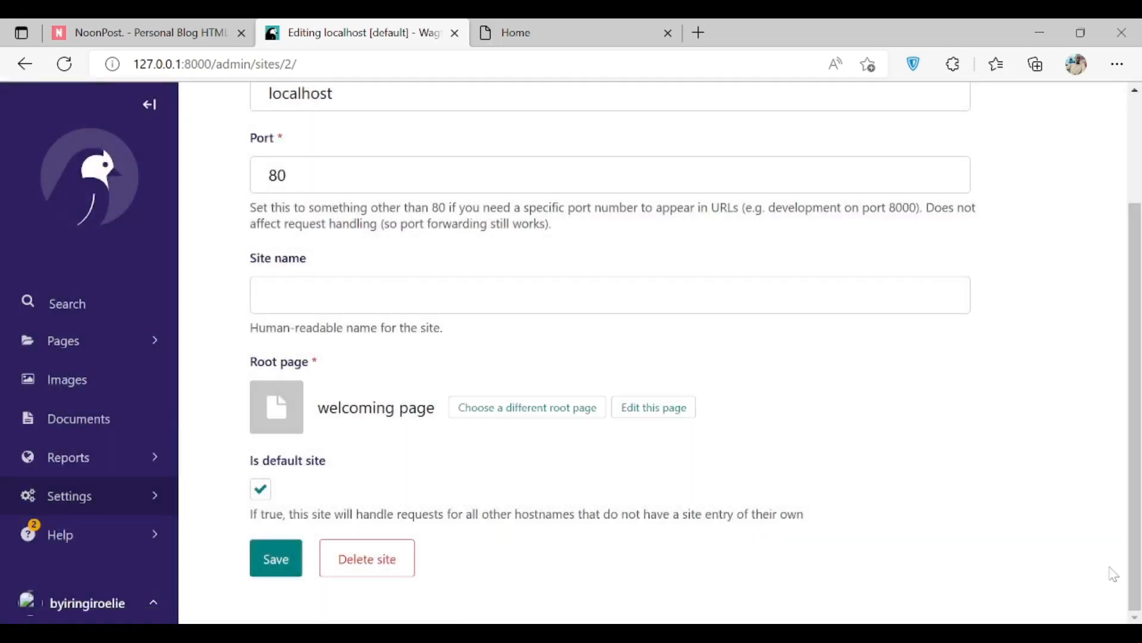
click(275, 559)
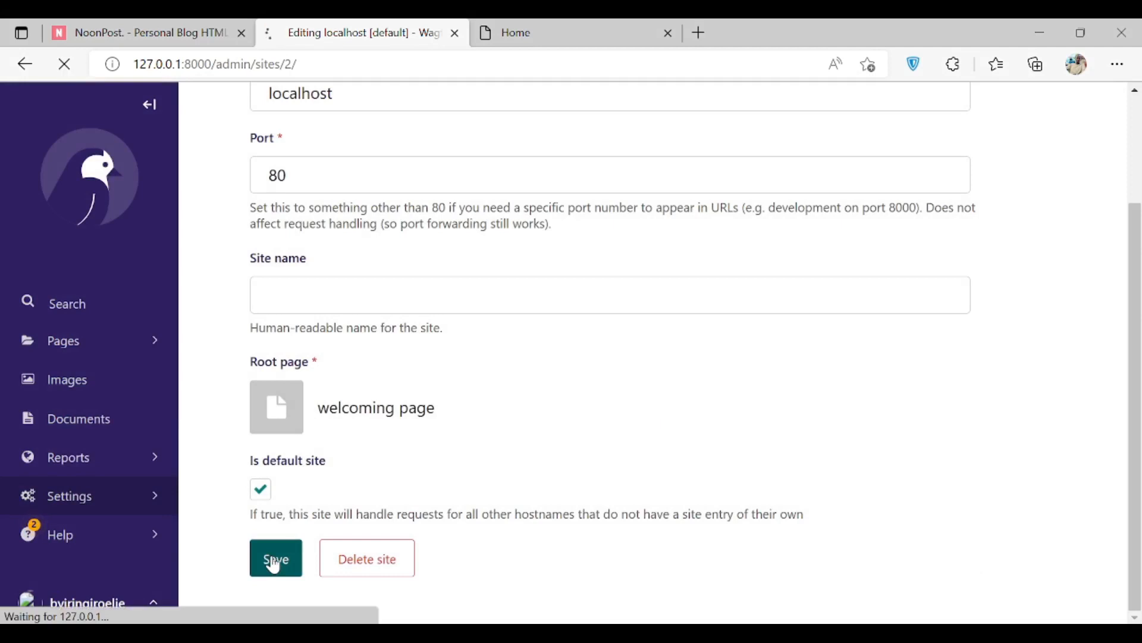
click(275, 558)
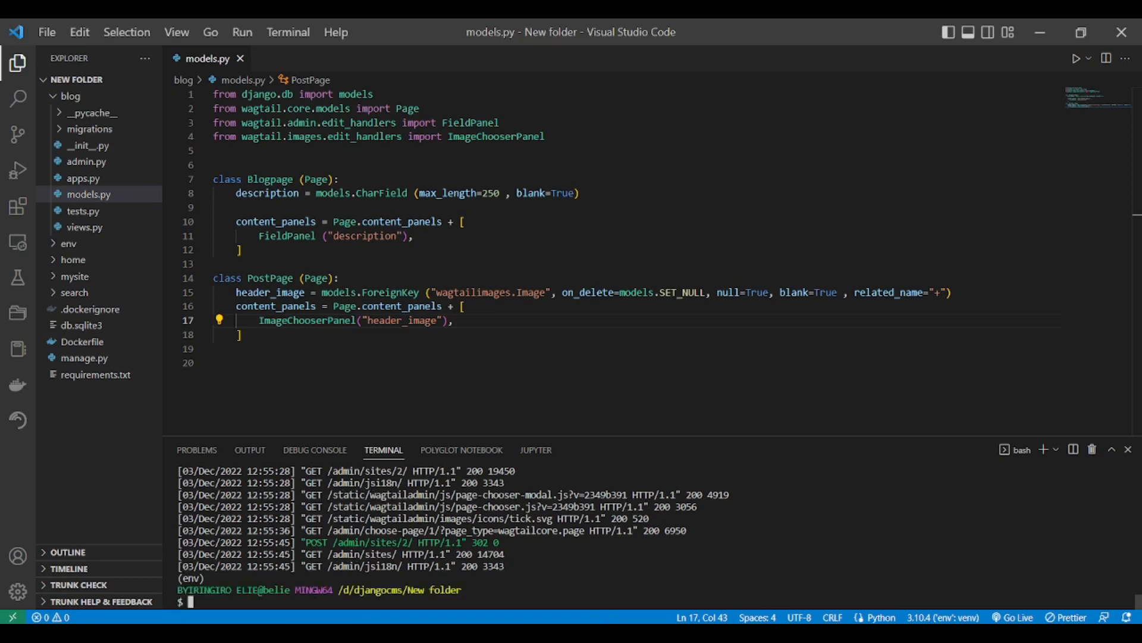
Run python manage.py runserver to restart the development server at 127.0.0.1:8000
text(python manage.py runserver)
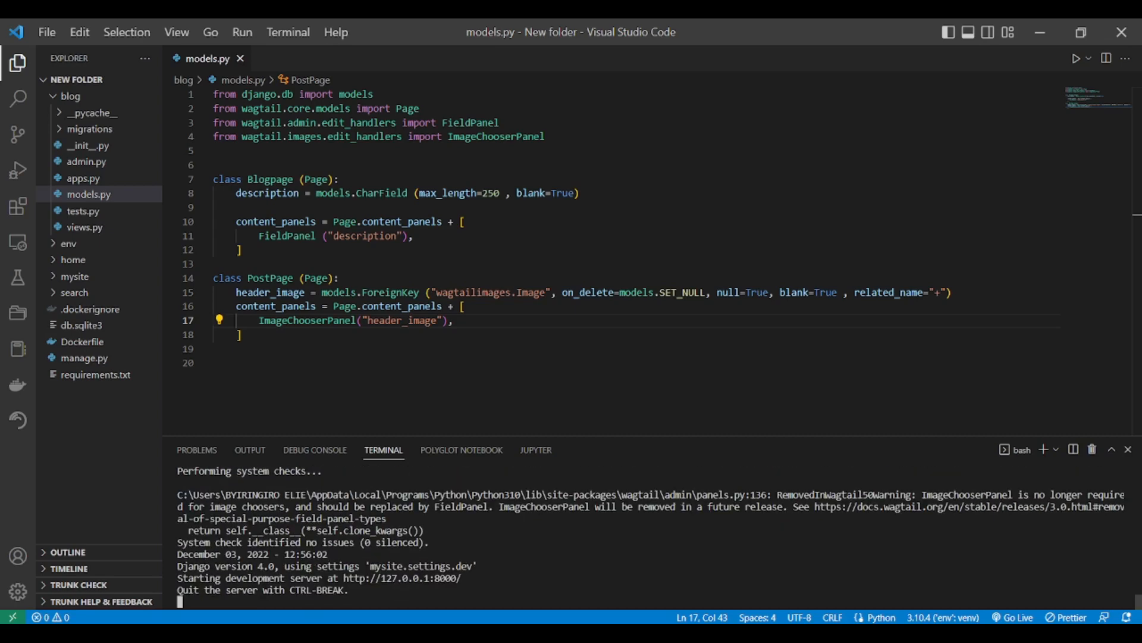
mouse_move(401, 578)
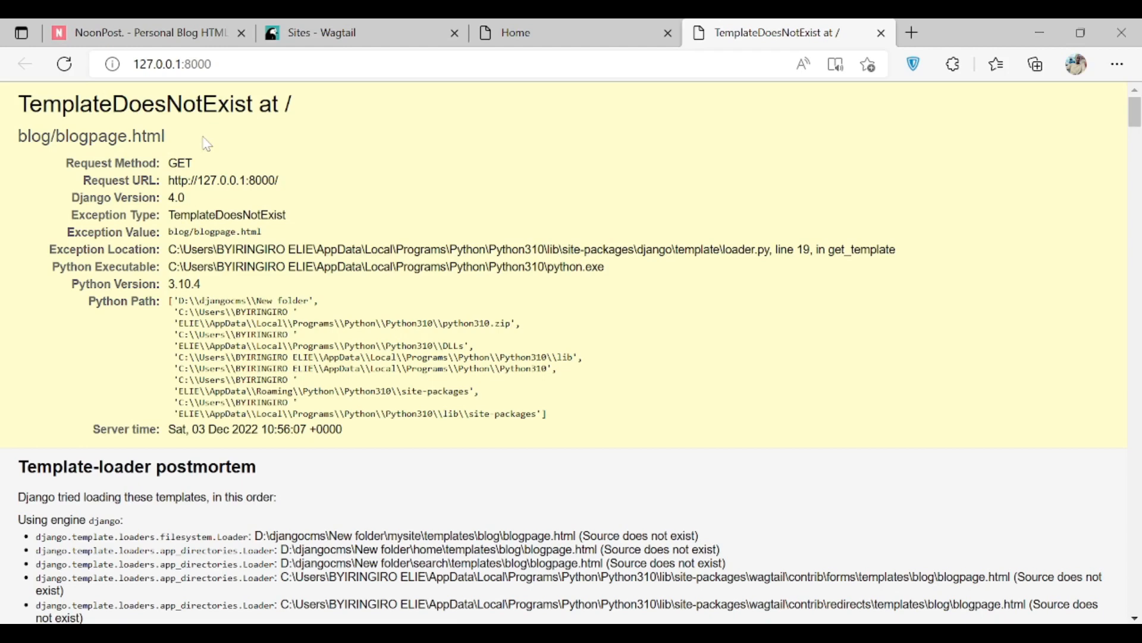
mouse_move(229, 167)
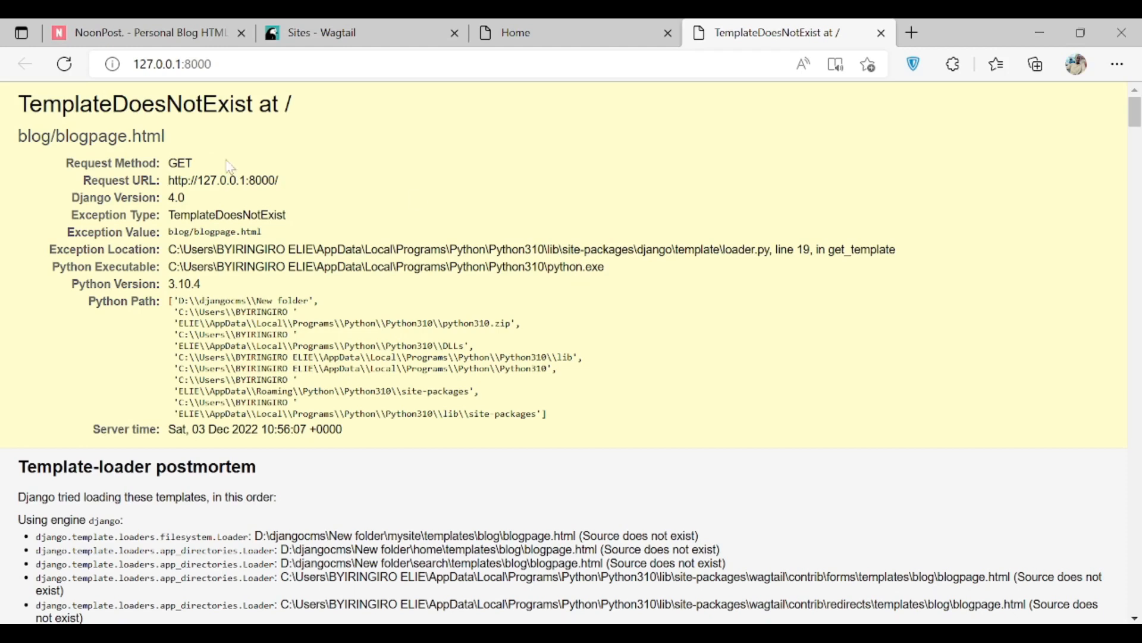
mouse_move(735, 211)
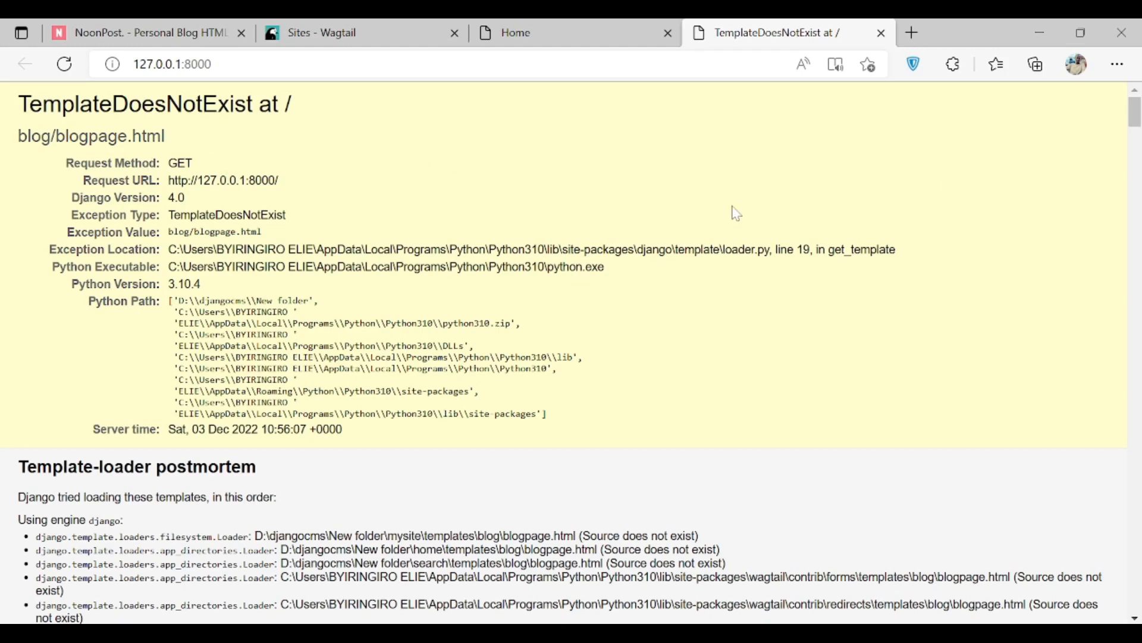
Close the old Home tab after the site root shows TemplateDoesNotExist for blog/blogpage.html
click(667, 33)
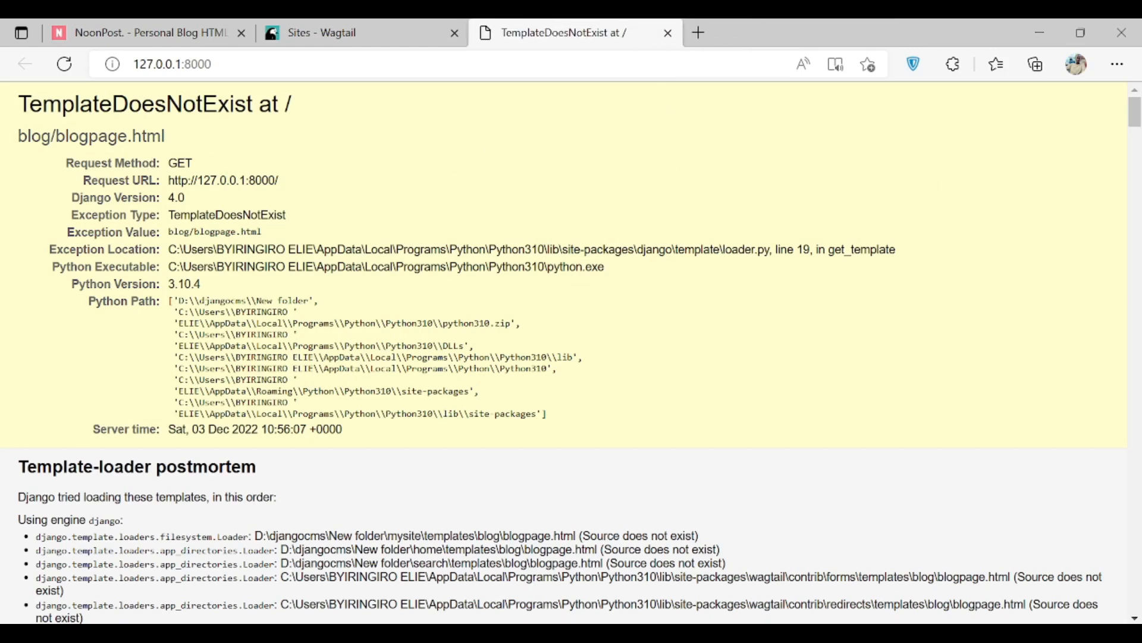